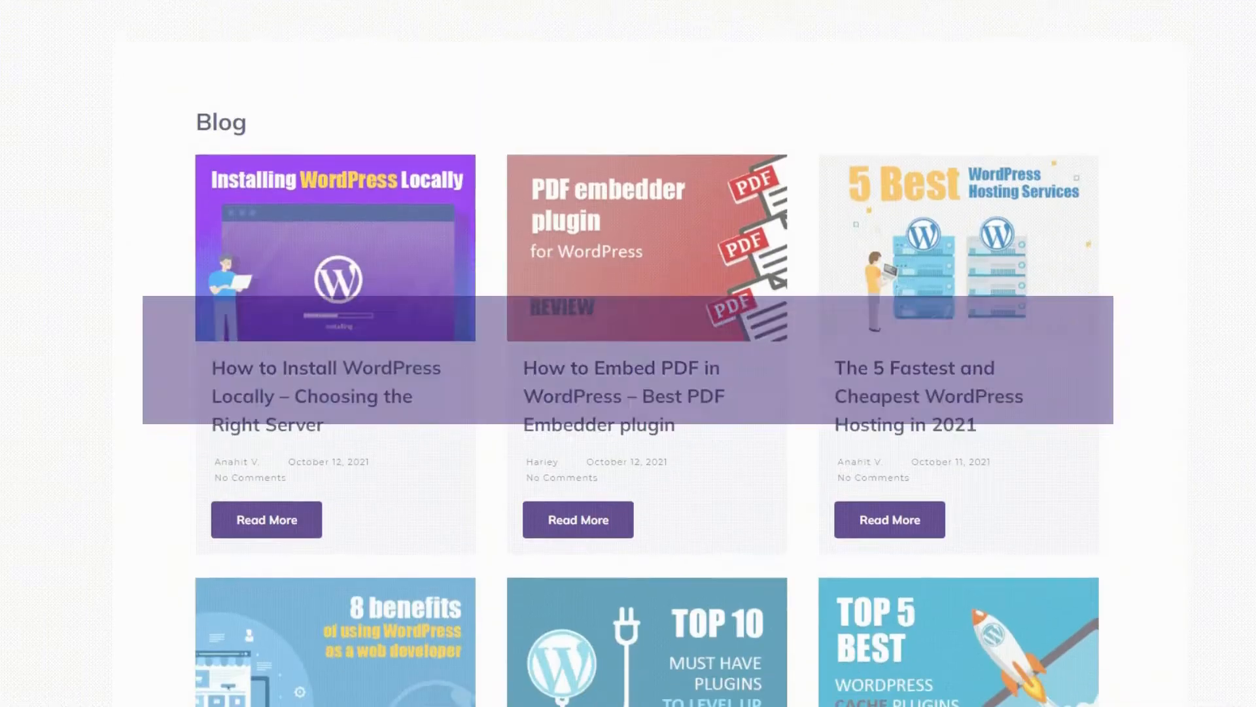
# Step: Scroll through The Events Calendar plugin's Details to the Ratings section, then go to its official site
pyautogui.scroll(-3)
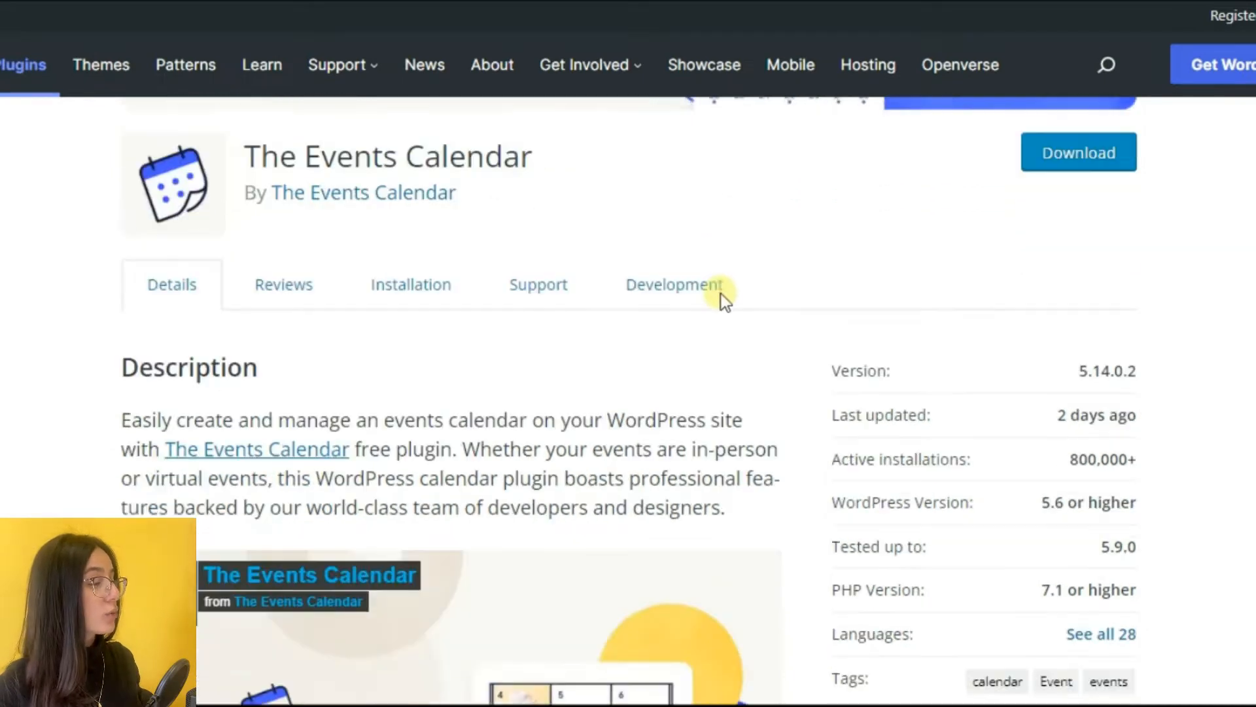
pyautogui.scroll(-3)
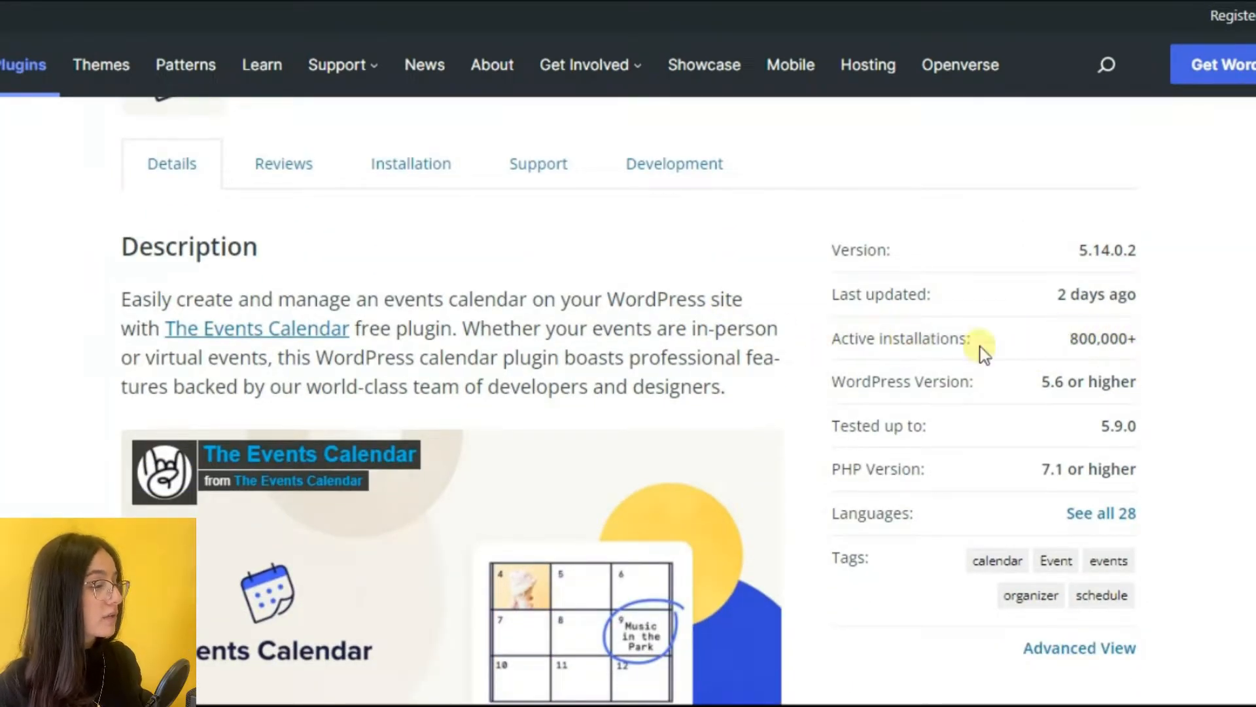
pyautogui.scroll(-3)
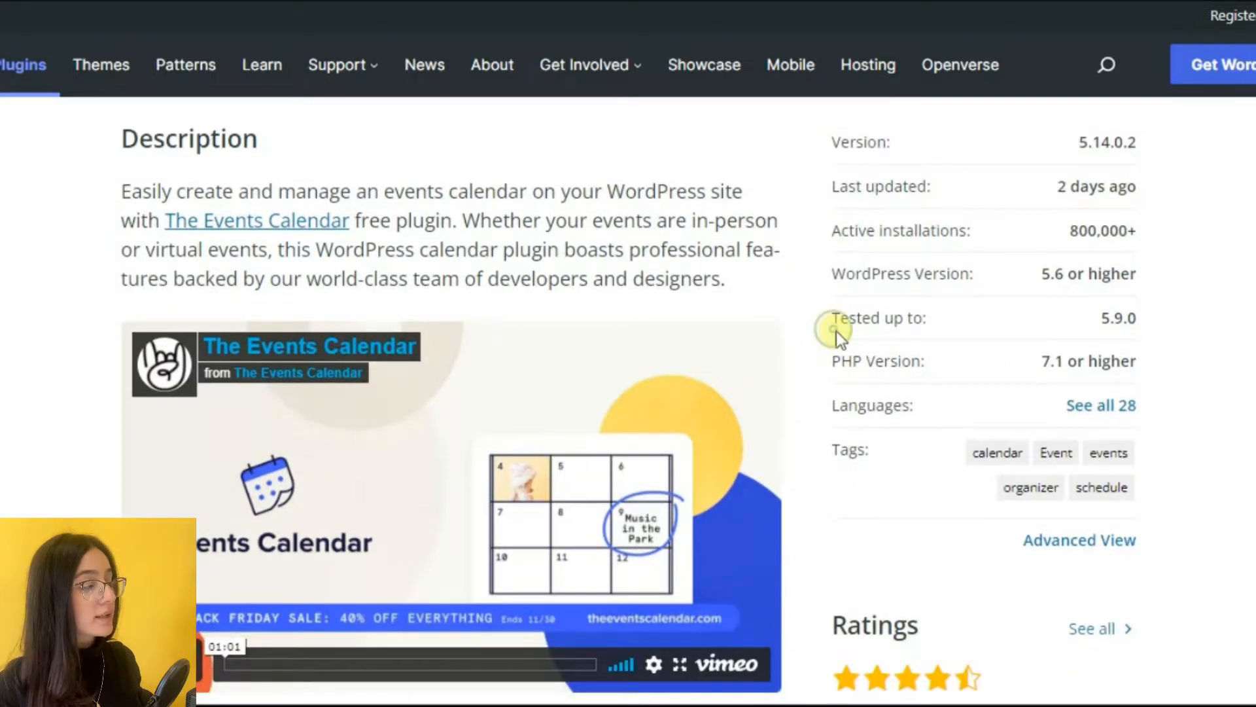
pyautogui.moveTo(1166, 329)
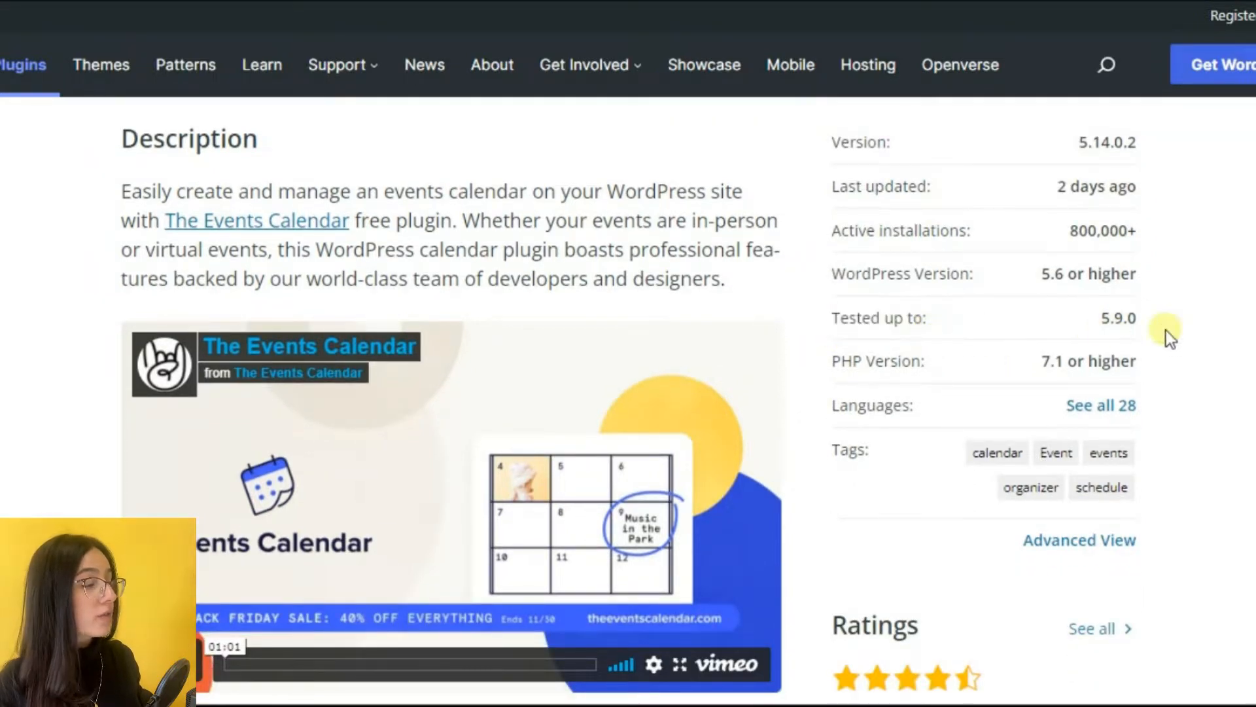
pyautogui.scroll(-3)
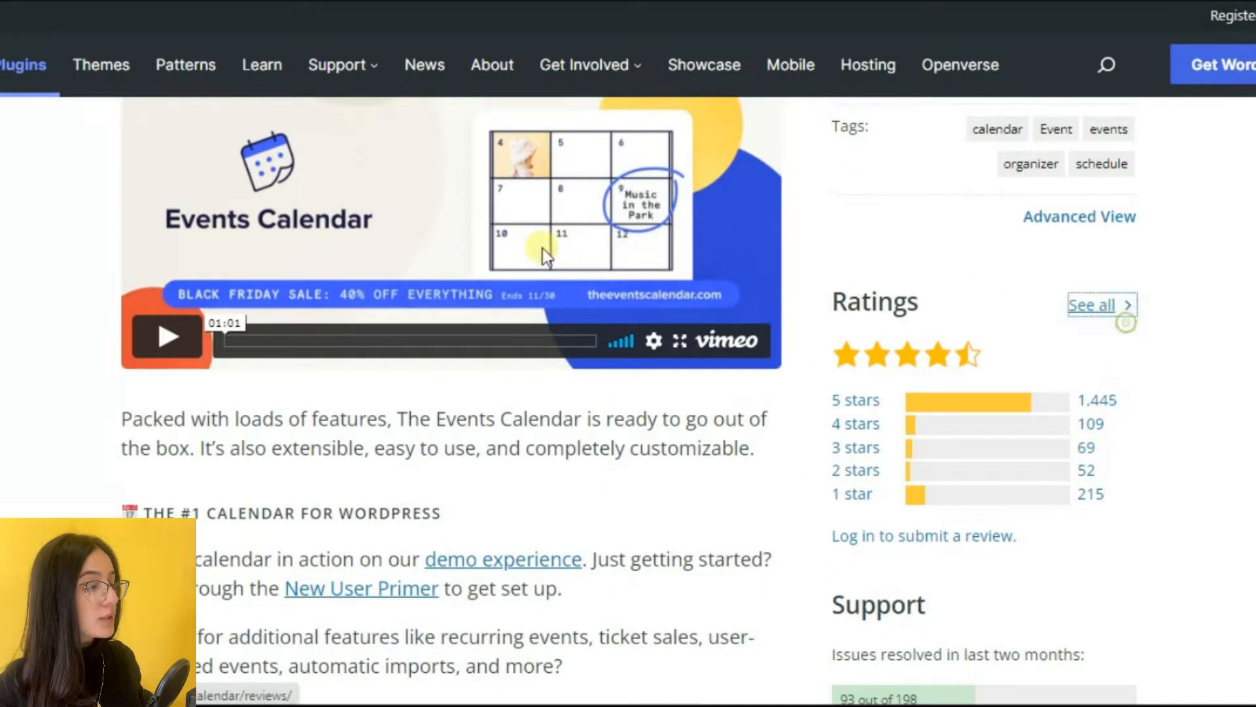
pyautogui.click(1091, 305)
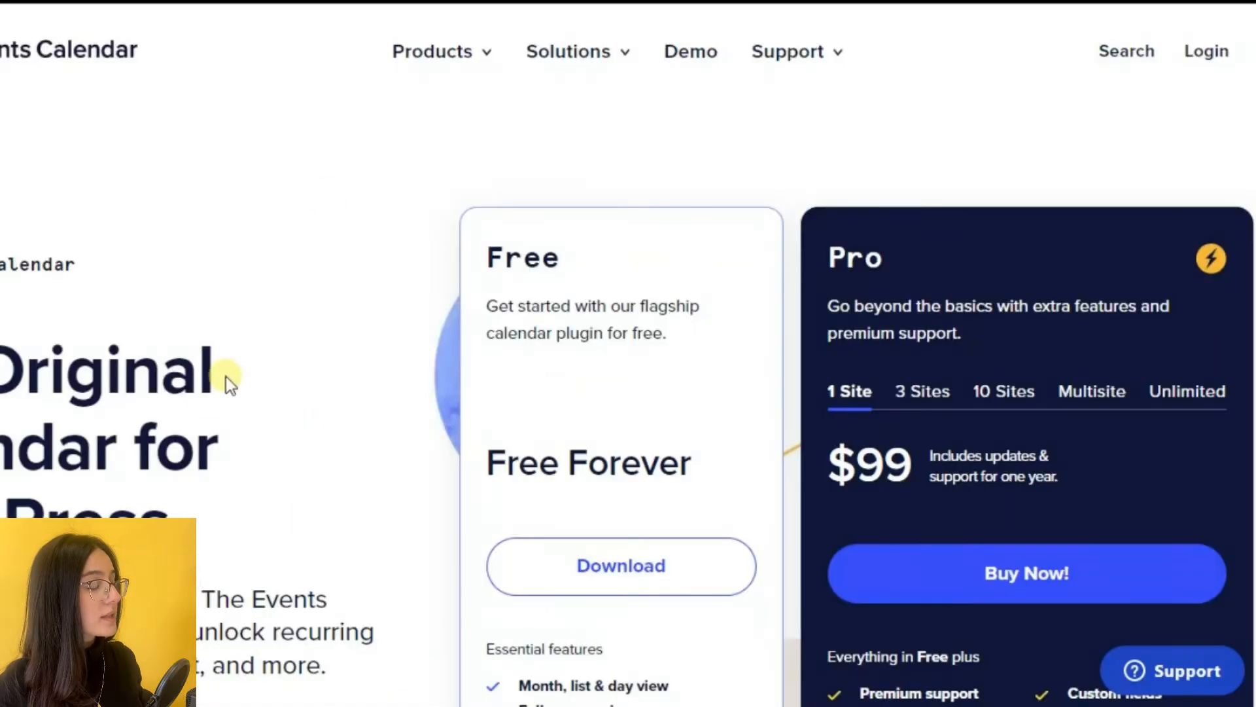
# Step: Compare Pro plan prices for 3 Sites, 10 Sites, Multisite and Unlimited licences, up to $799
pyautogui.scroll(-3)
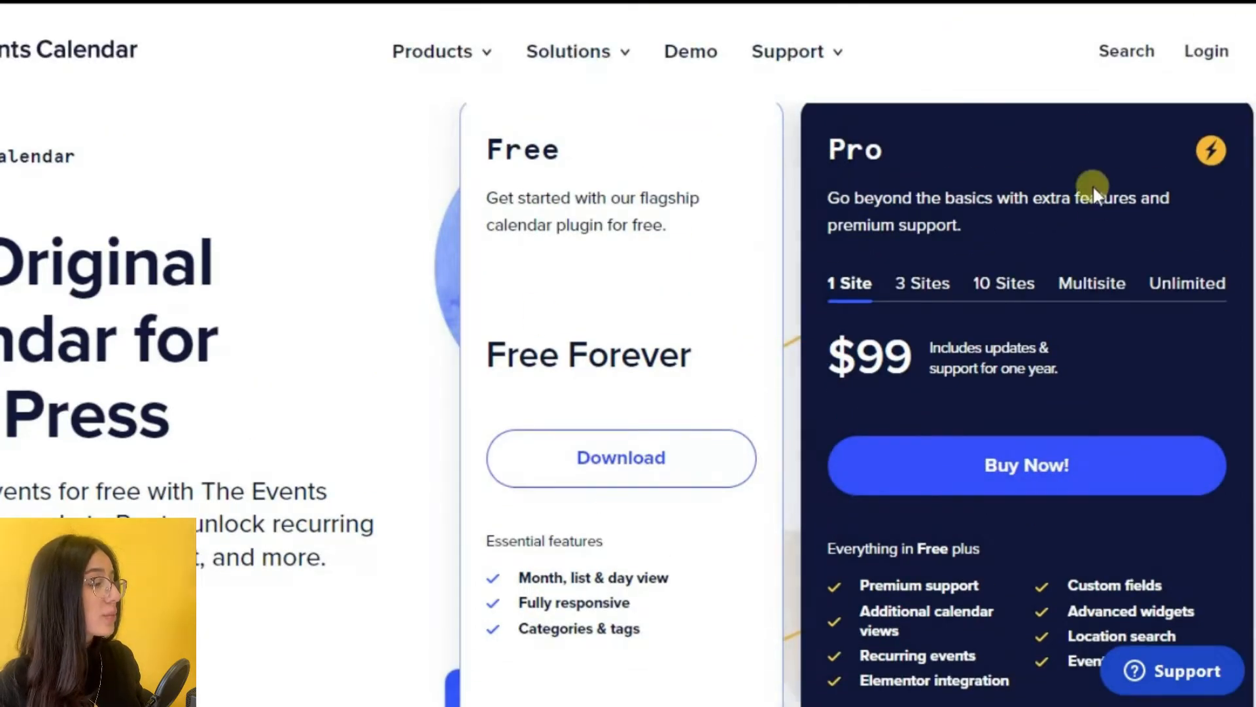
pyautogui.scroll(-3)
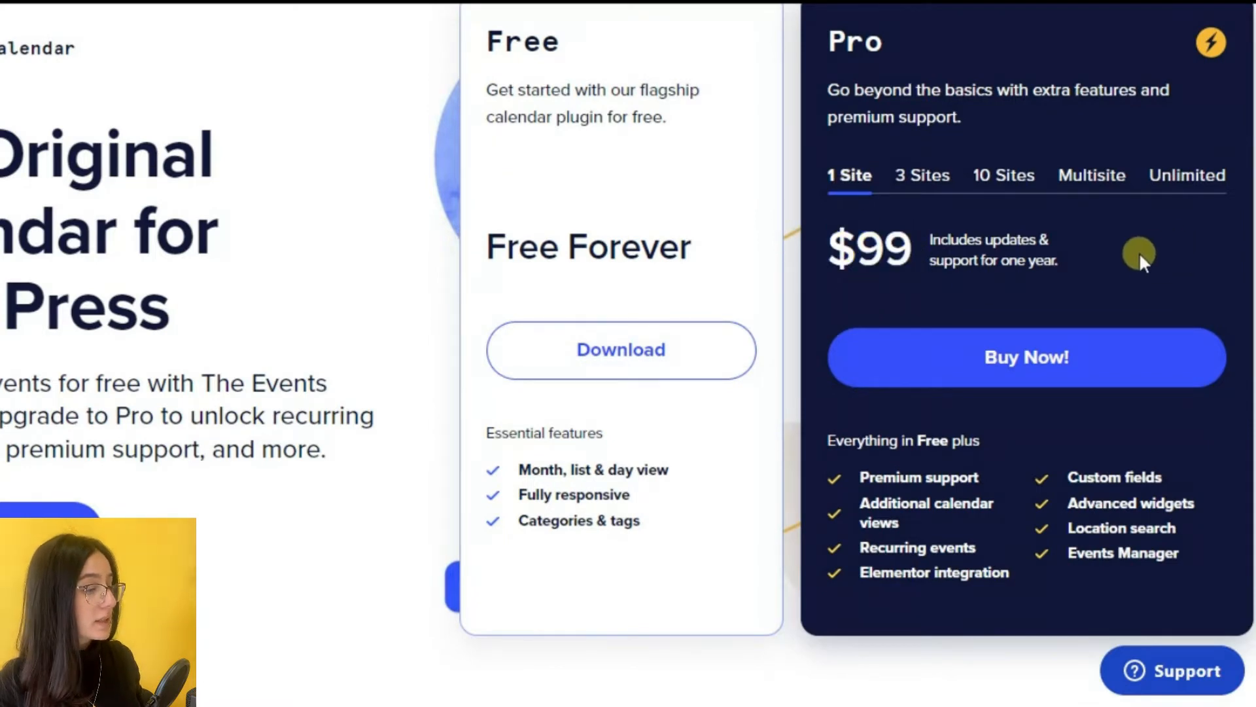
pyautogui.click(920, 174)
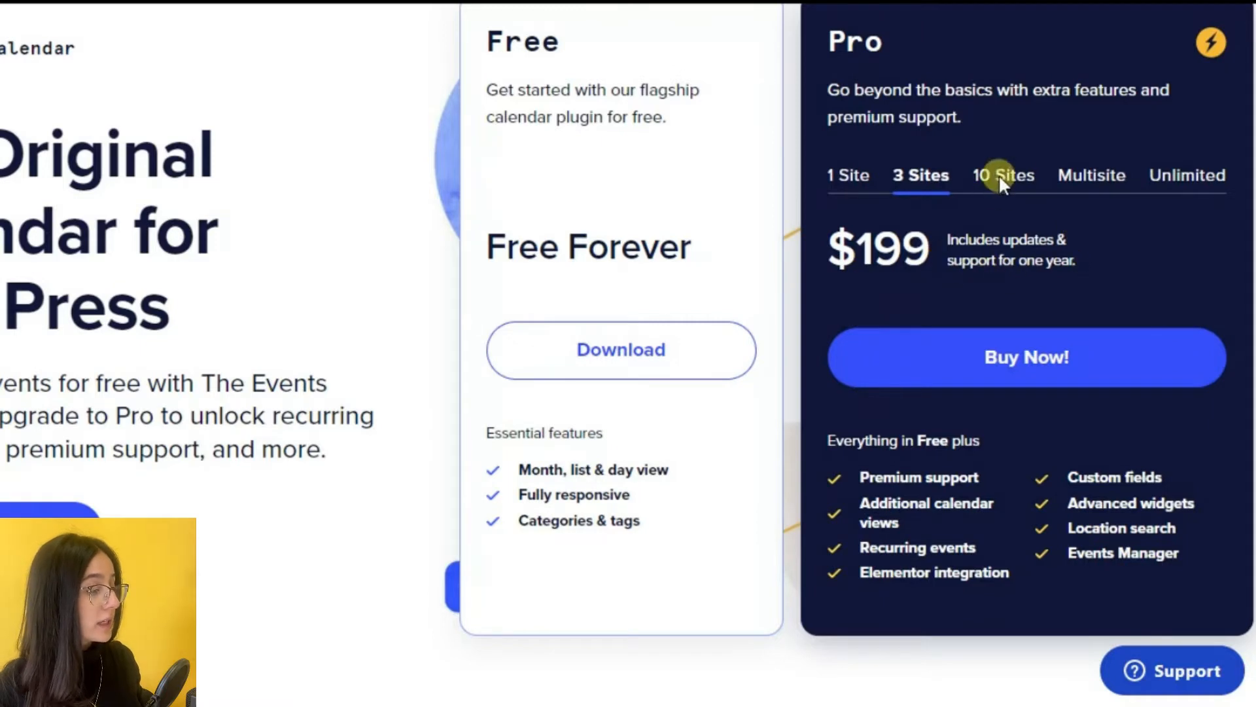
pyautogui.click(1002, 176)
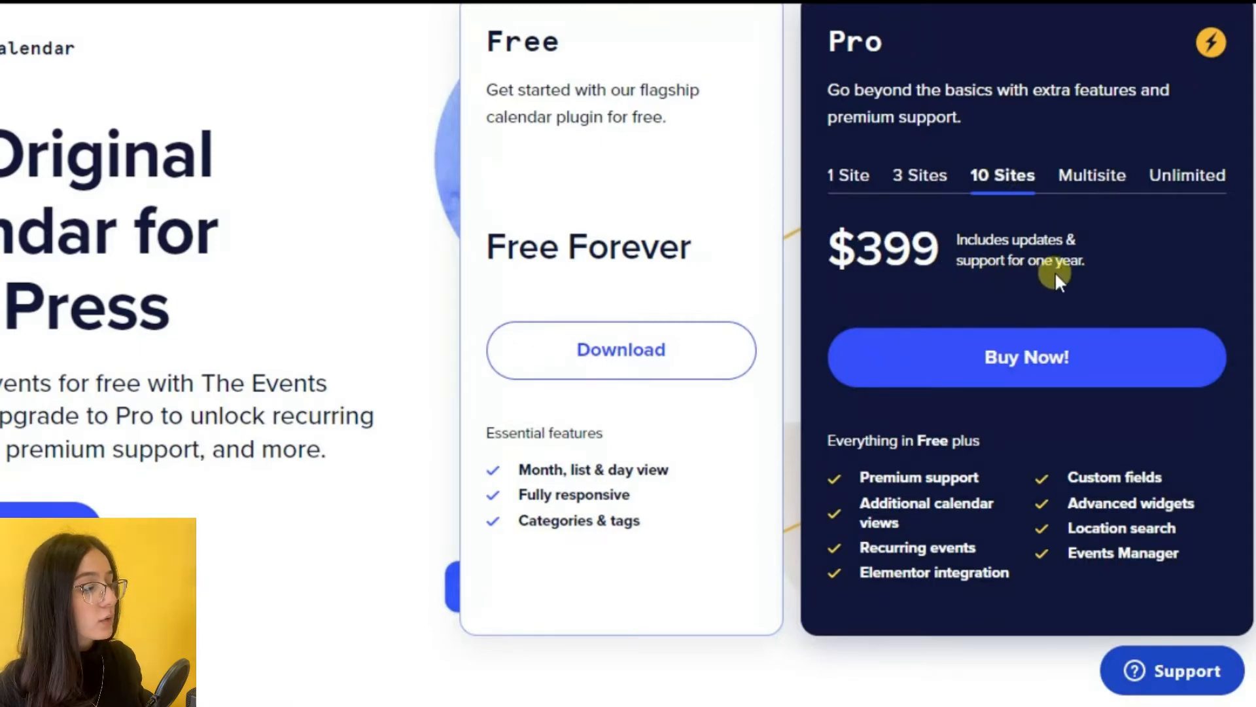
pyautogui.click(1090, 175)
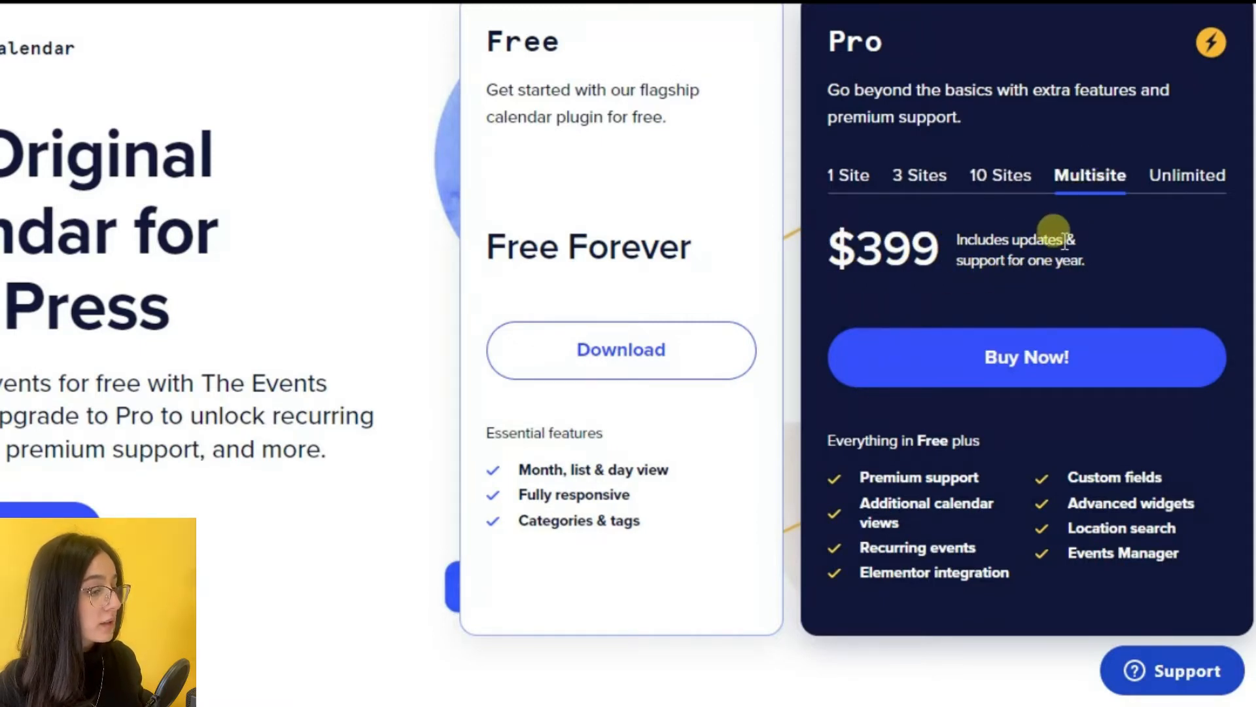
pyautogui.click(1186, 175)
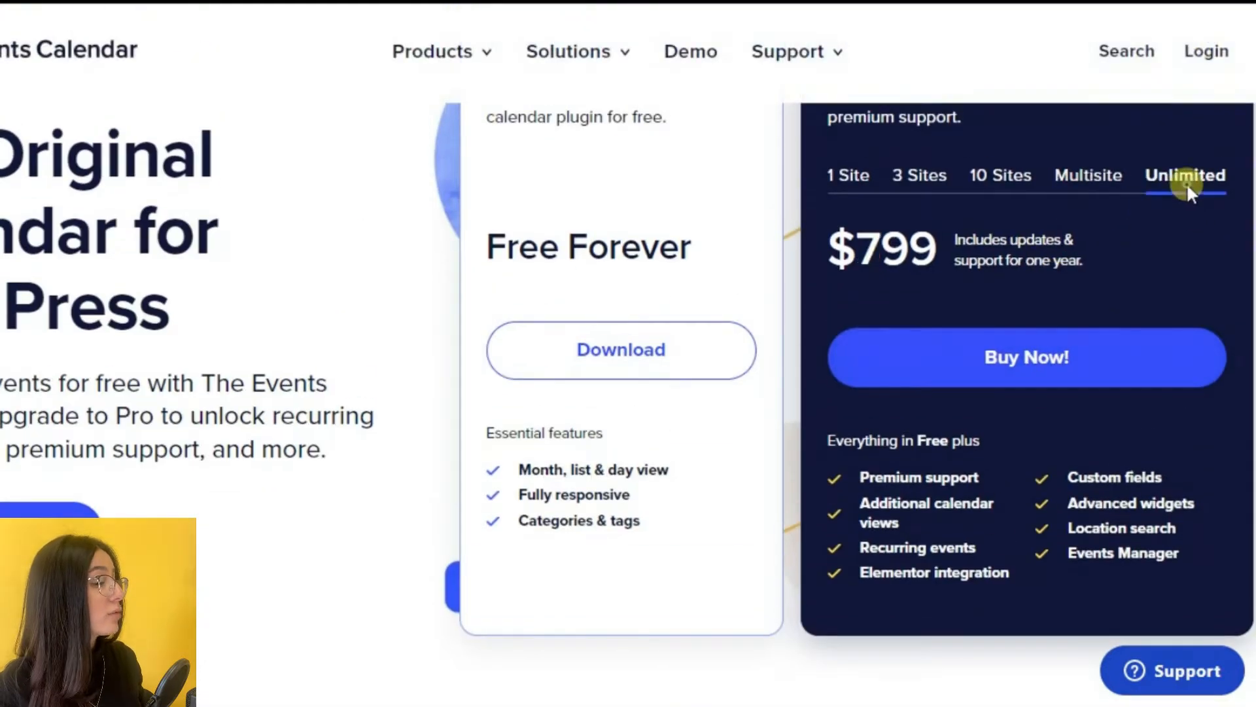
pyautogui.moveTo(833, 284)
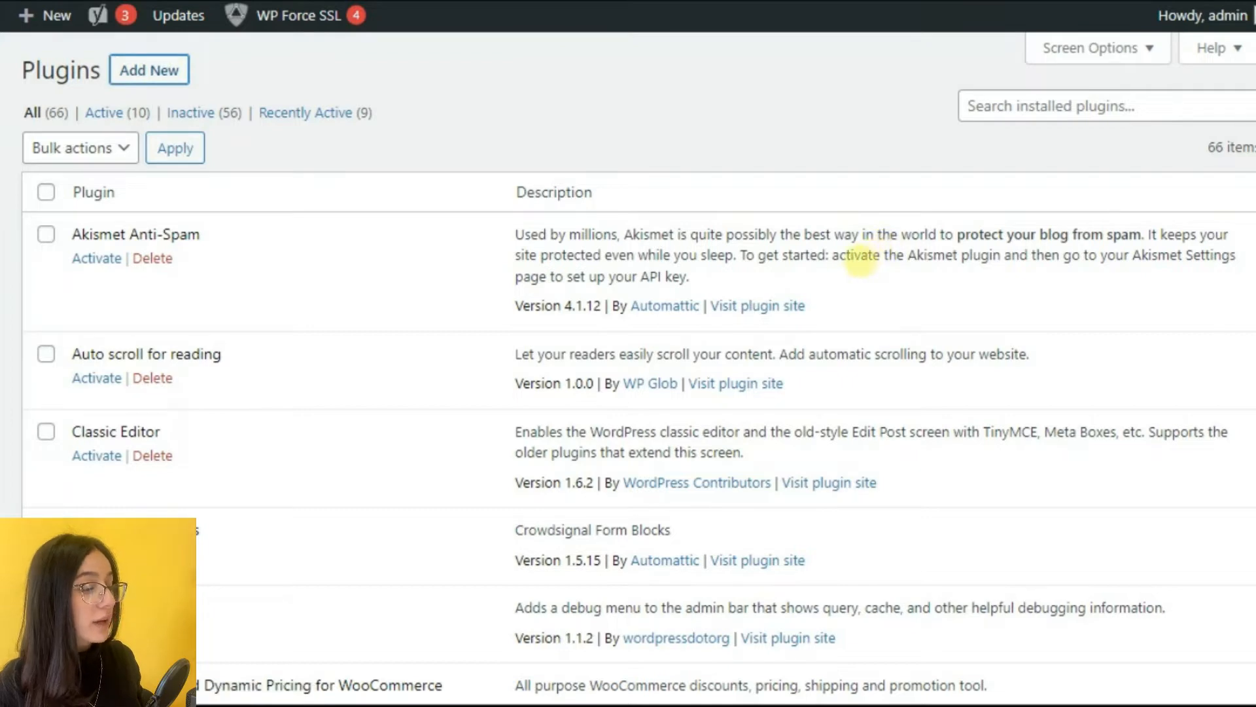
# Step: Search the Add Plugins page for 'events calendar plugin'
pyautogui.click(147, 70)
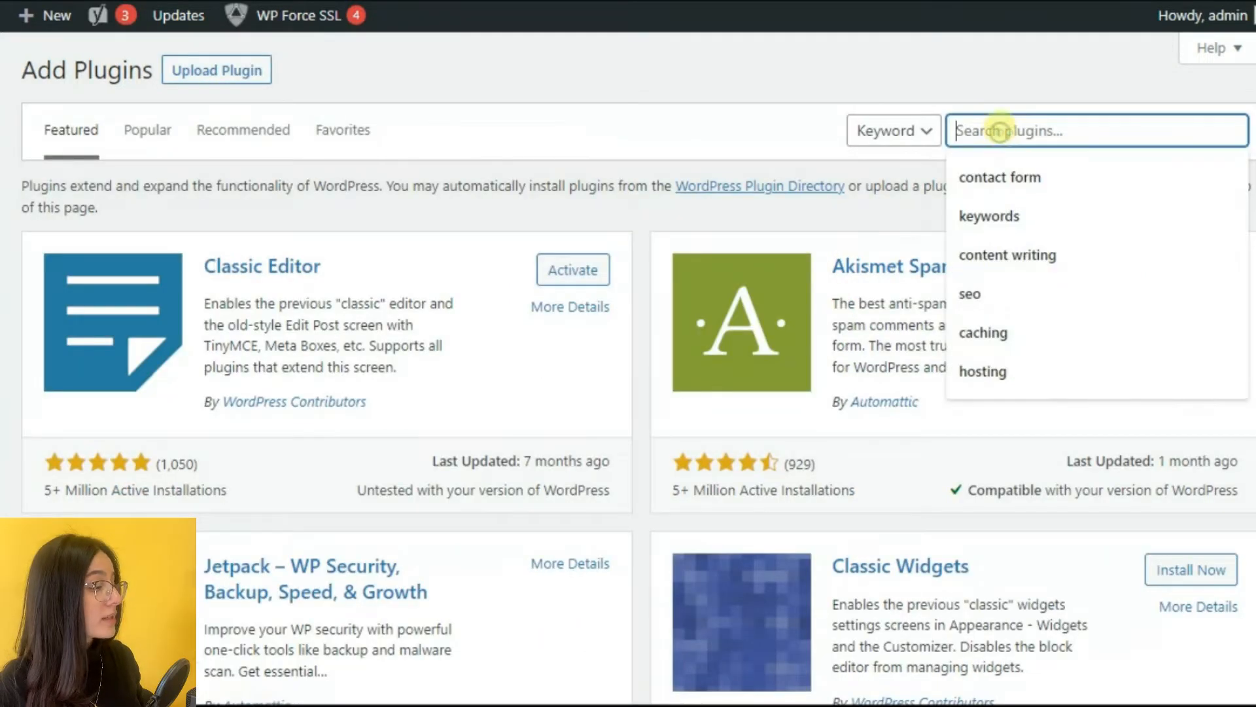
pyautogui.write('eb')
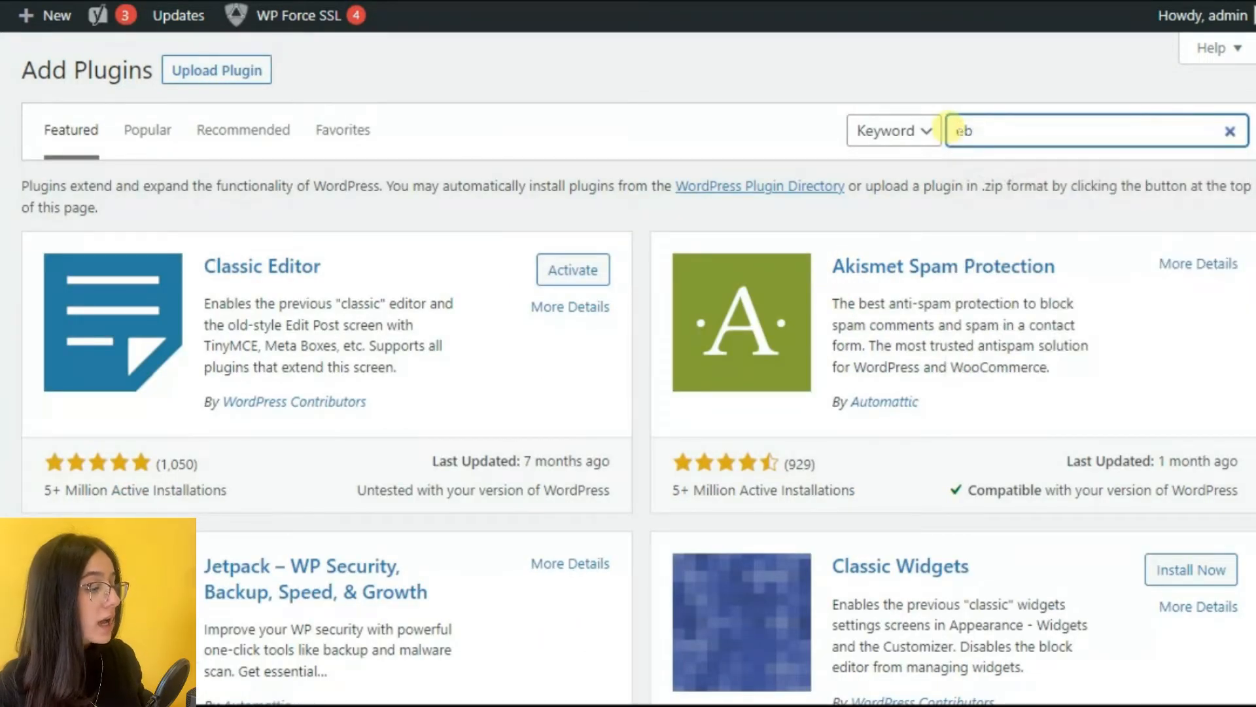
pyautogui.write('events calendar plugin')
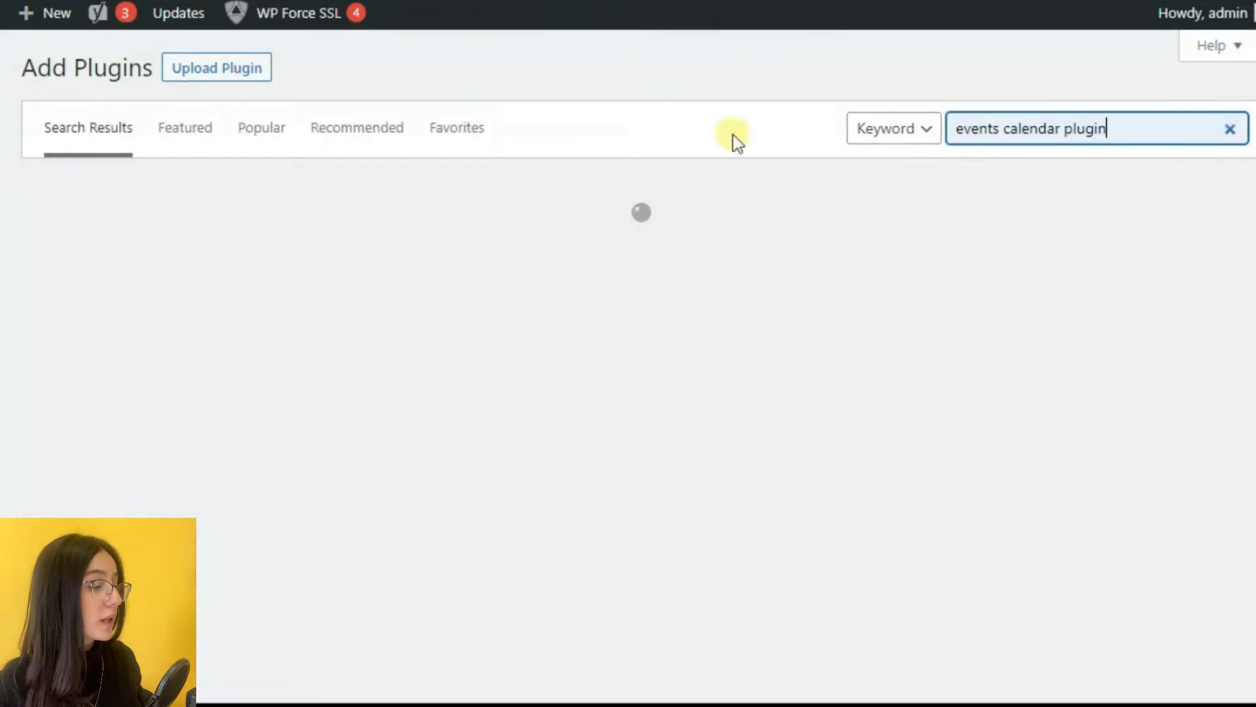
pyautogui.click(551, 251)
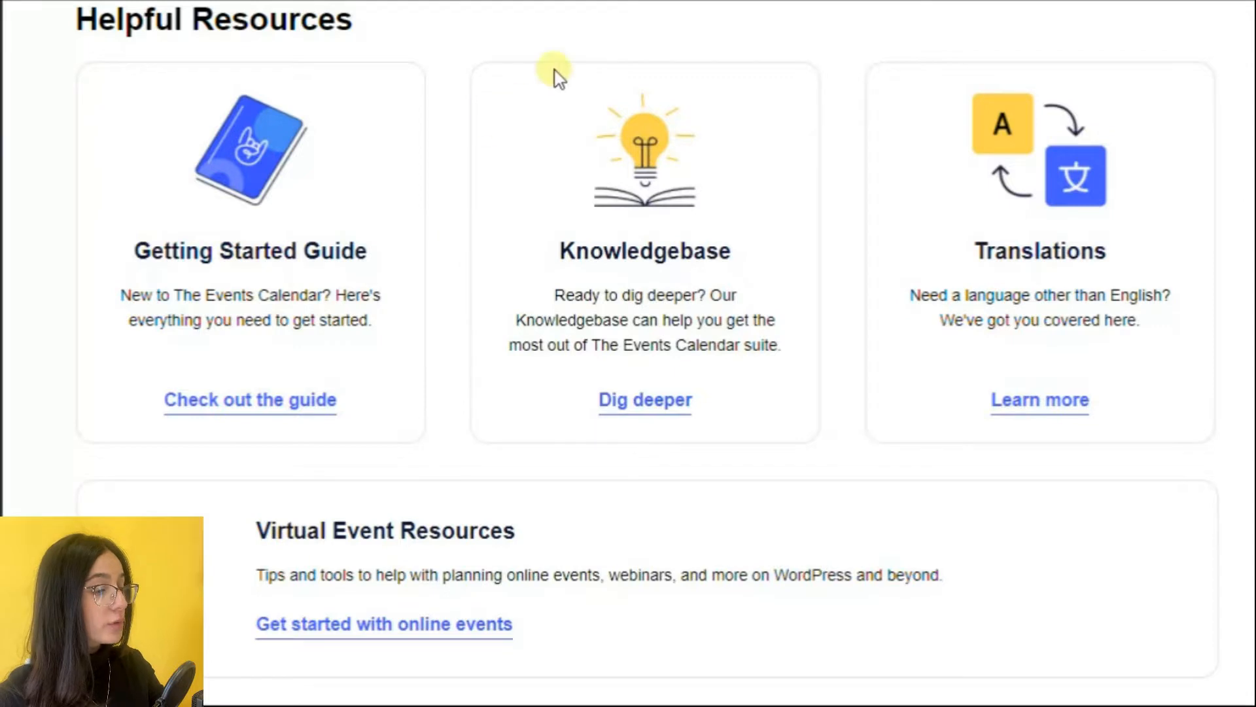
pyautogui.moveTo(808, 373)
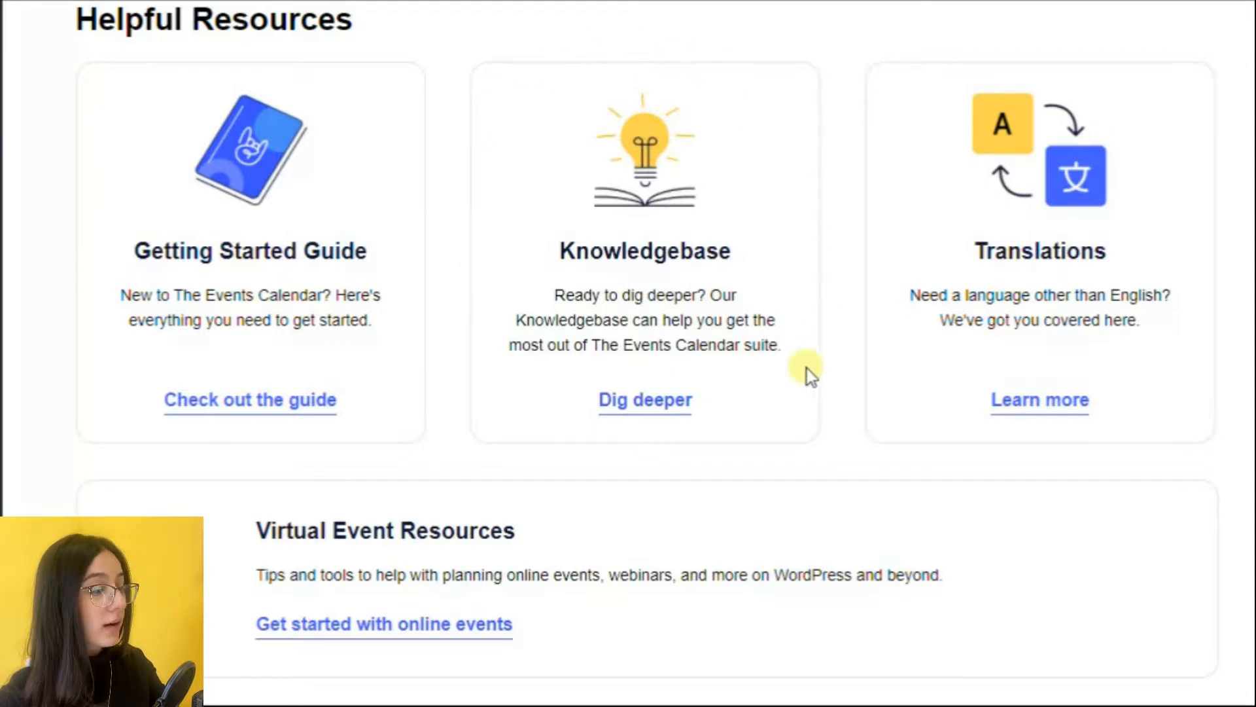
pyautogui.moveTo(553, 445)
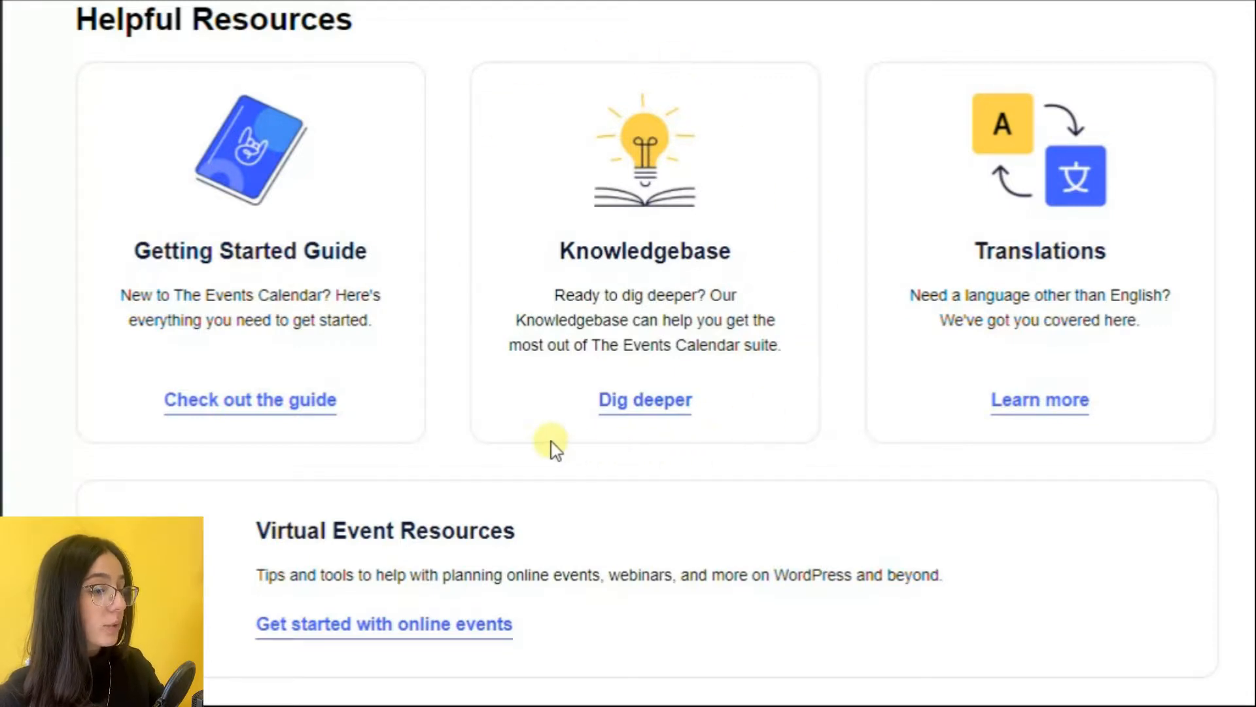
pyautogui.moveTo(927, 374)
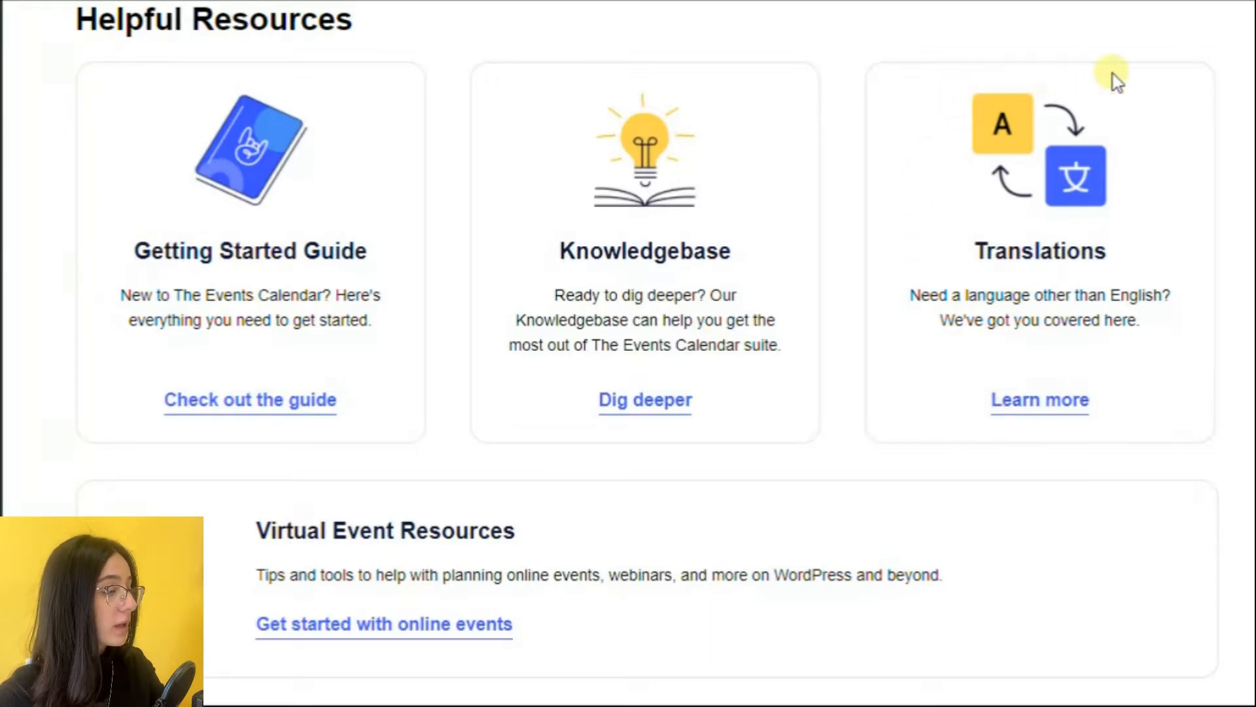
pyautogui.moveTo(1179, 384)
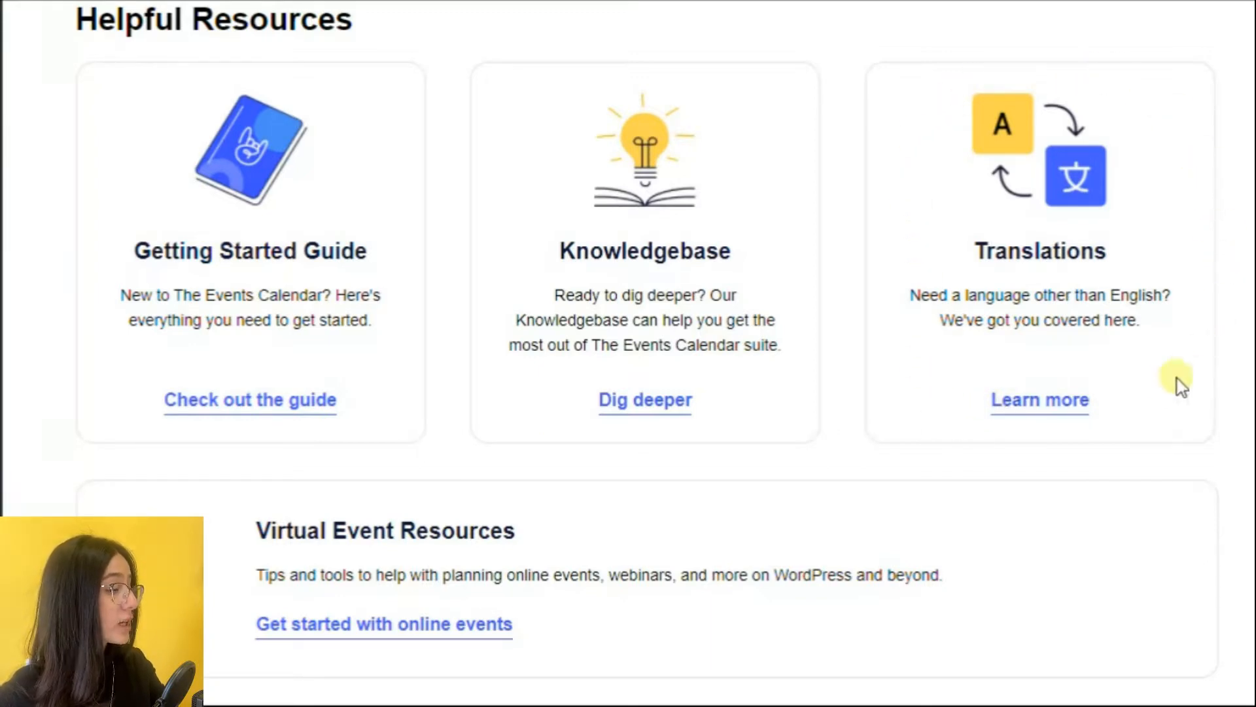
pyautogui.moveTo(278, 471)
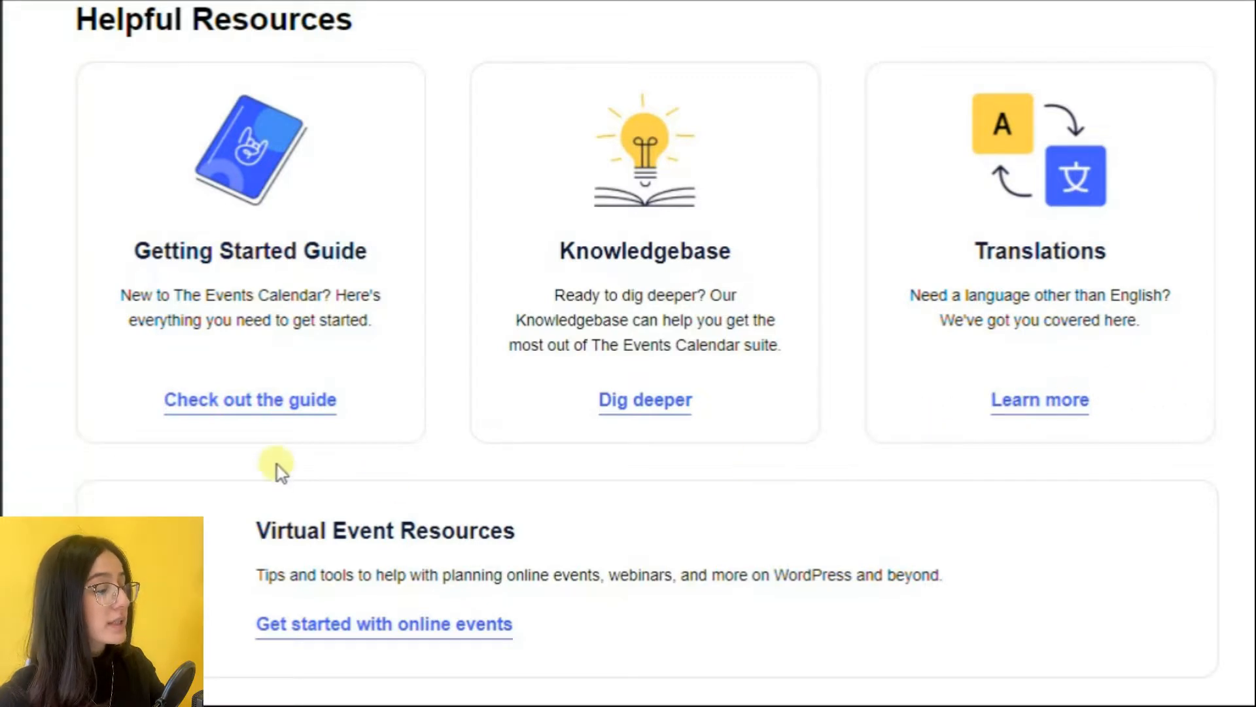
pyautogui.scroll(-3)
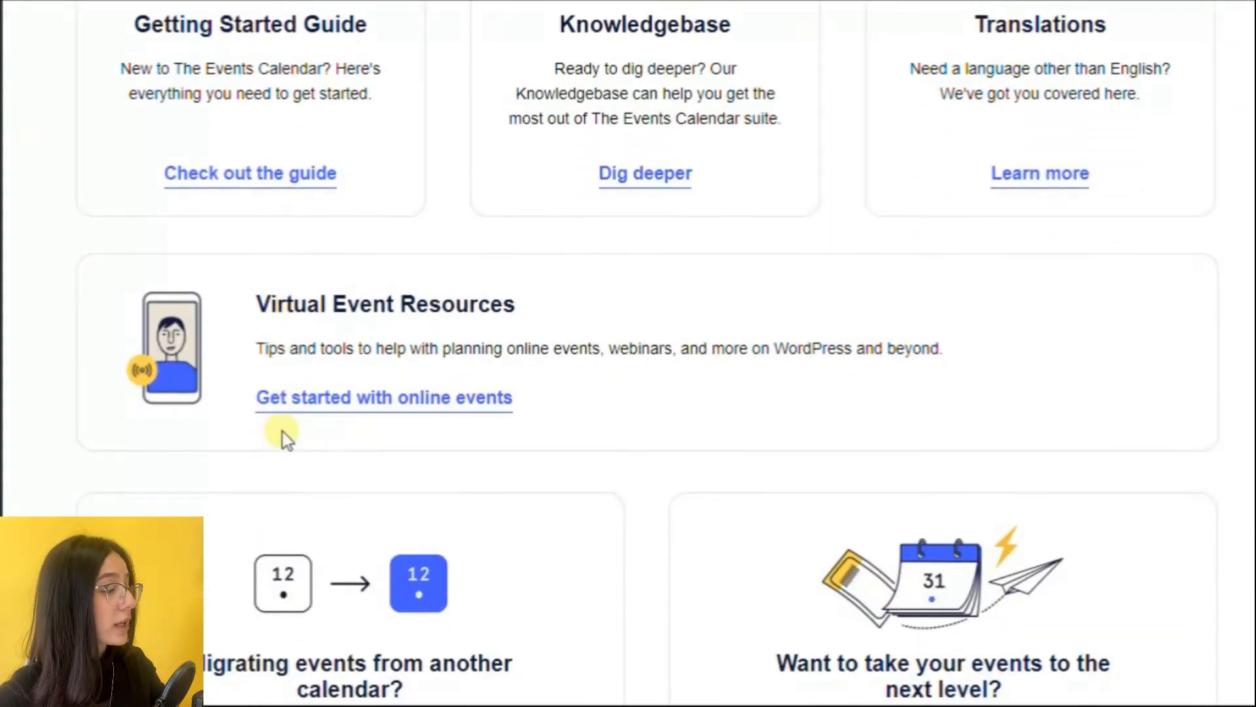
pyautogui.moveTo(377, 324)
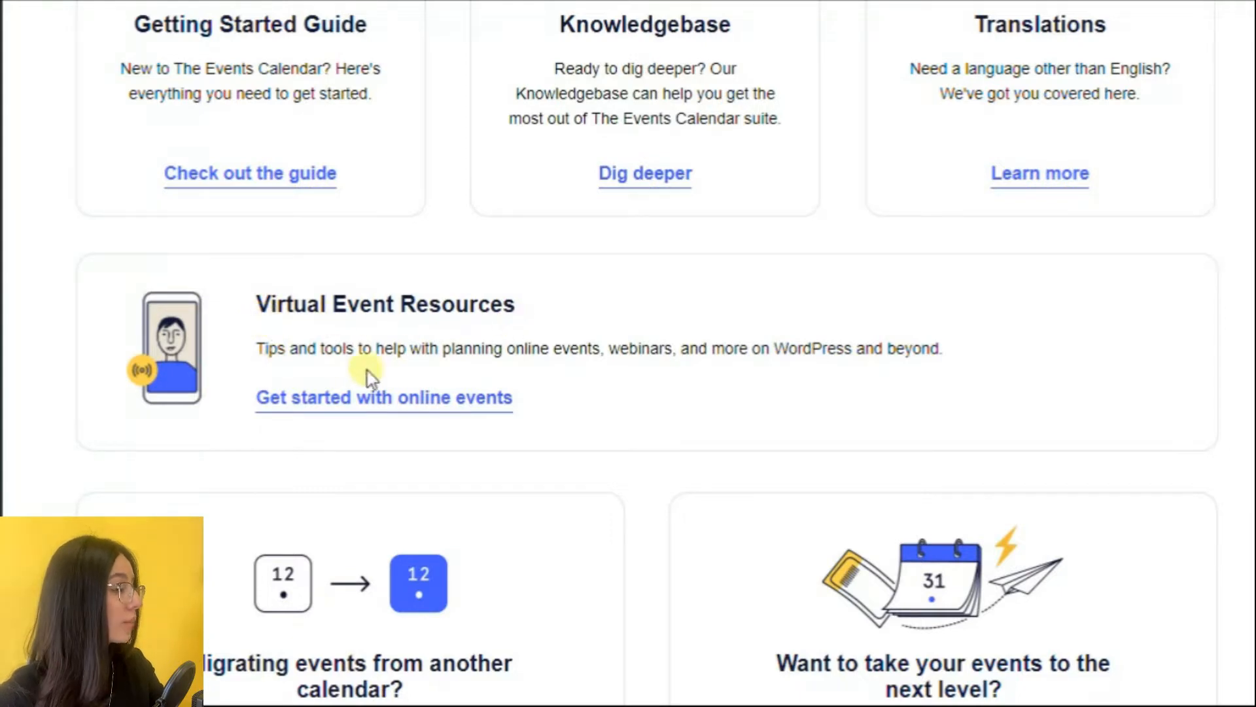
pyautogui.moveTo(815, 378)
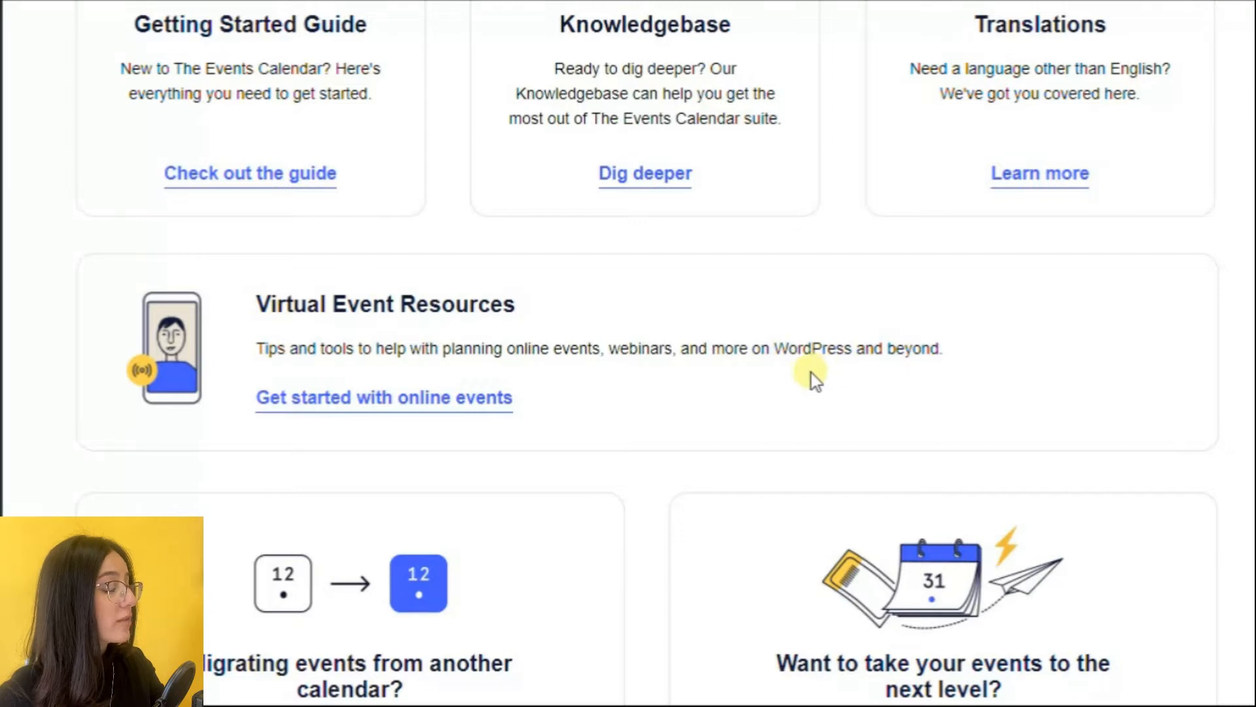
pyautogui.scroll(-3)
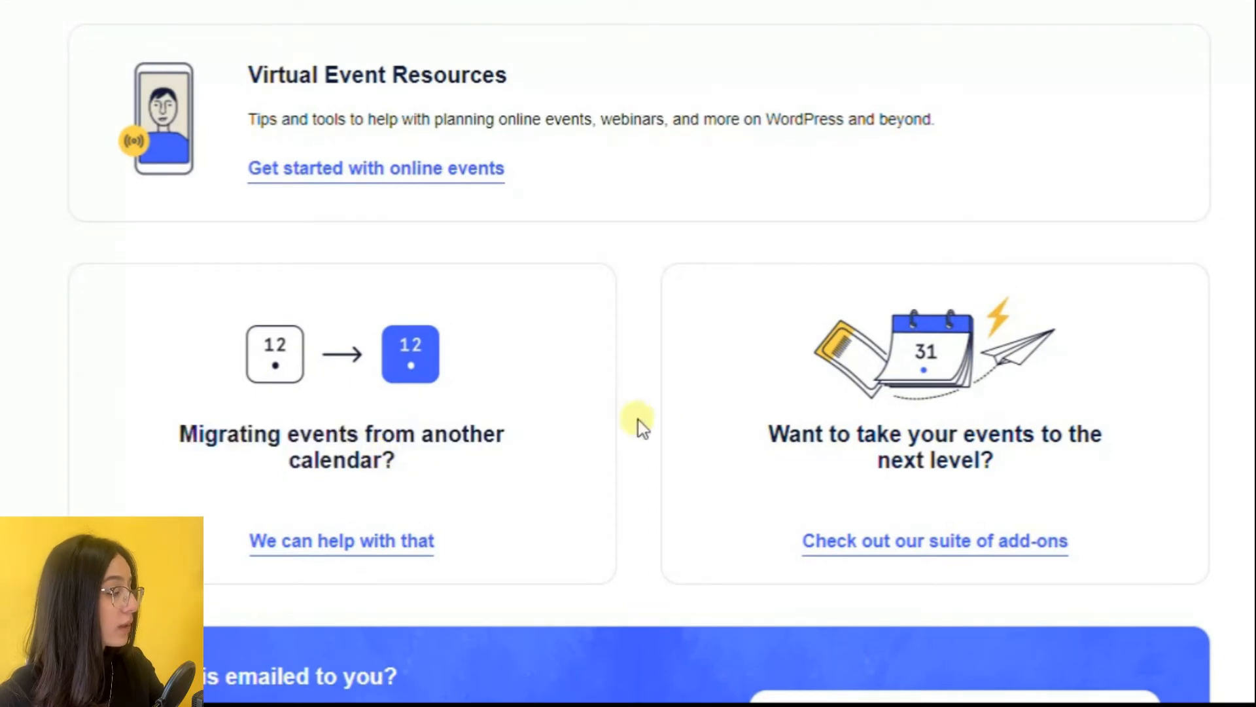
pyautogui.scroll(-3)
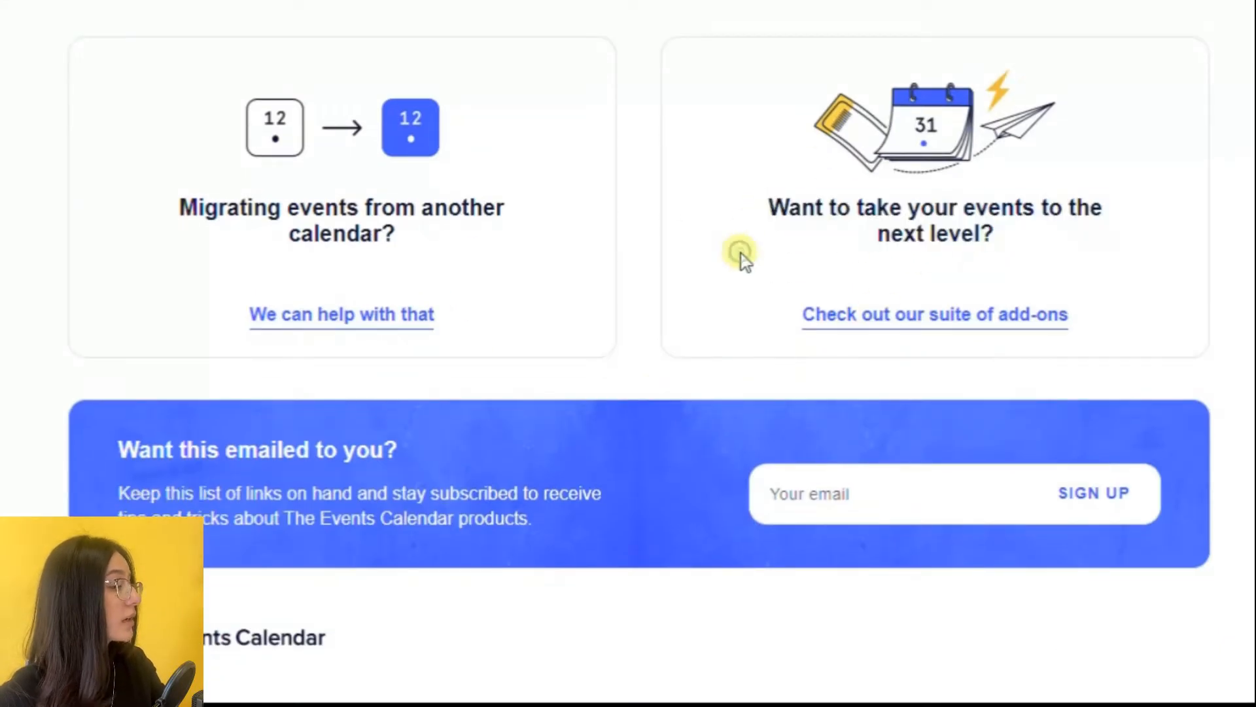
pyautogui.scroll(-3)
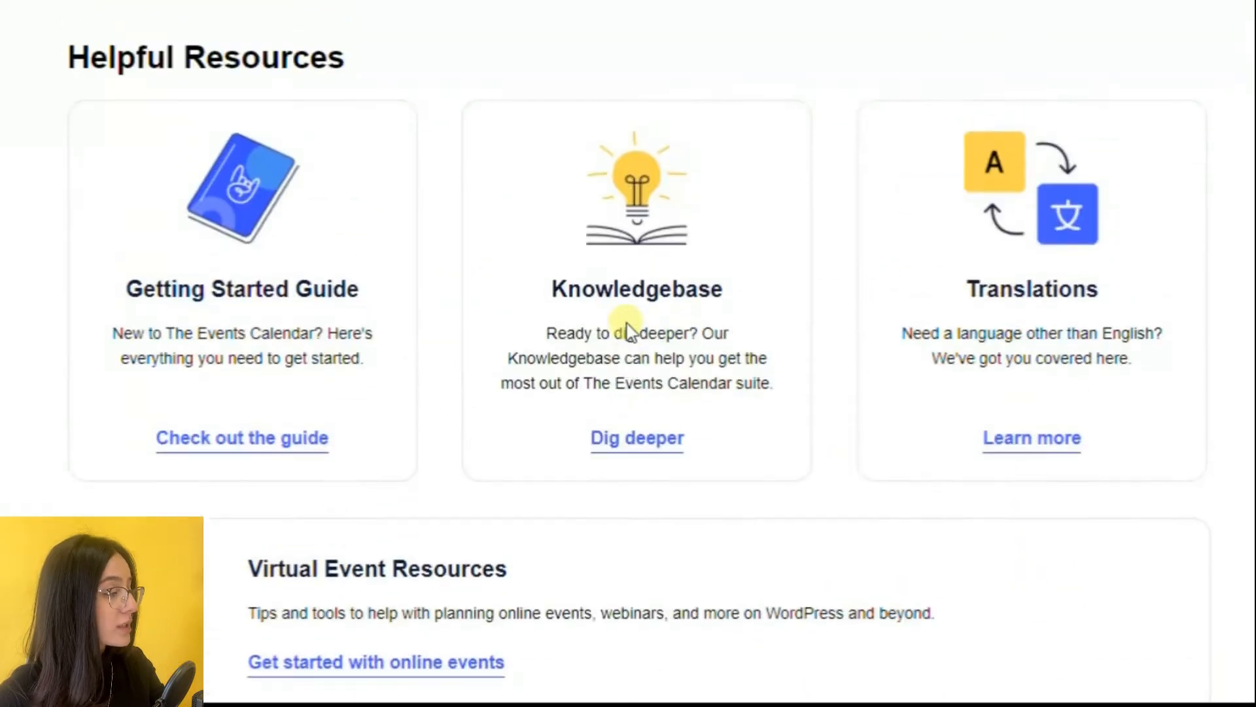
pyautogui.scroll(3)
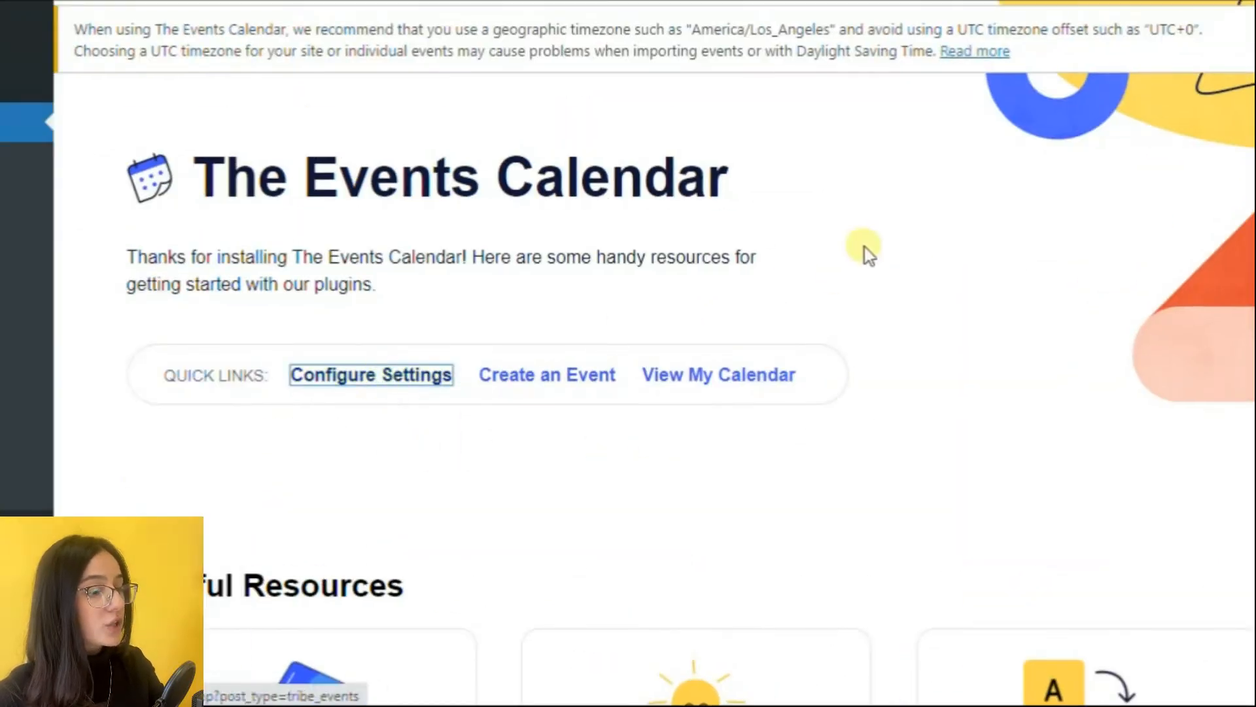
# Step: Review the Events Calendar General settings down to miscellaneous options, then go to Display settings
pyautogui.click(371, 374)
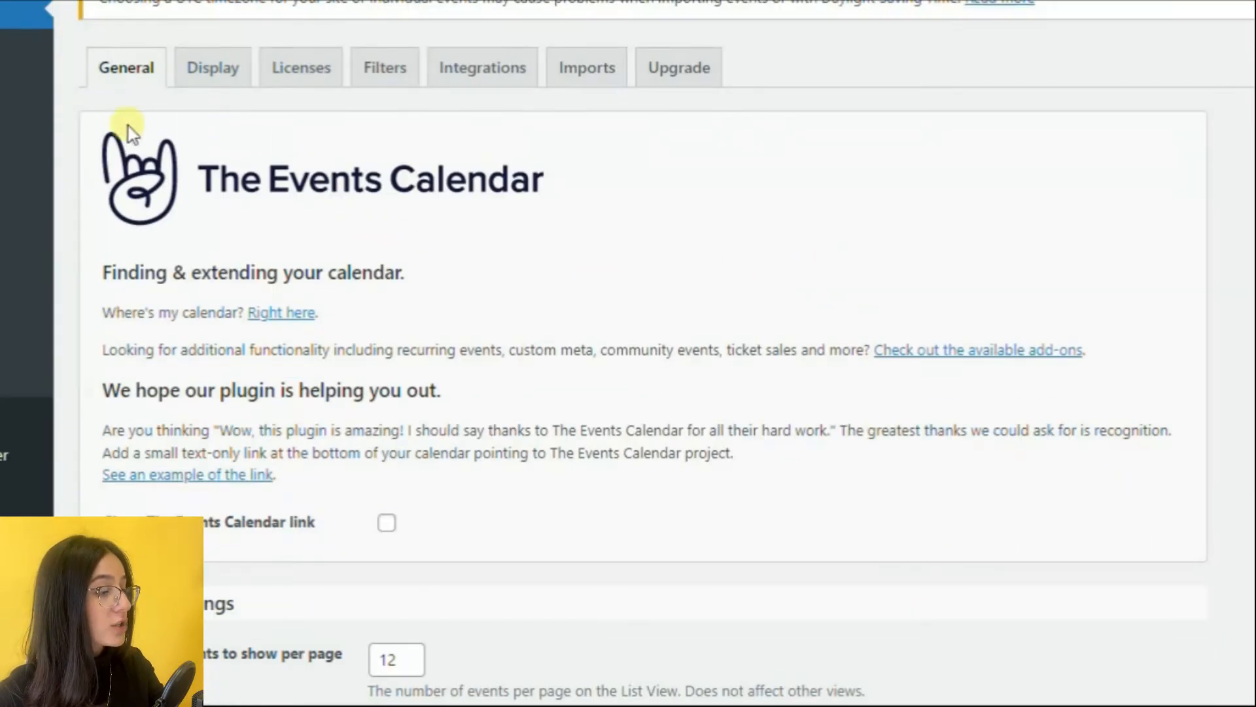
pyautogui.scroll(-3)
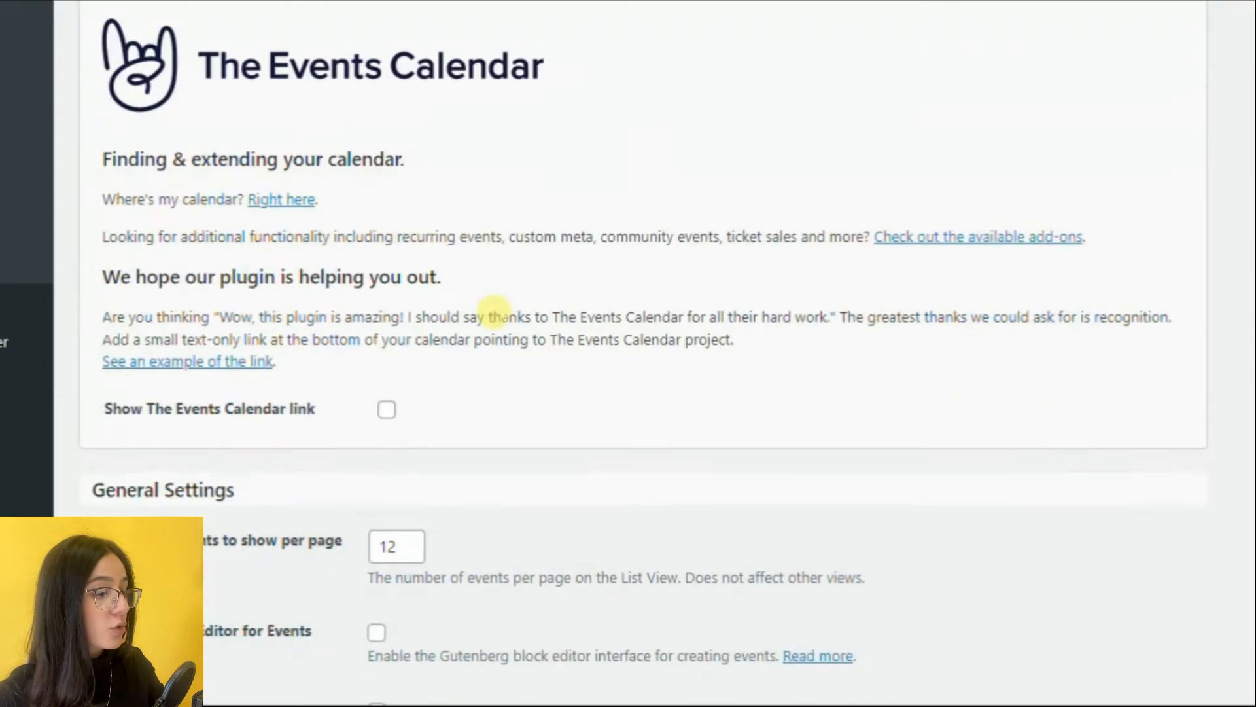
pyautogui.scroll(-3)
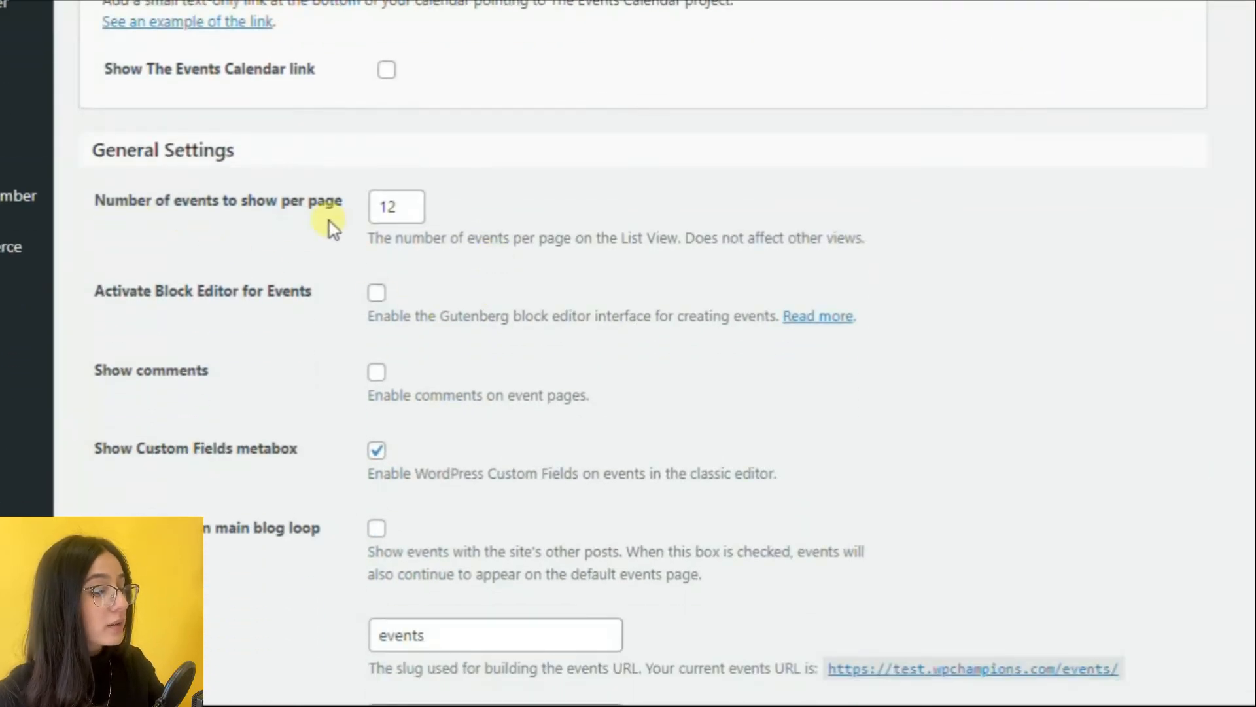
pyautogui.scroll(-3)
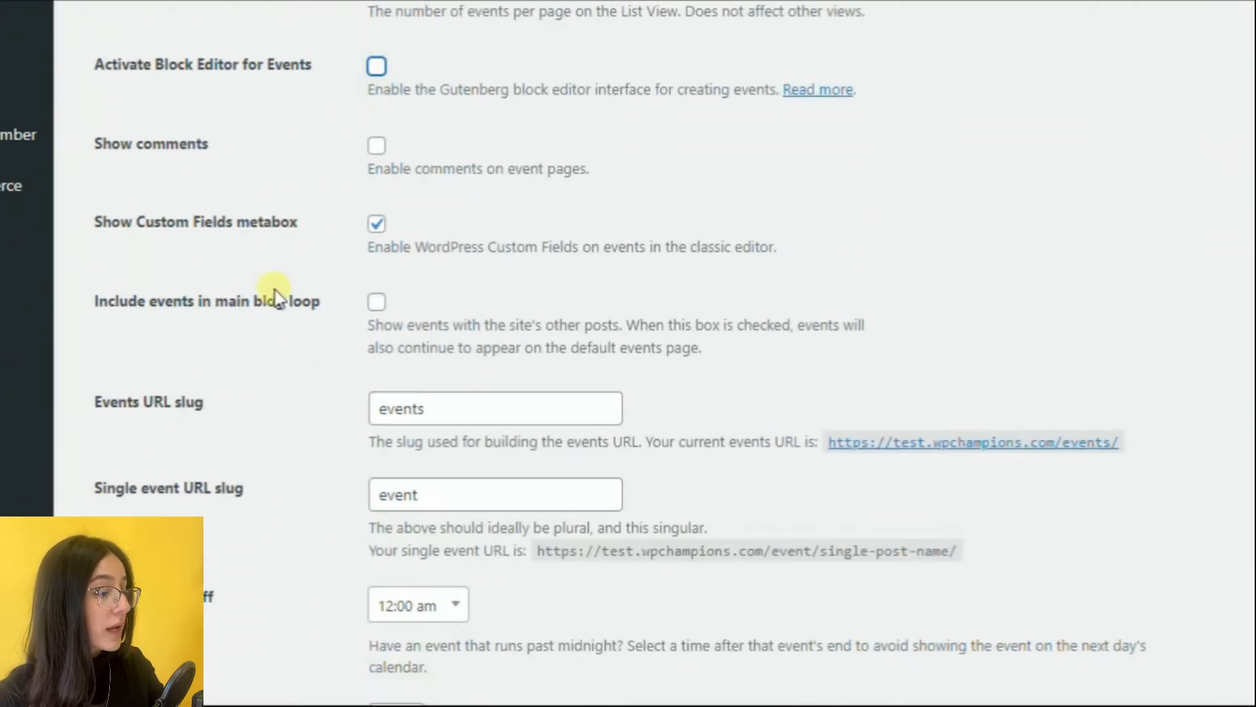
pyautogui.scroll(-3)
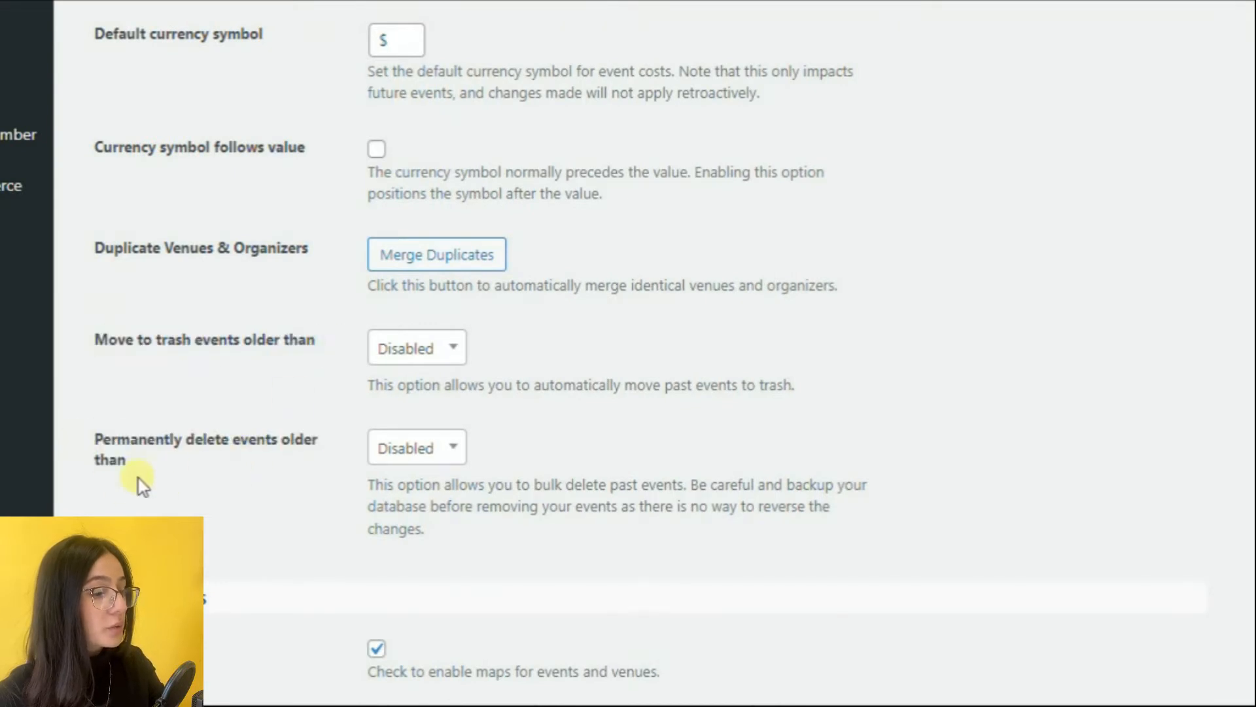
pyautogui.scroll(-3)
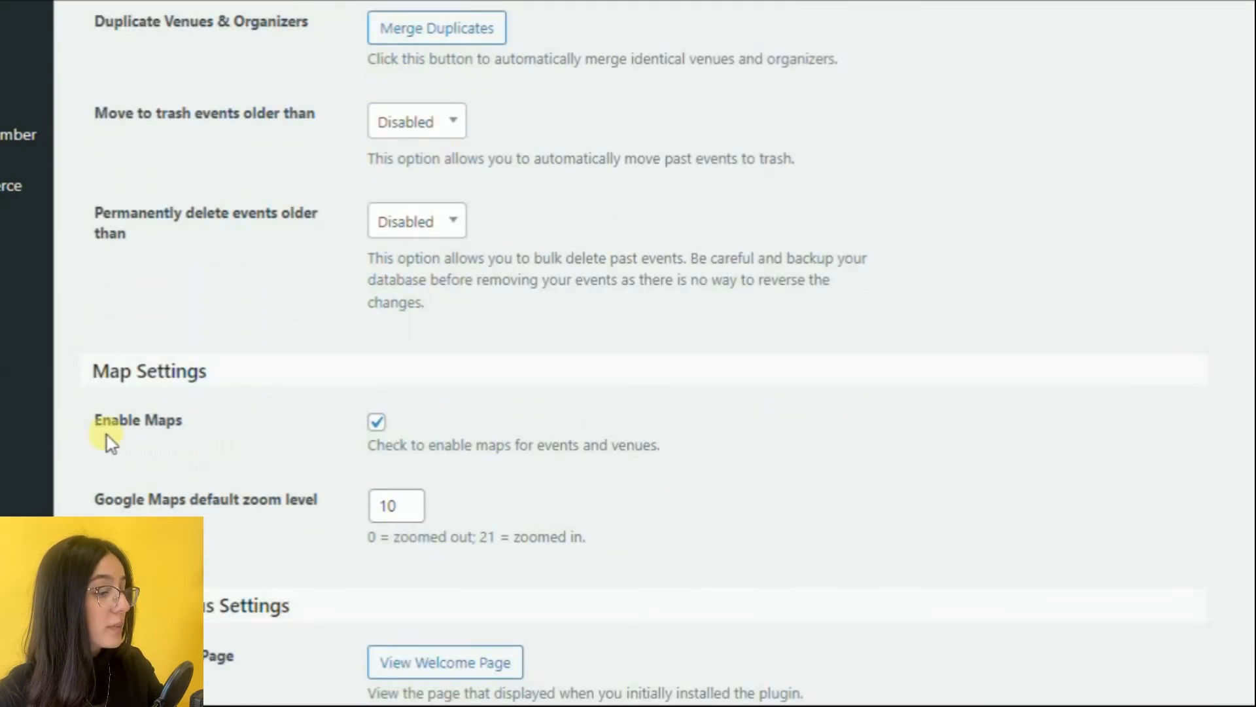
pyautogui.moveTo(312, 521)
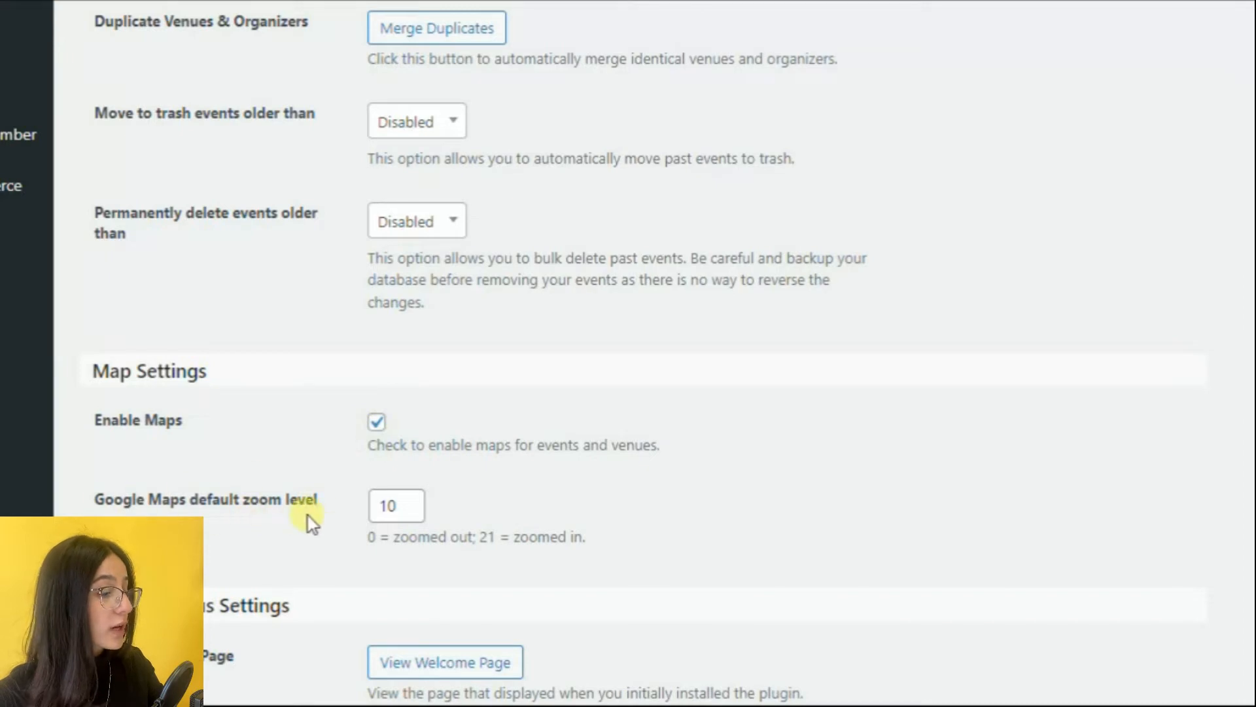
pyautogui.scroll(-3)
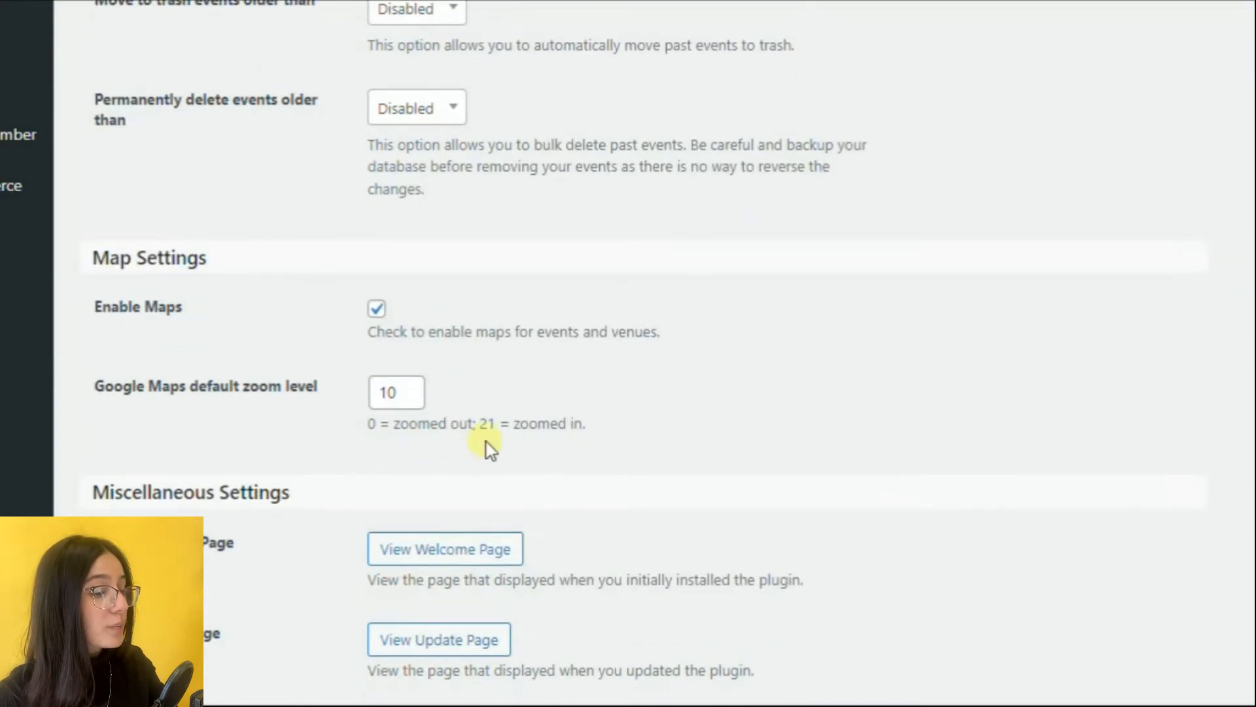
pyautogui.scroll(-3)
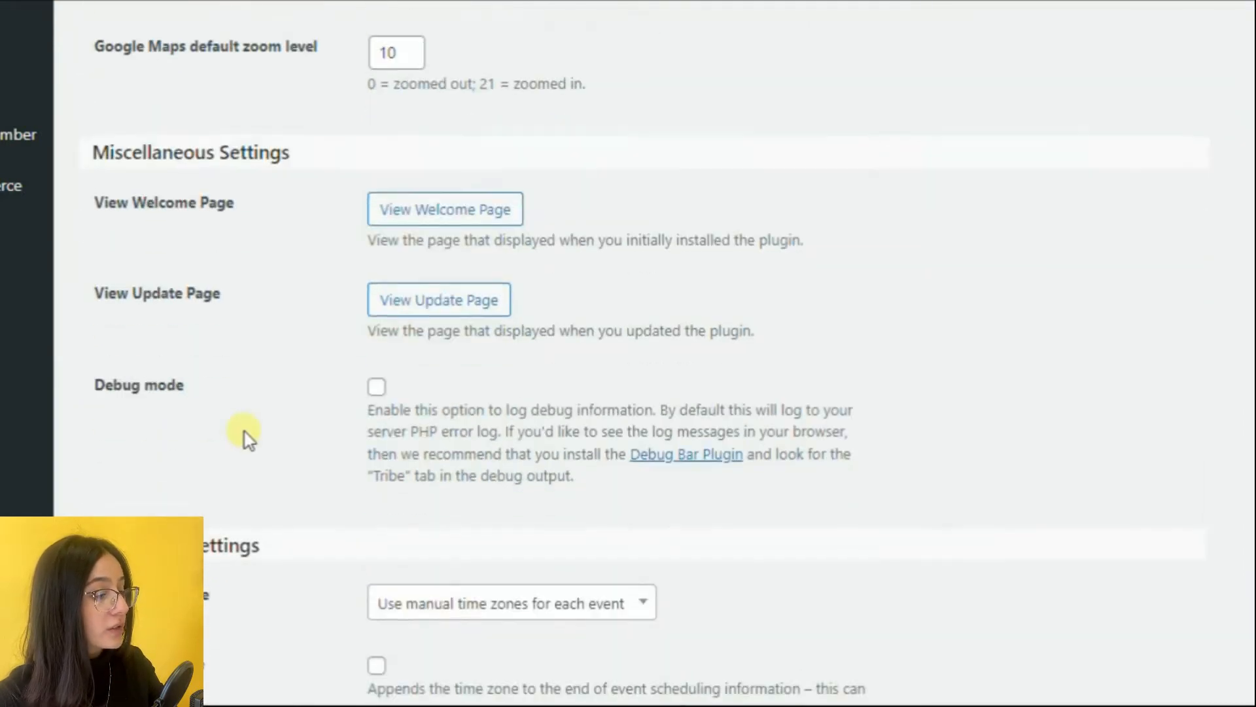
pyautogui.scroll(-3)
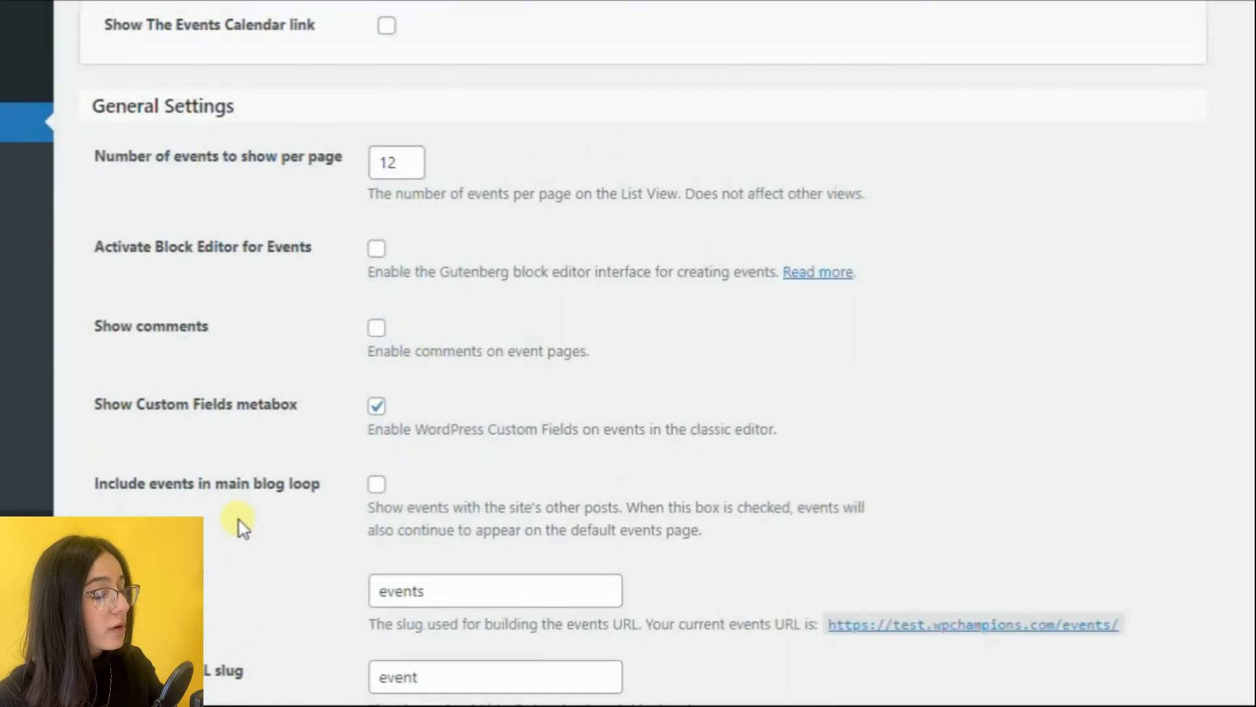
pyautogui.click(212, 164)
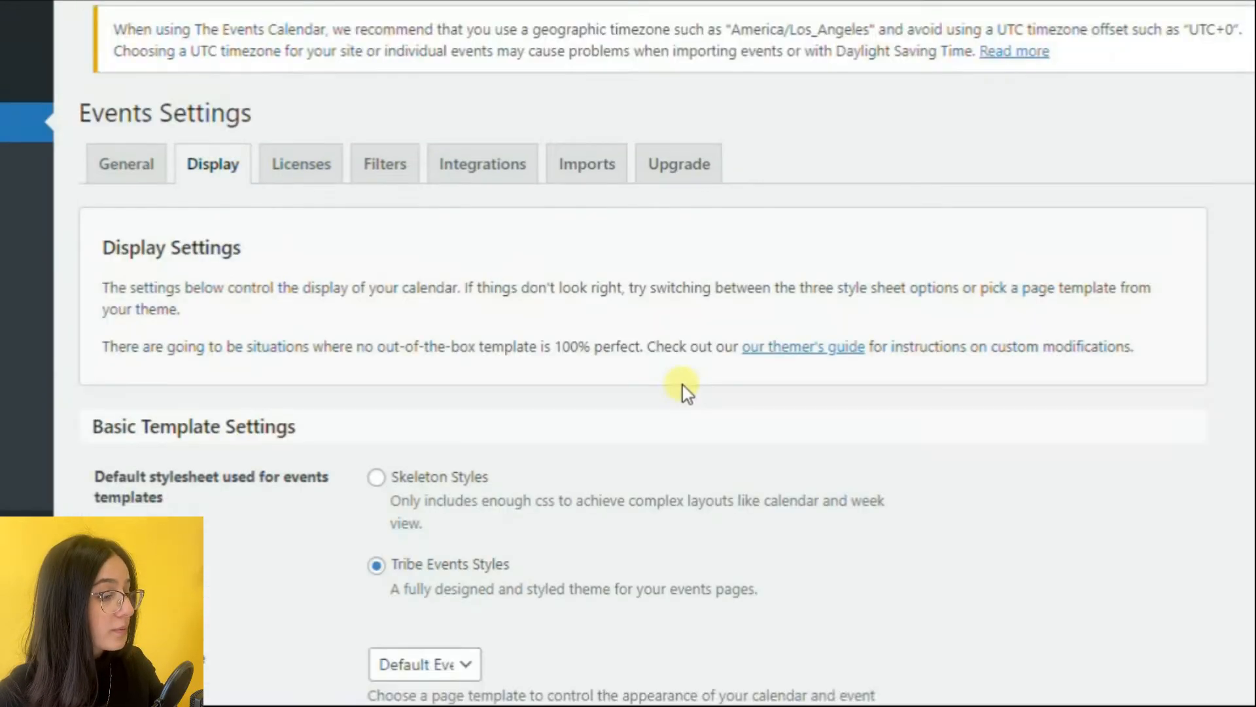
# Step: Review the Display and date format settings, then go to the Integrations settings
pyautogui.scroll(-3)
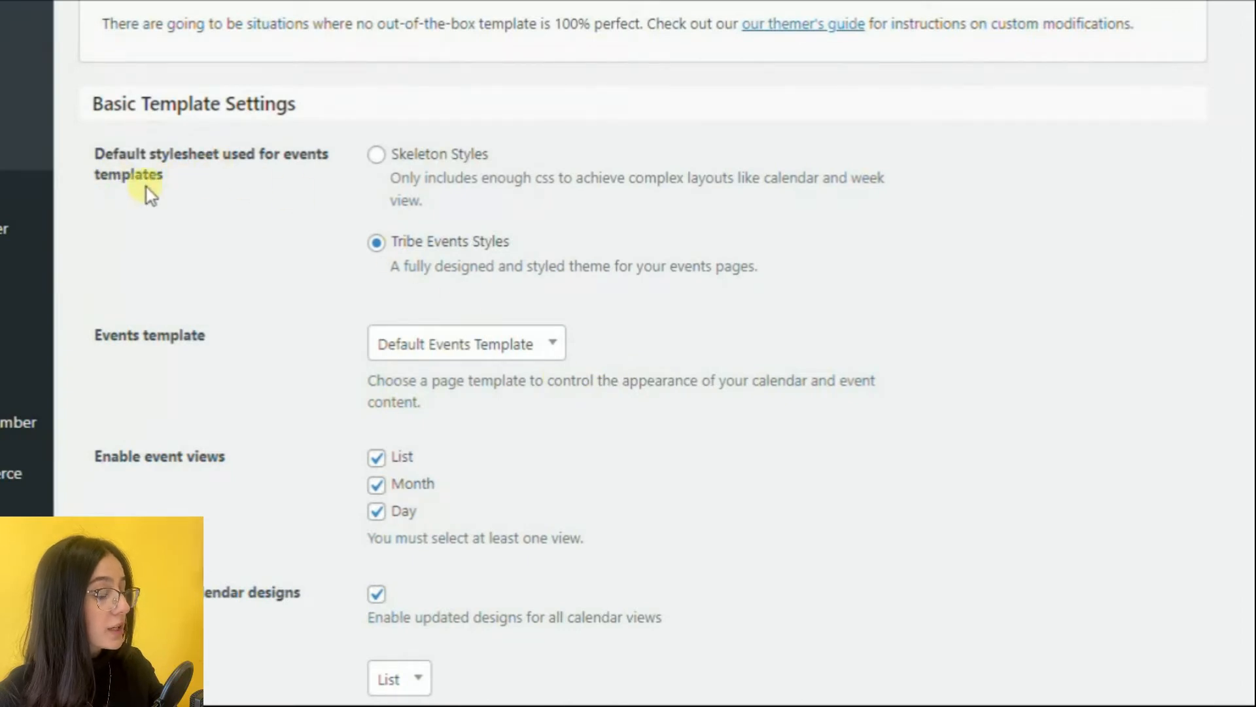
pyautogui.click(465, 343)
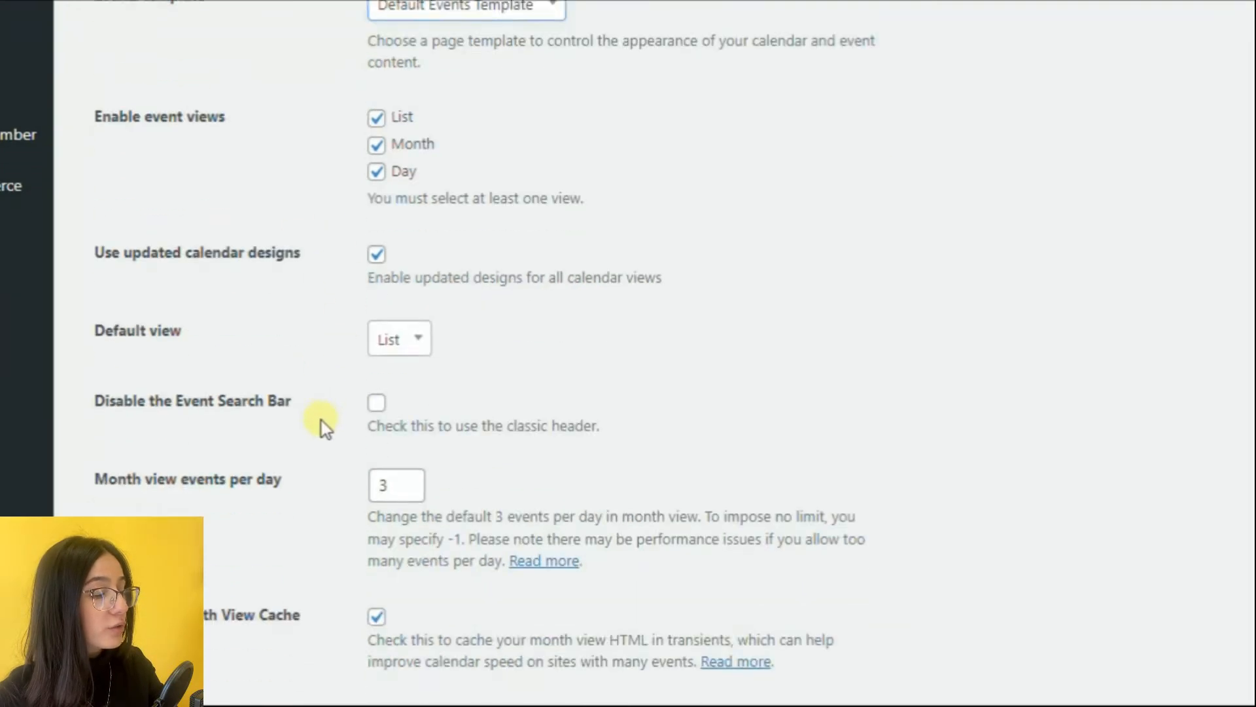
pyautogui.scroll(-3)
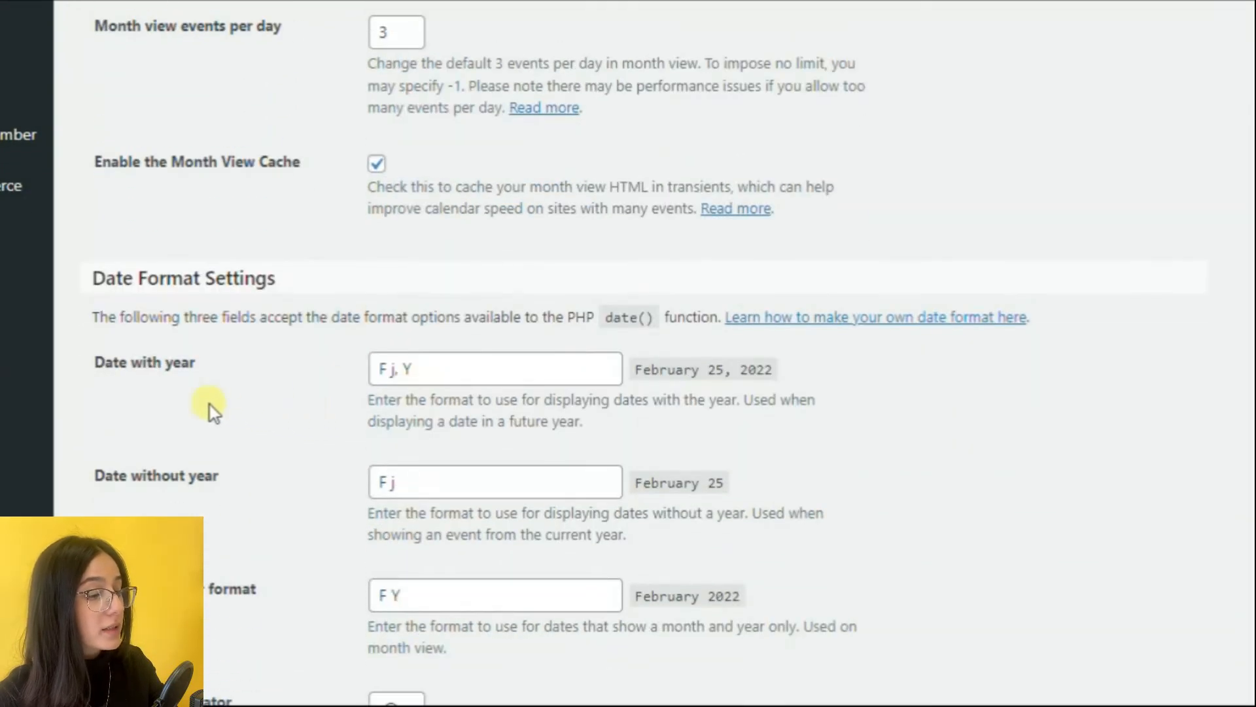
pyautogui.scroll(-3)
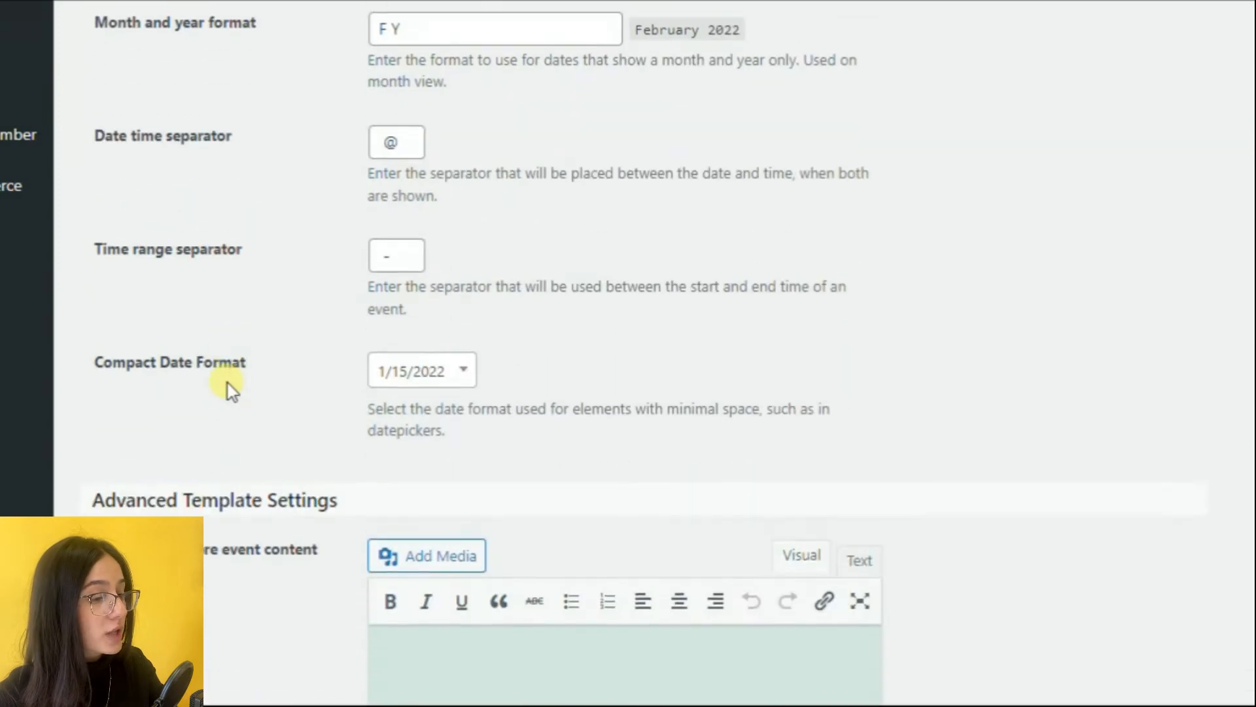
pyautogui.scroll(-3)
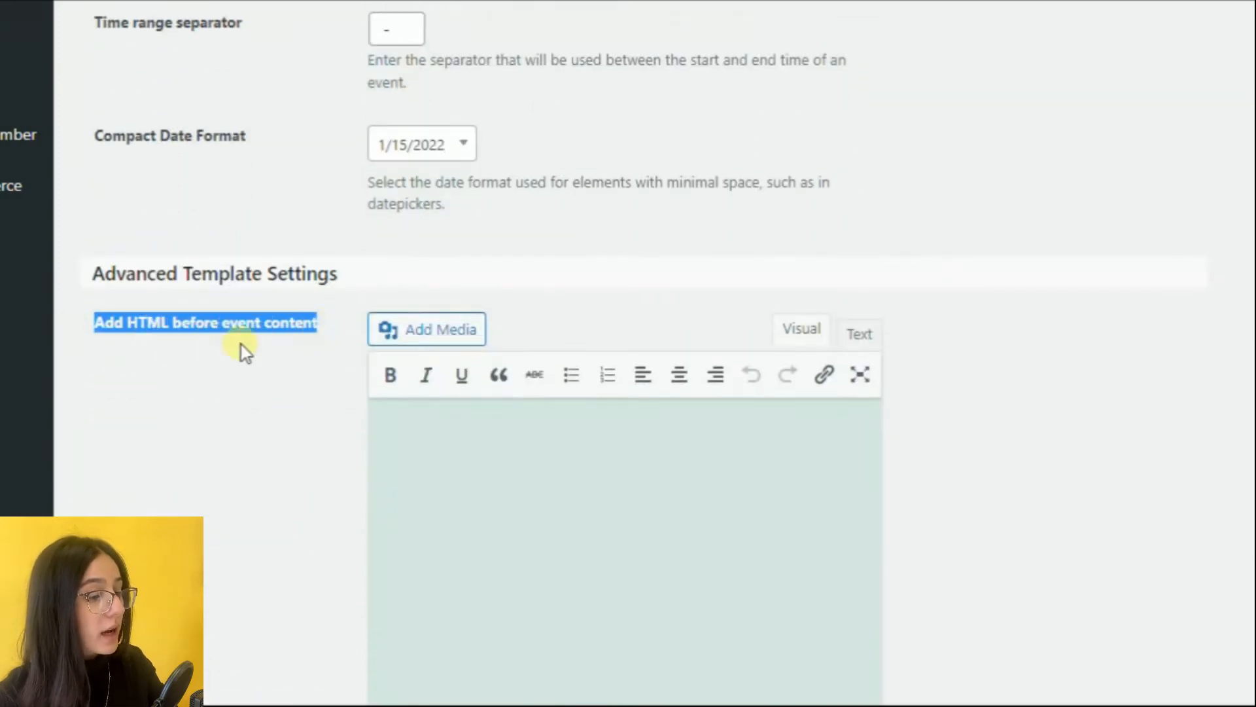
pyautogui.scroll(-3)
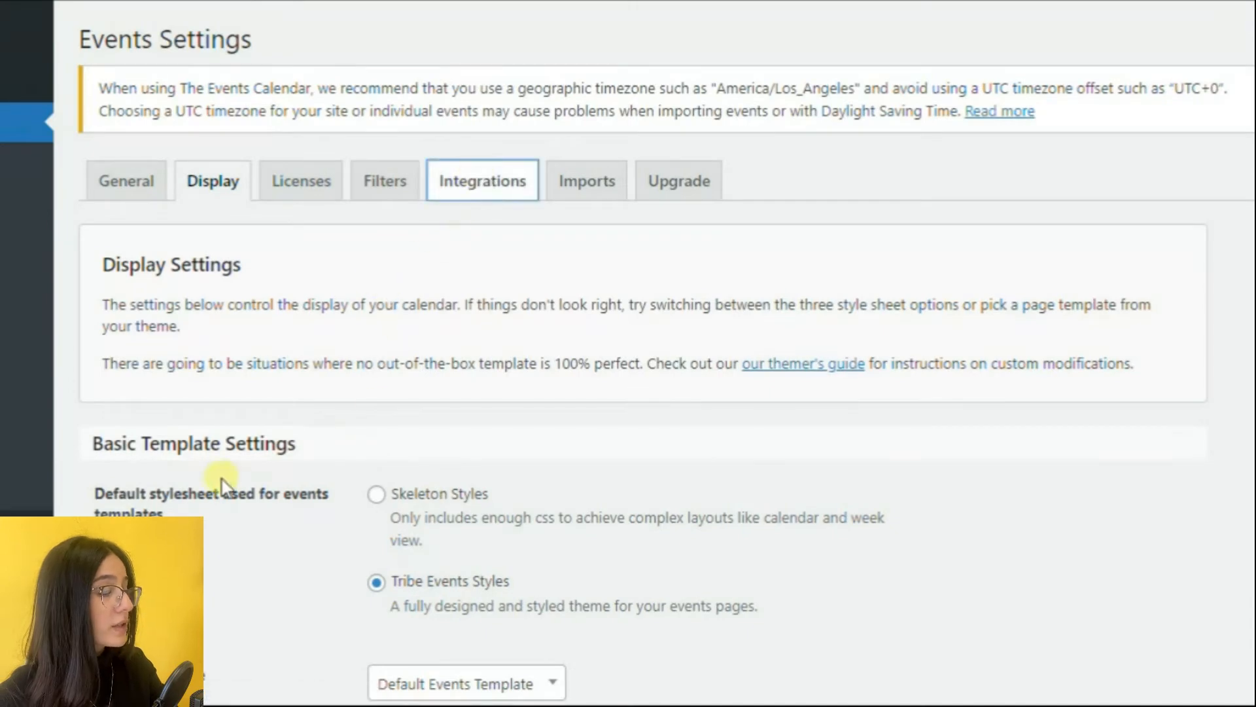
pyautogui.click(483, 179)
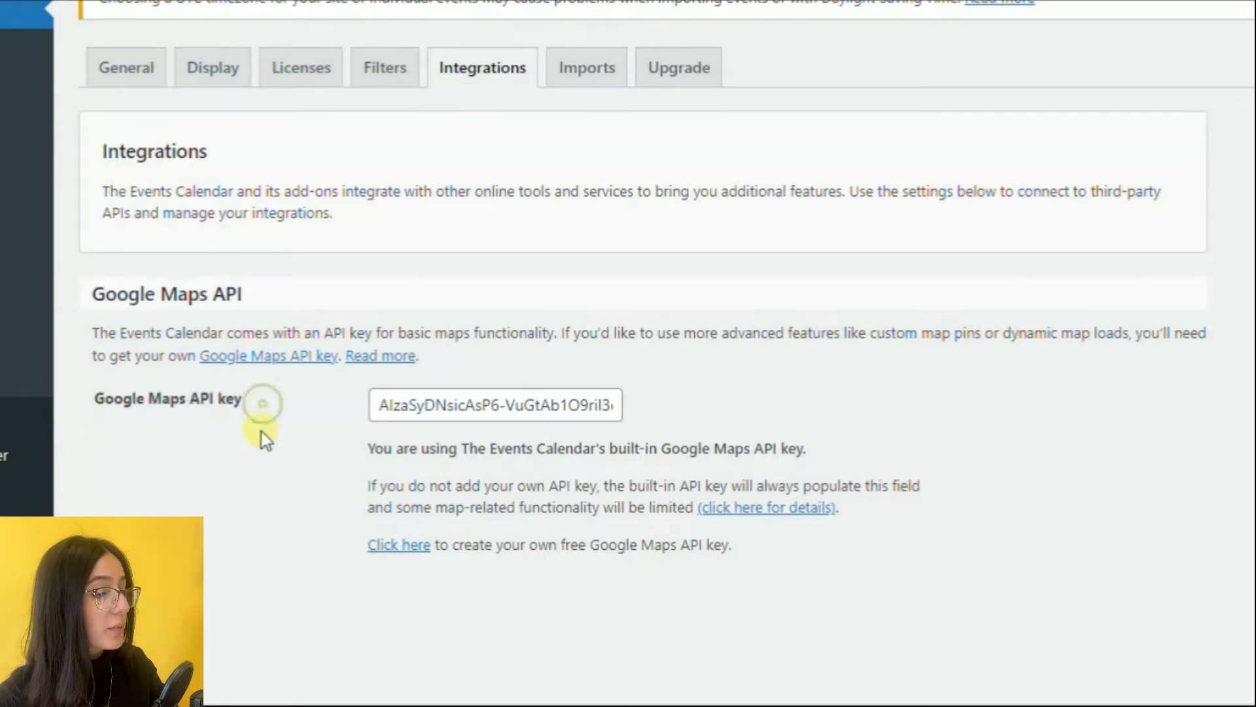
# Step: Look over the Google Maps integration, then review the Imports settings options
pyautogui.scroll(-3)
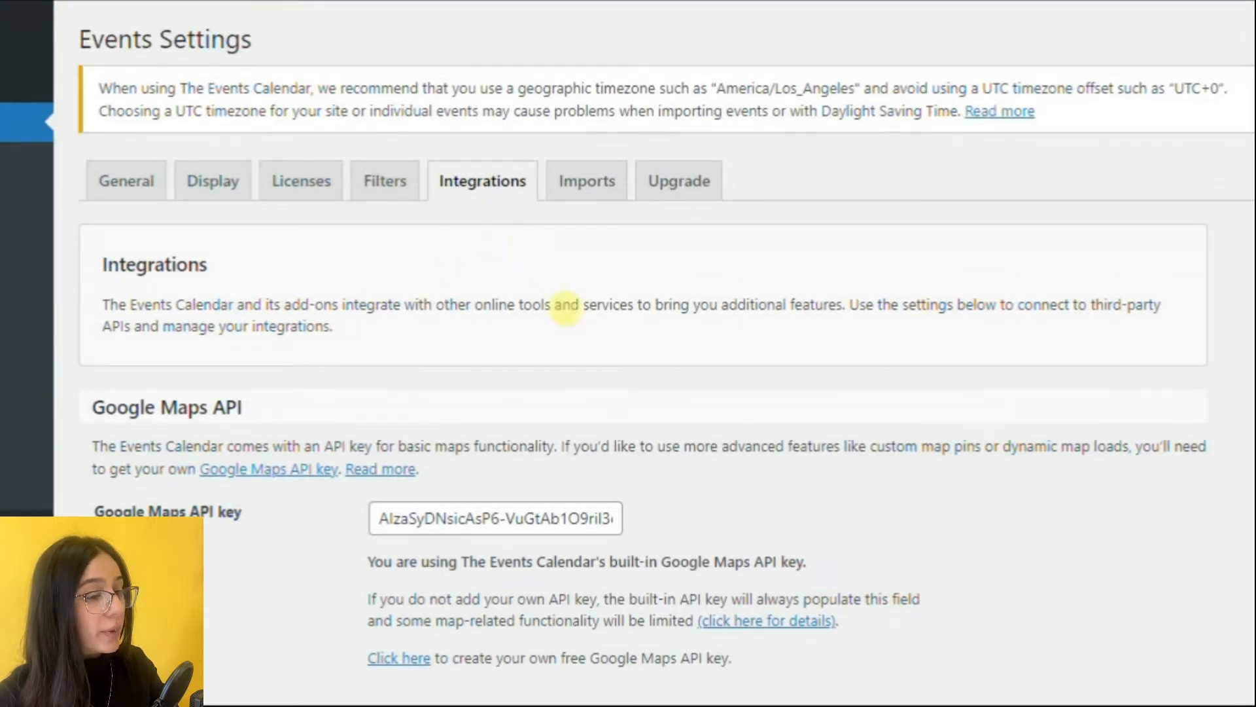
pyautogui.moveTo(586, 181)
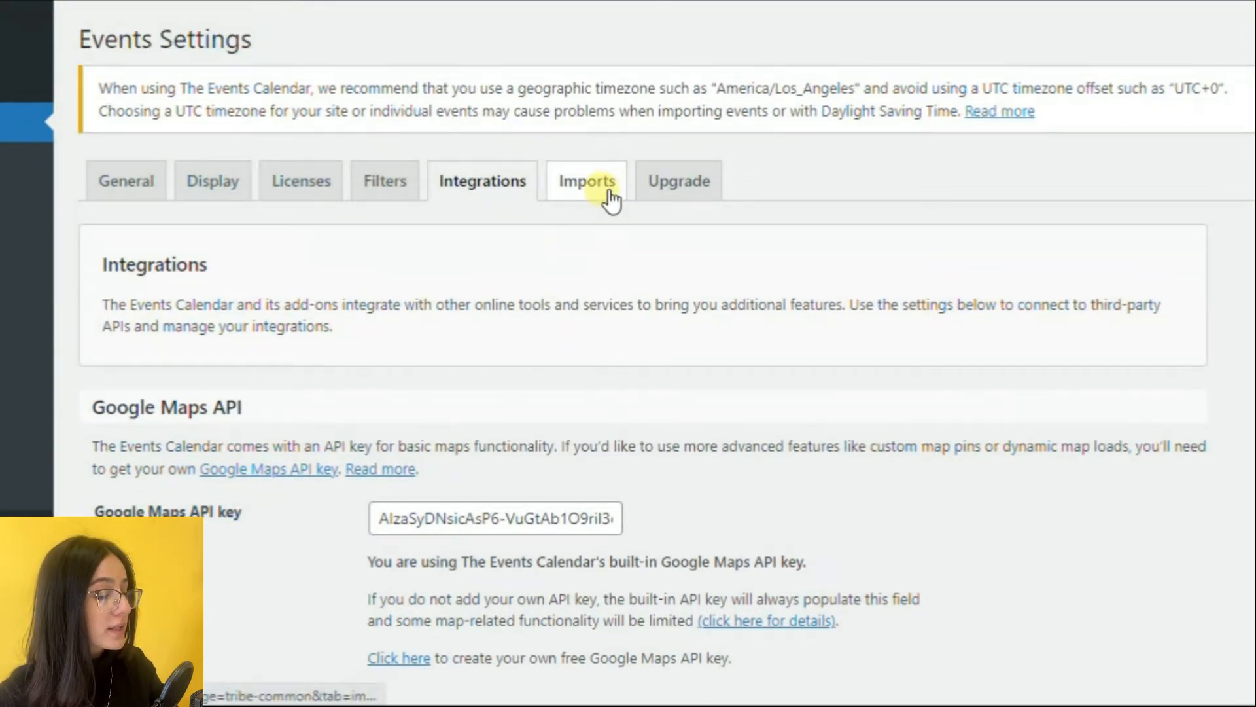
pyautogui.click(587, 181)
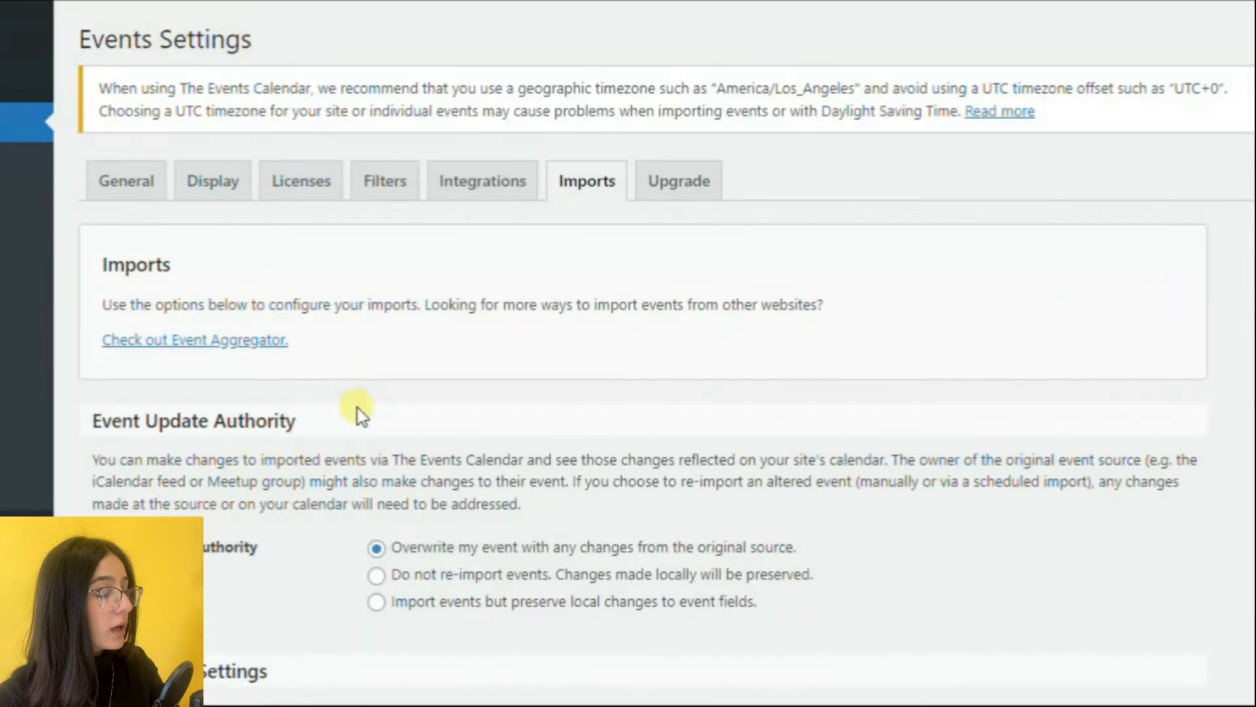
pyautogui.scroll(-3)
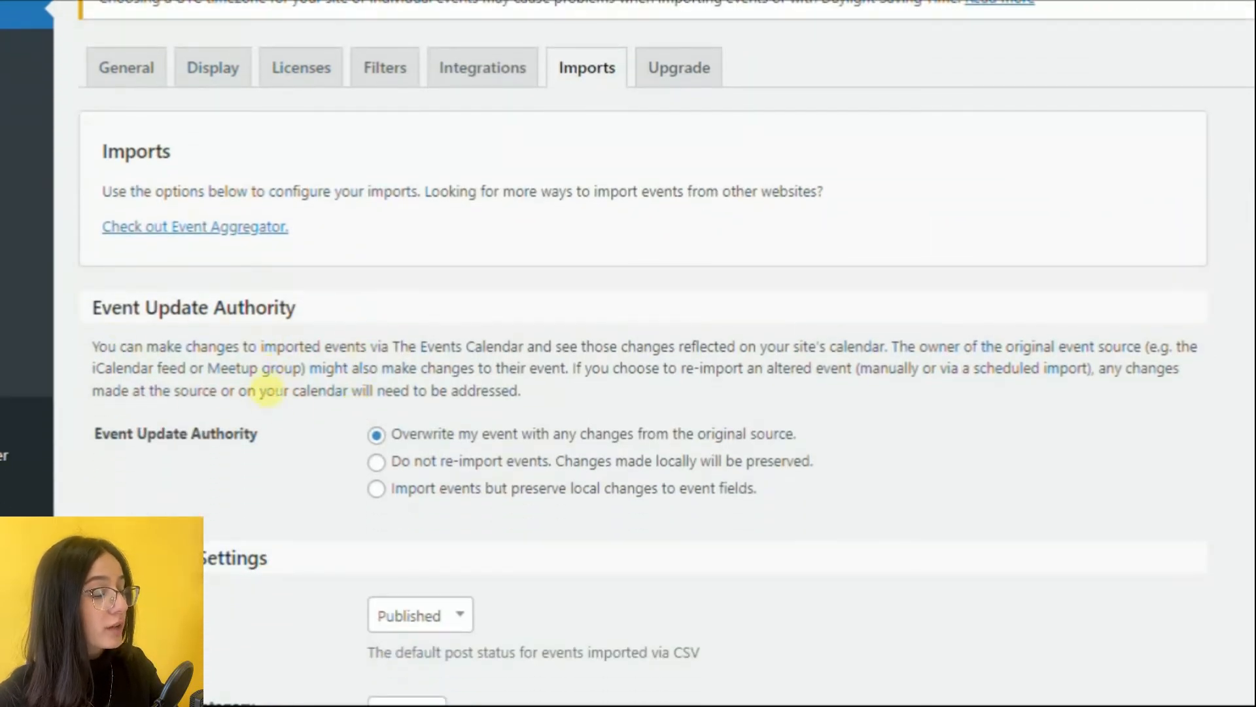
pyautogui.scroll(-3)
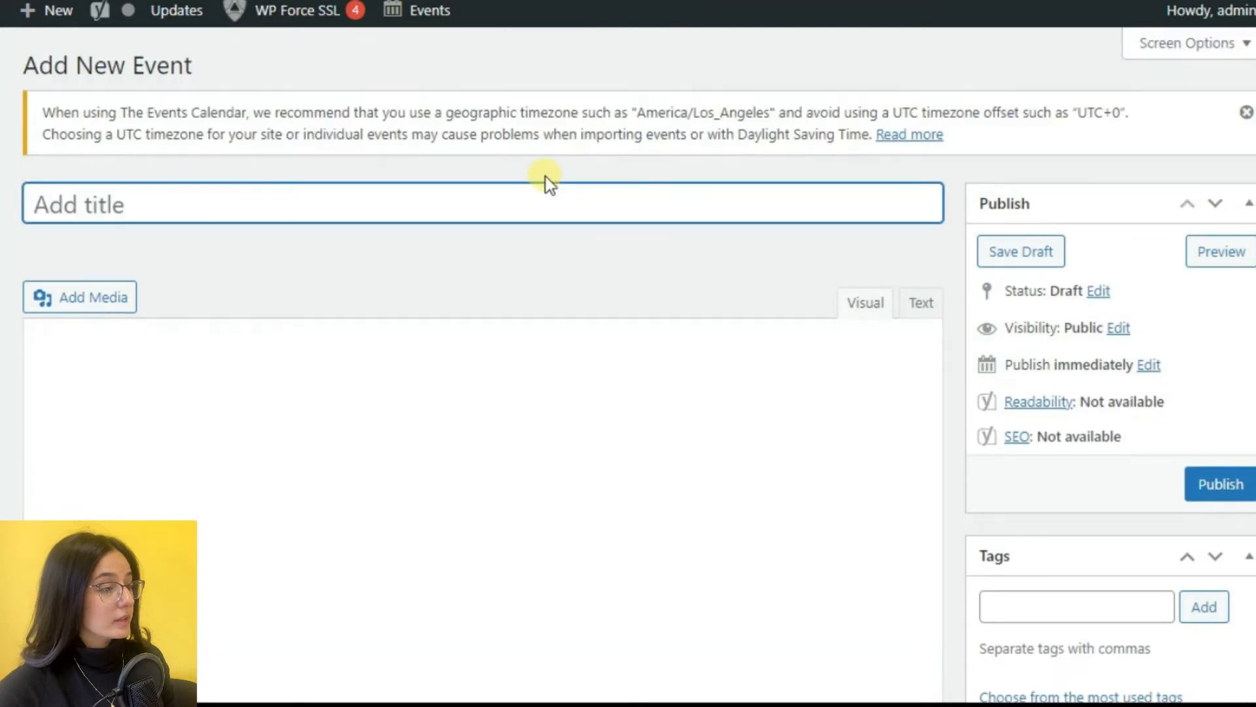
# Step: Title the new event 'Event Calendar 1' with the Composer's MegaEvent invitation and move to Time & Date
pyautogui.write('Event Cal')
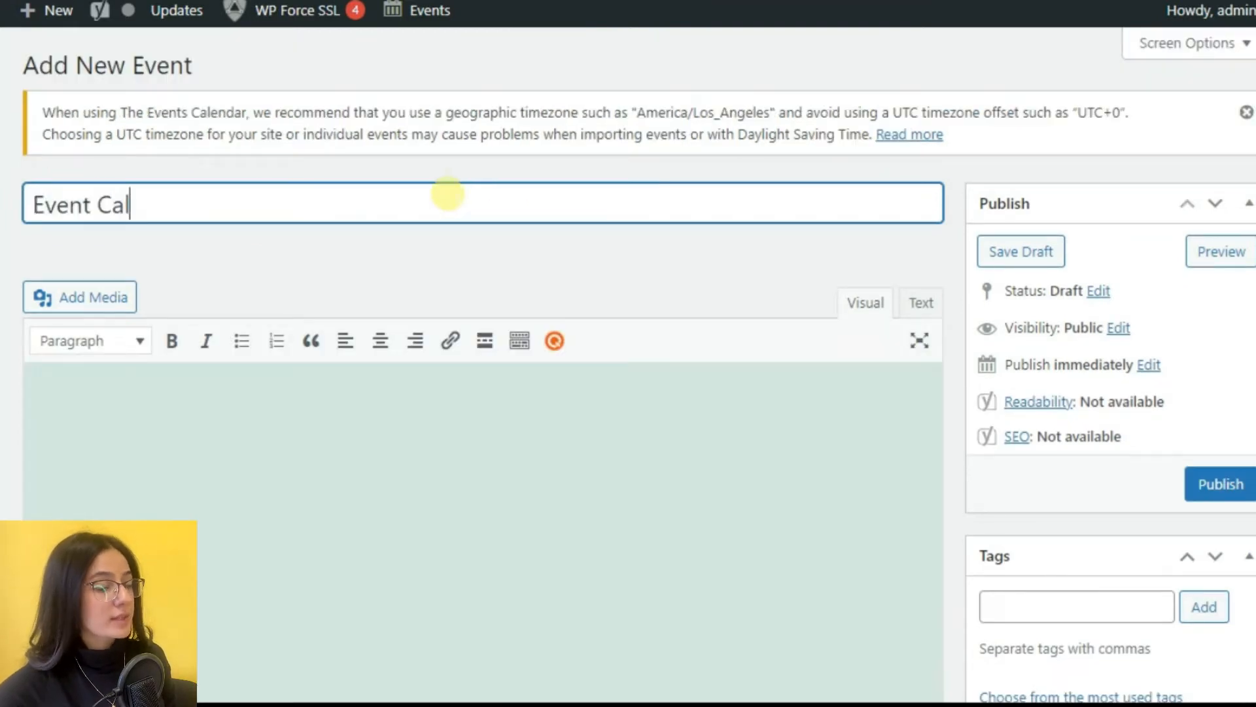
pyautogui.write('endar 1')
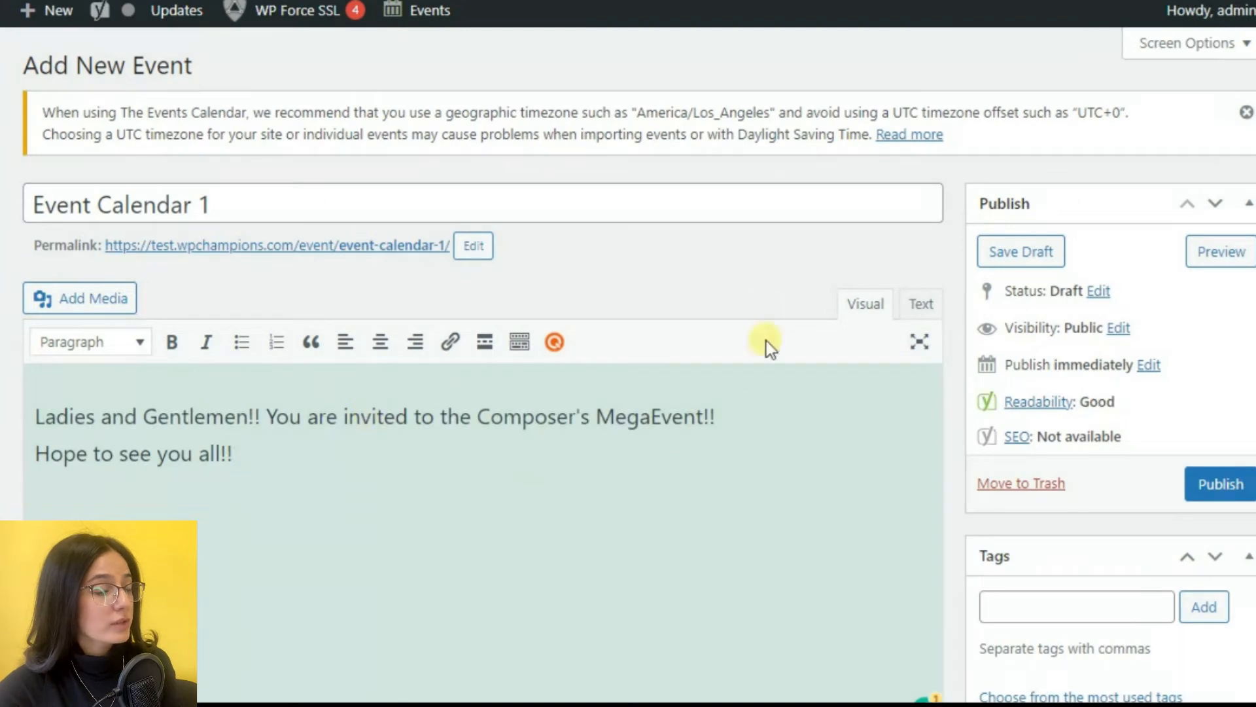
pyautogui.scroll(-3)
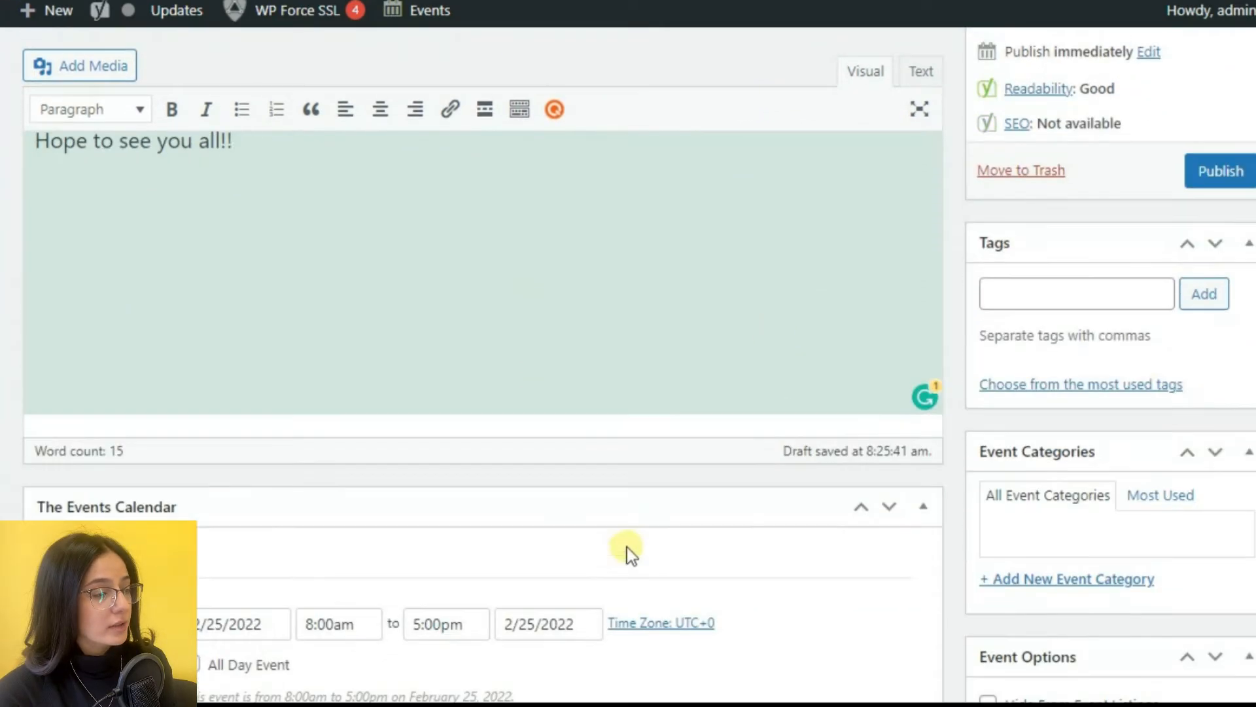
pyautogui.scroll(-3)
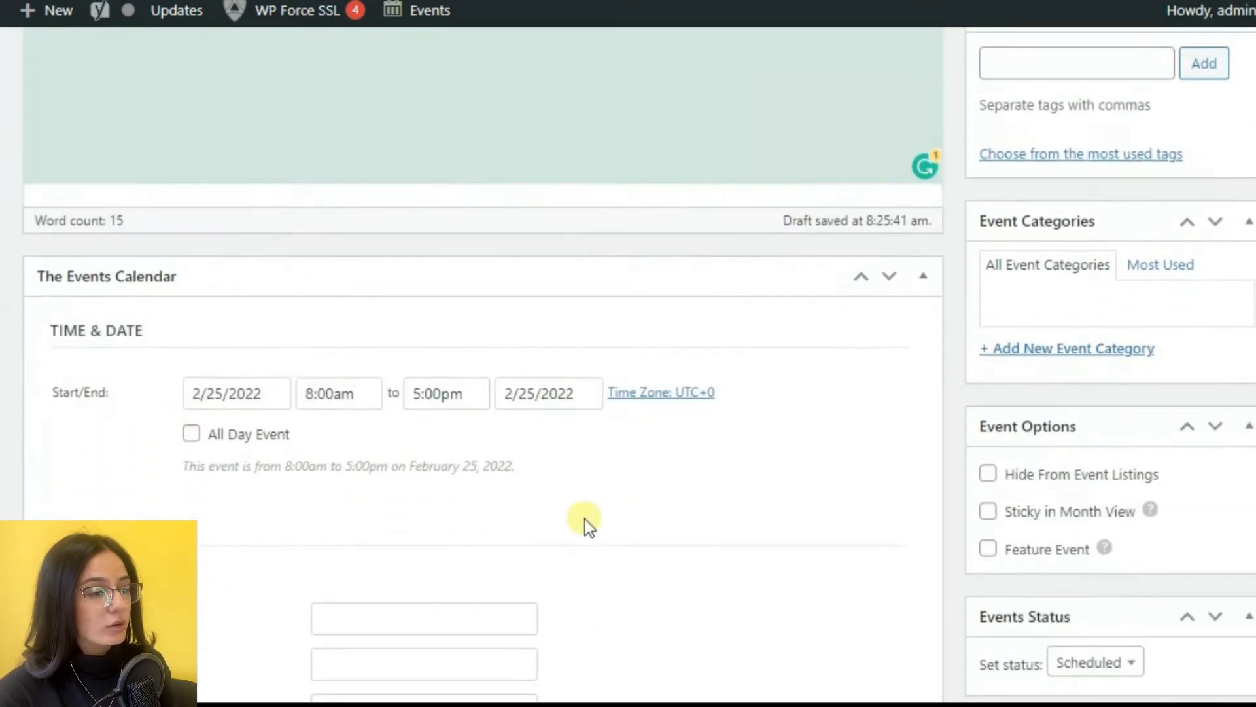
# Step: Pick the event start date and set the start time to 11:30am
pyautogui.click(235, 392)
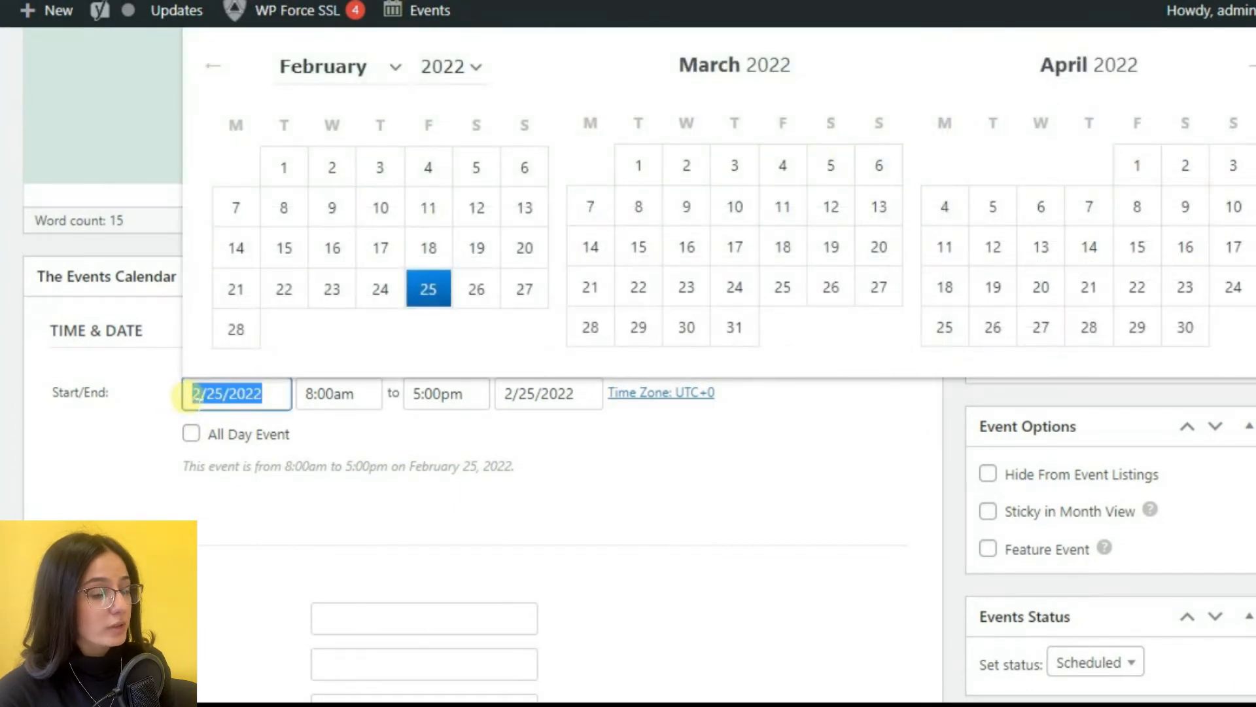
pyautogui.click(337, 394)
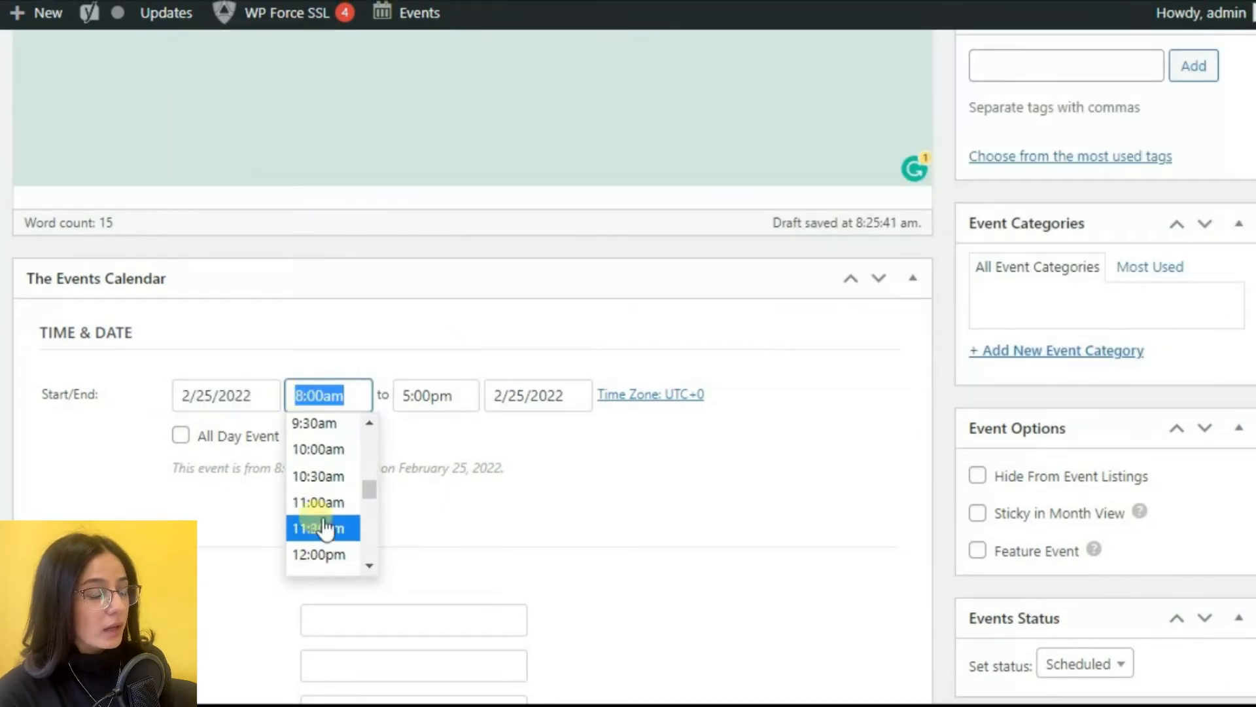
pyautogui.click(324, 528)
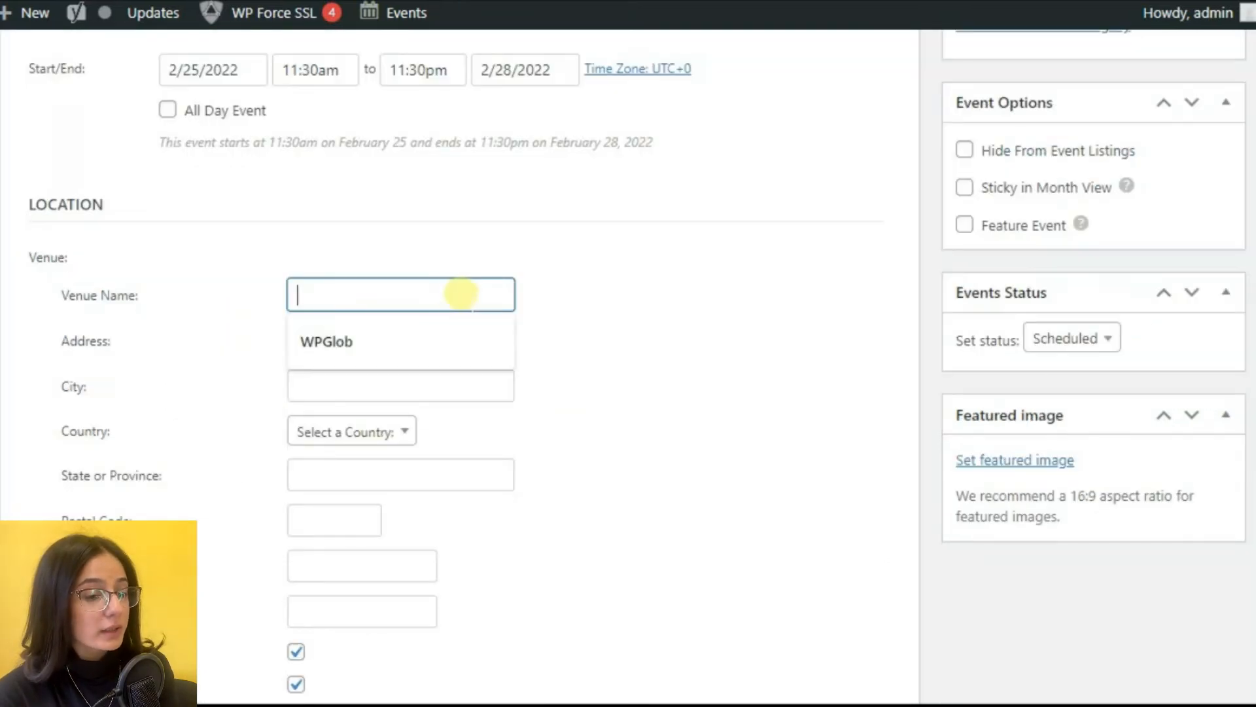
pyautogui.write('WPGLo')
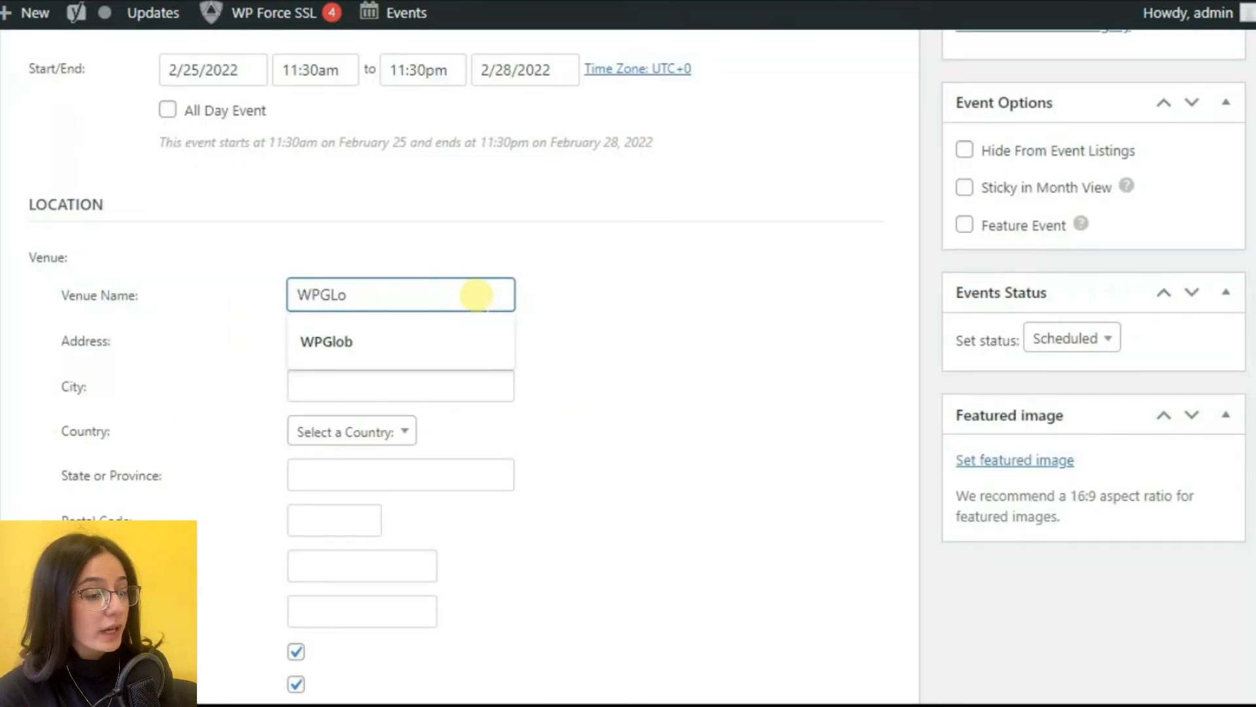
pyautogui.click(325, 341)
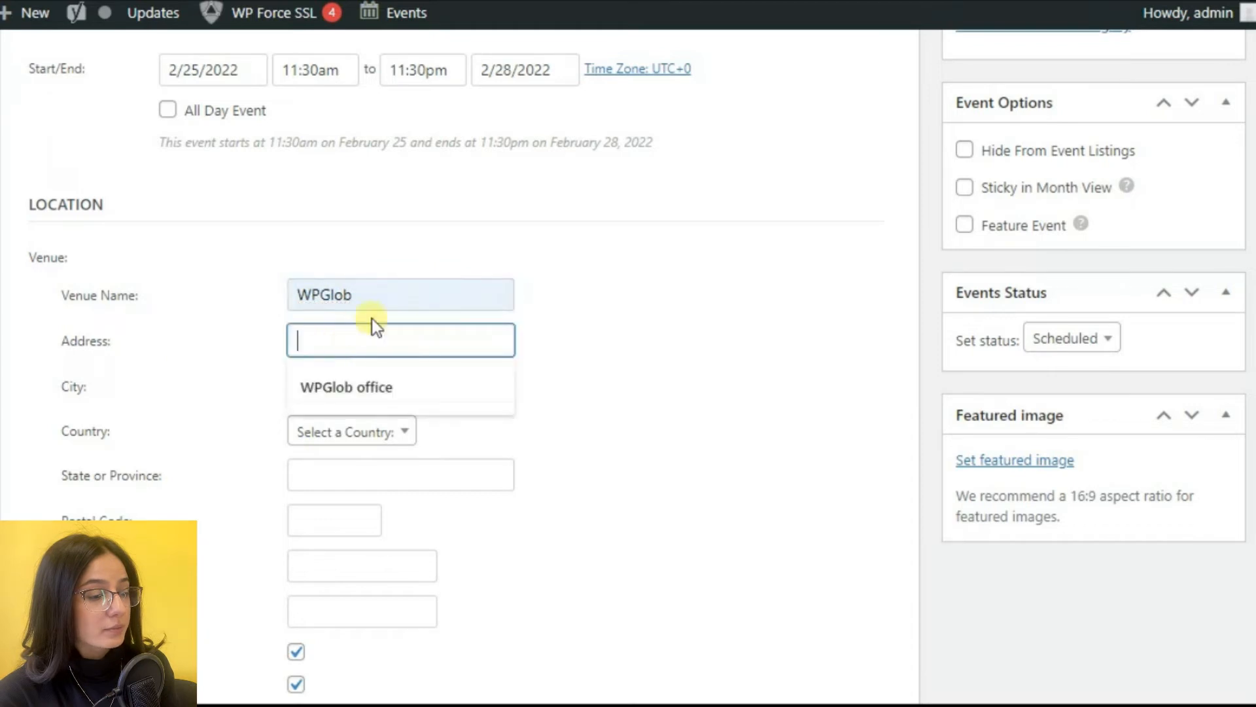
pyautogui.write('WPGlob country')
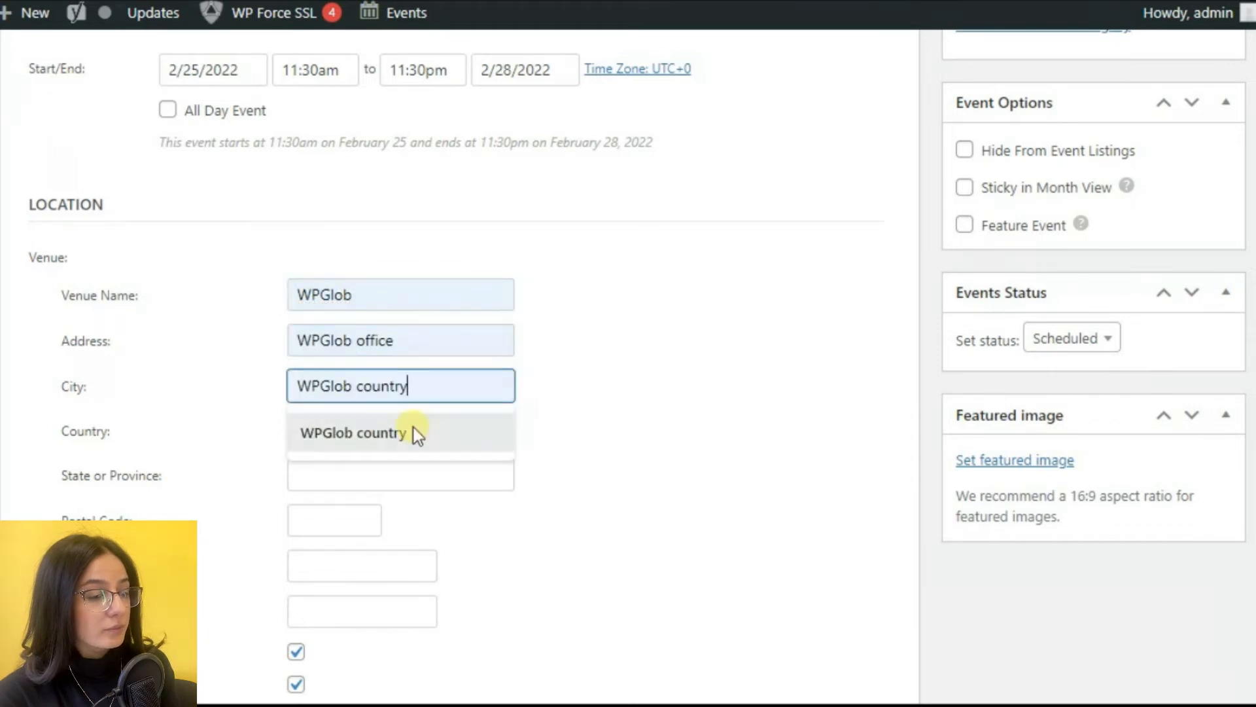
pyautogui.click(351, 431)
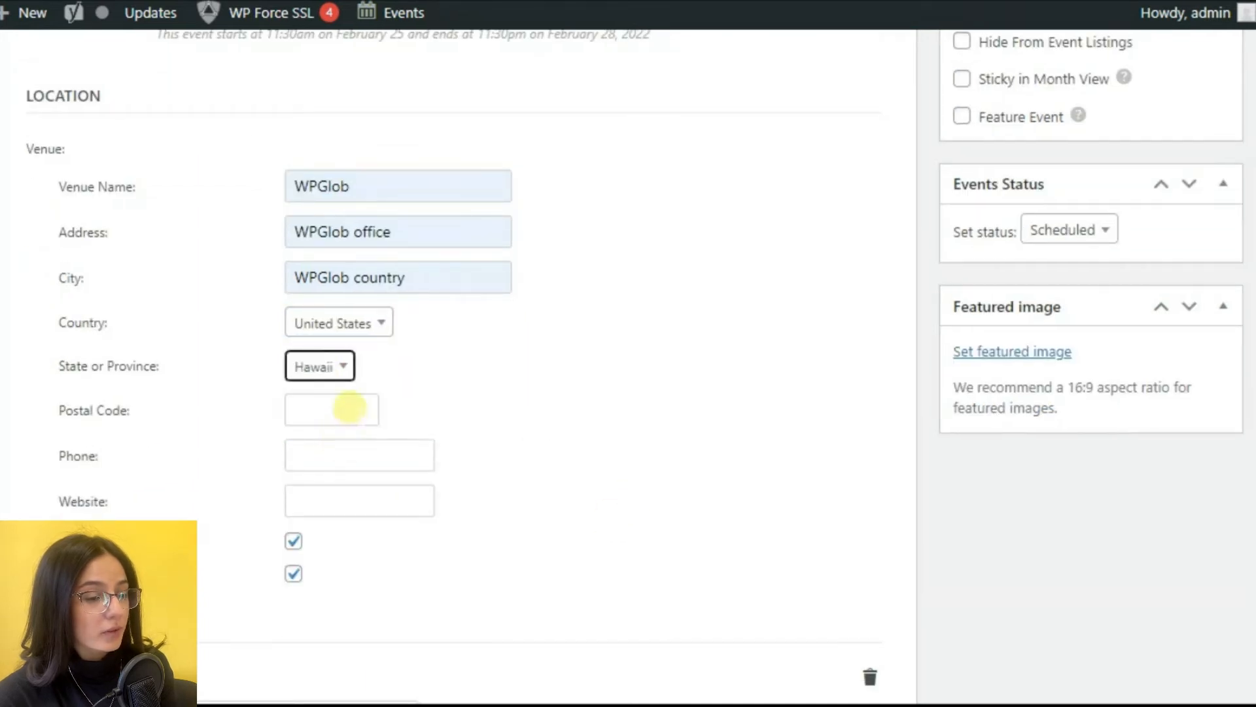
pyautogui.write('+991452681')
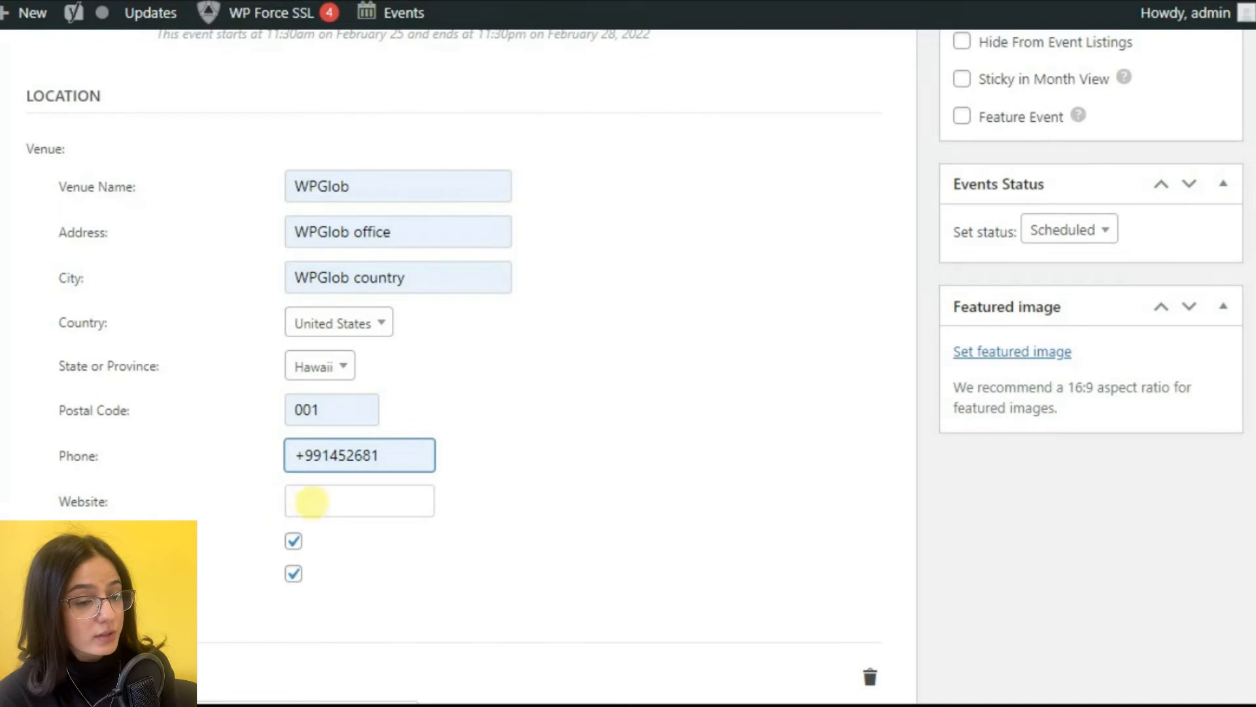
pyautogui.write('https://test.wpcham')
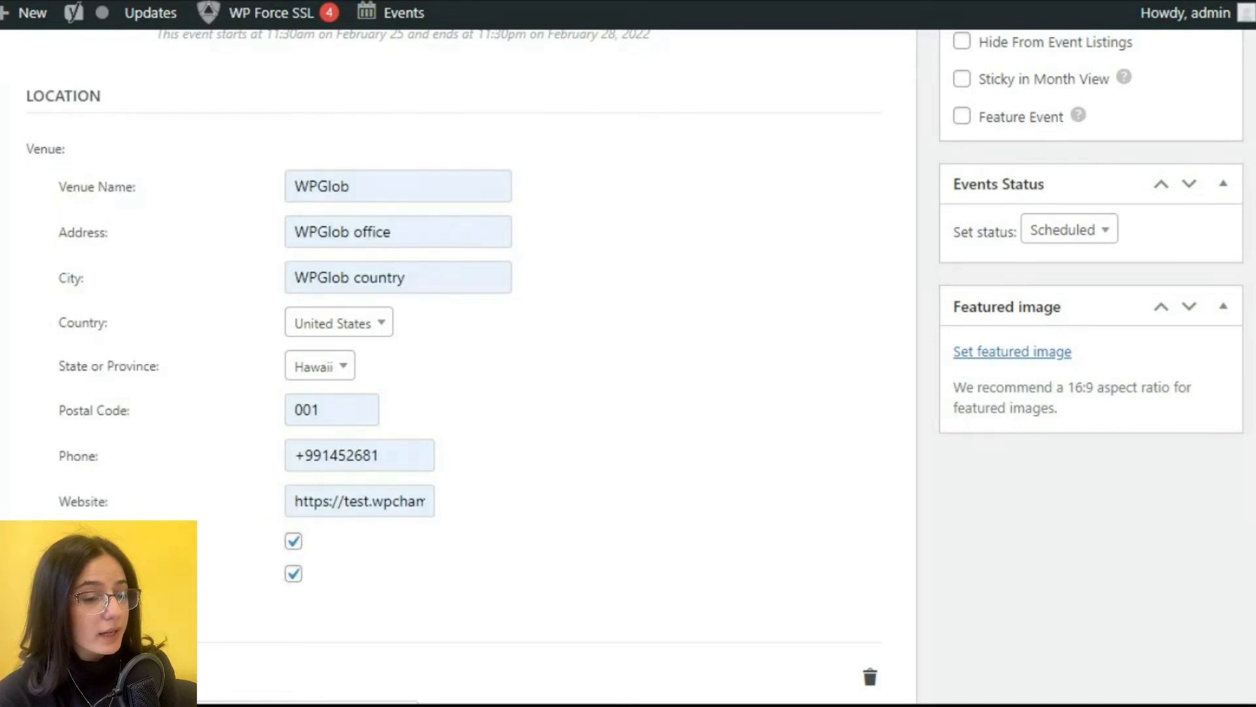
pyautogui.scroll(-3)
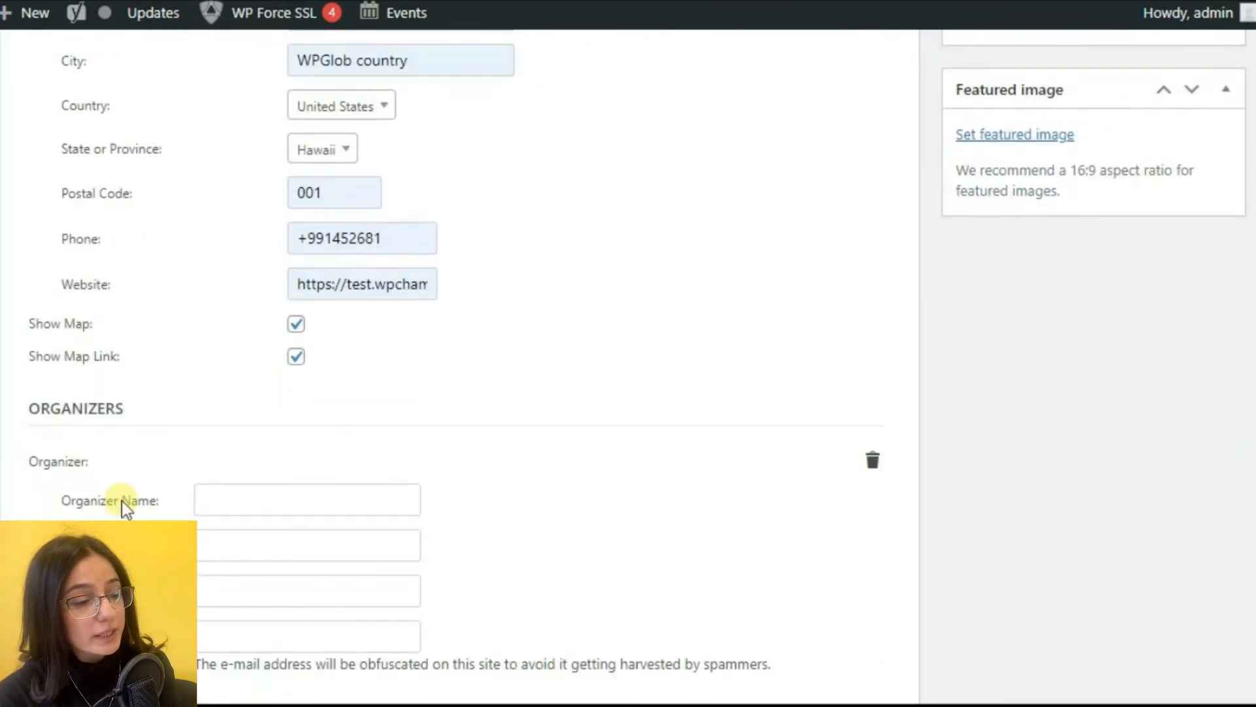
pyautogui.write('Ann')
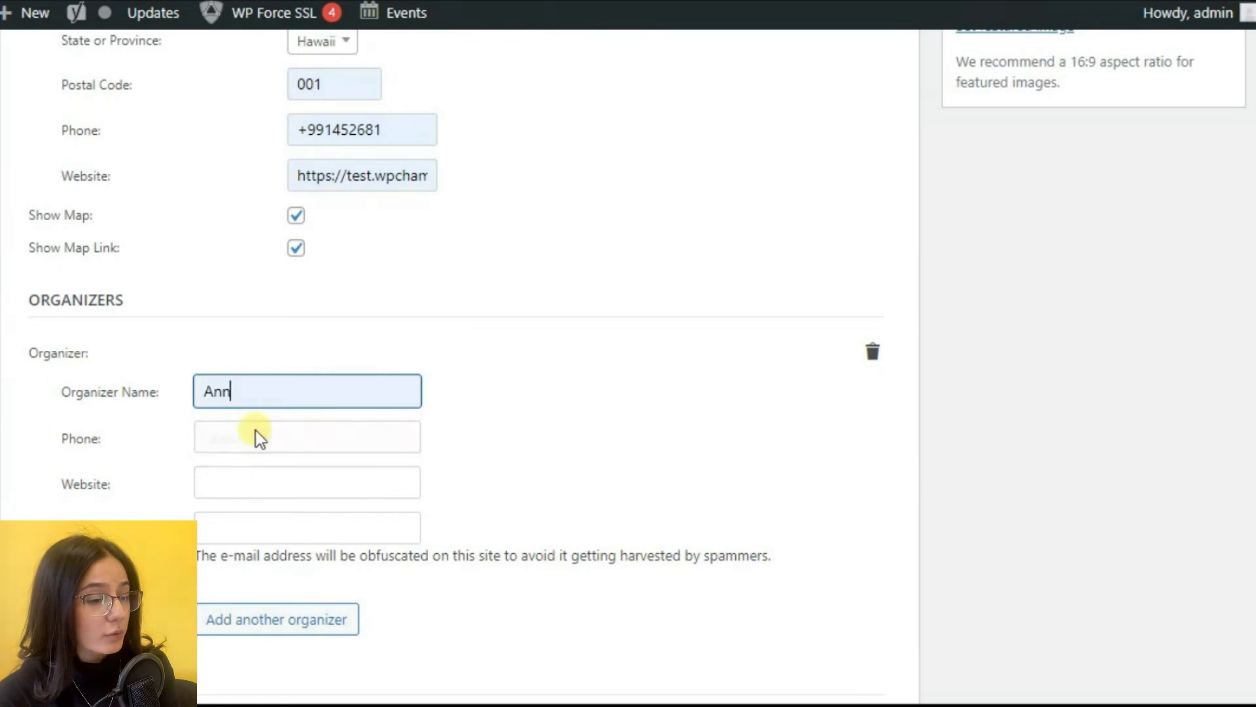
pyautogui.click(306, 435)
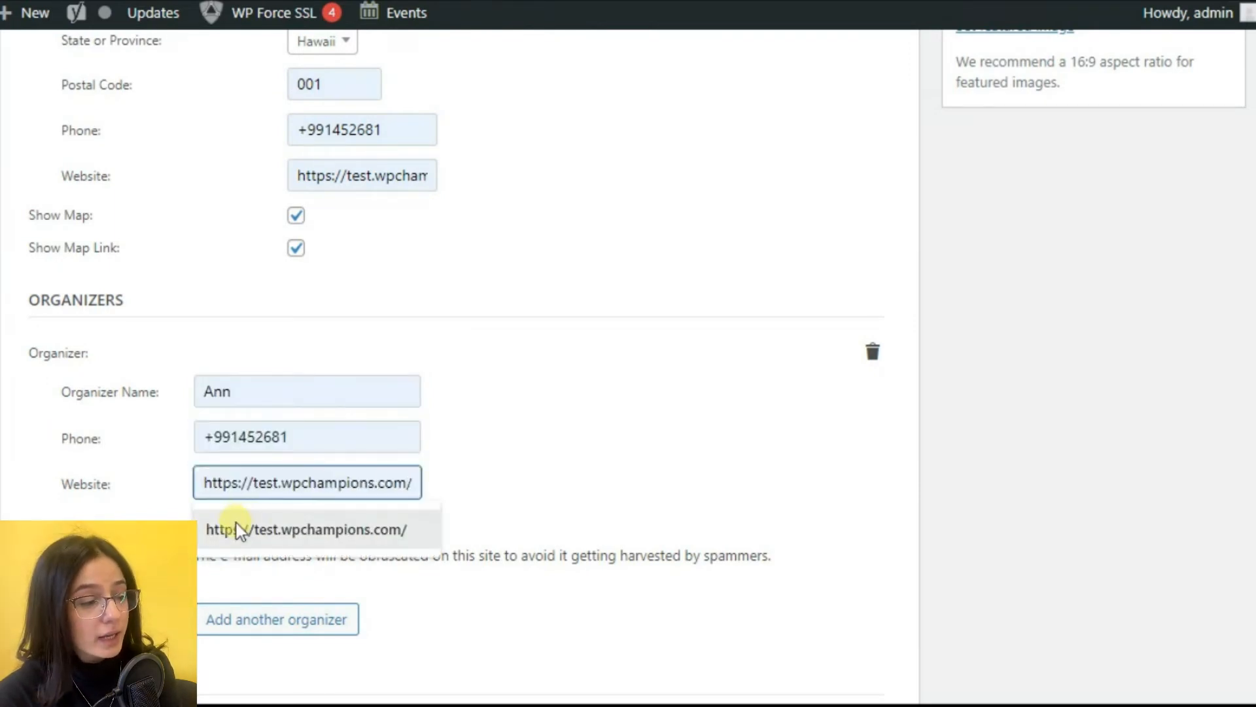
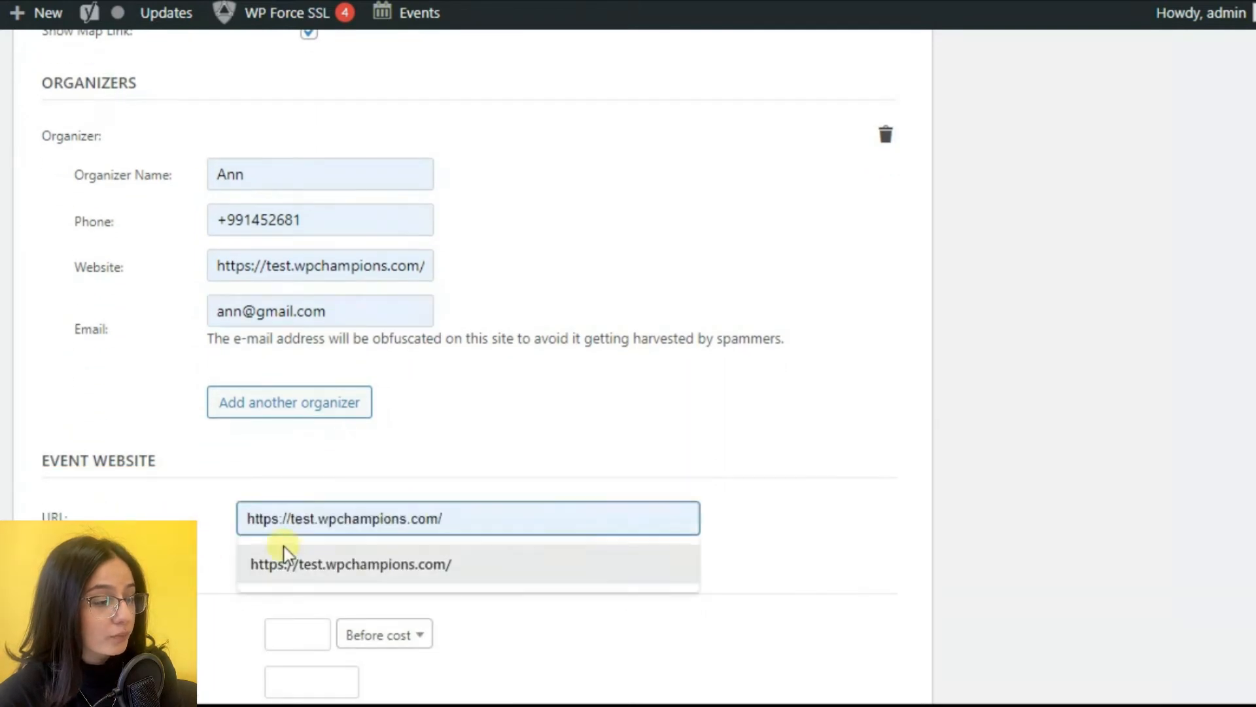
pyautogui.scroll(-3)
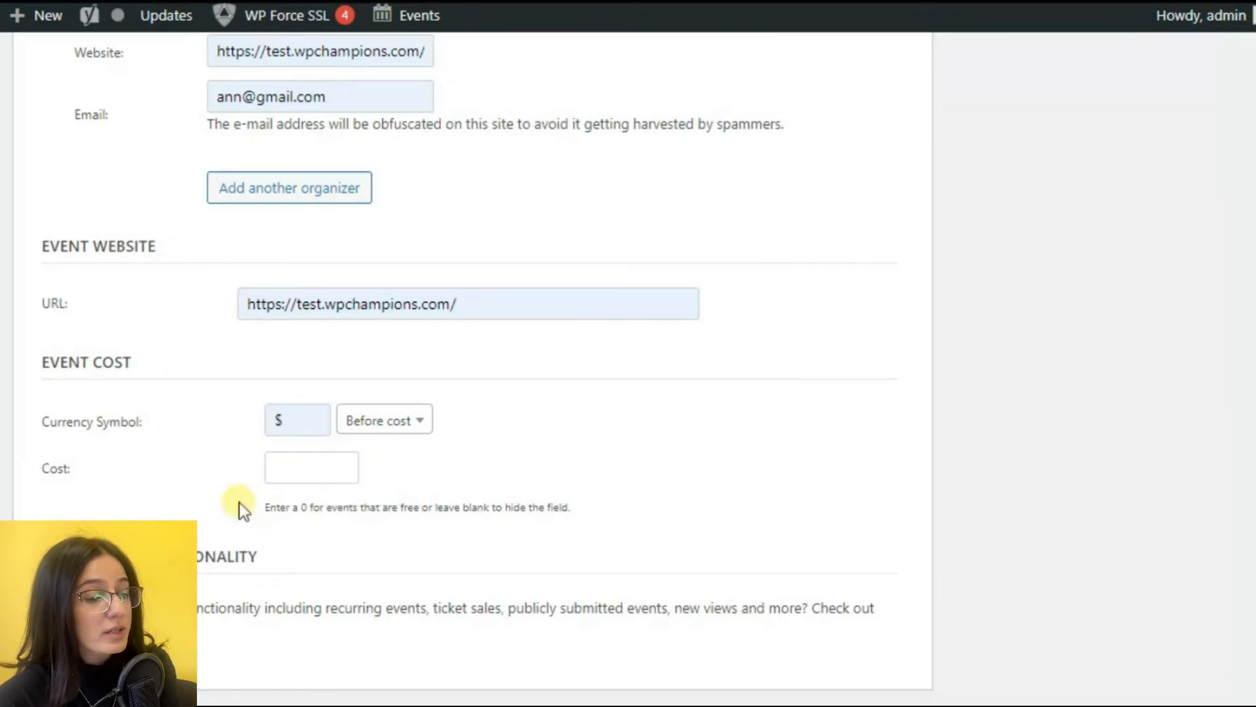
# Step: Set the Event Cost to 100 and return to the top of the editor
pyautogui.write('100')
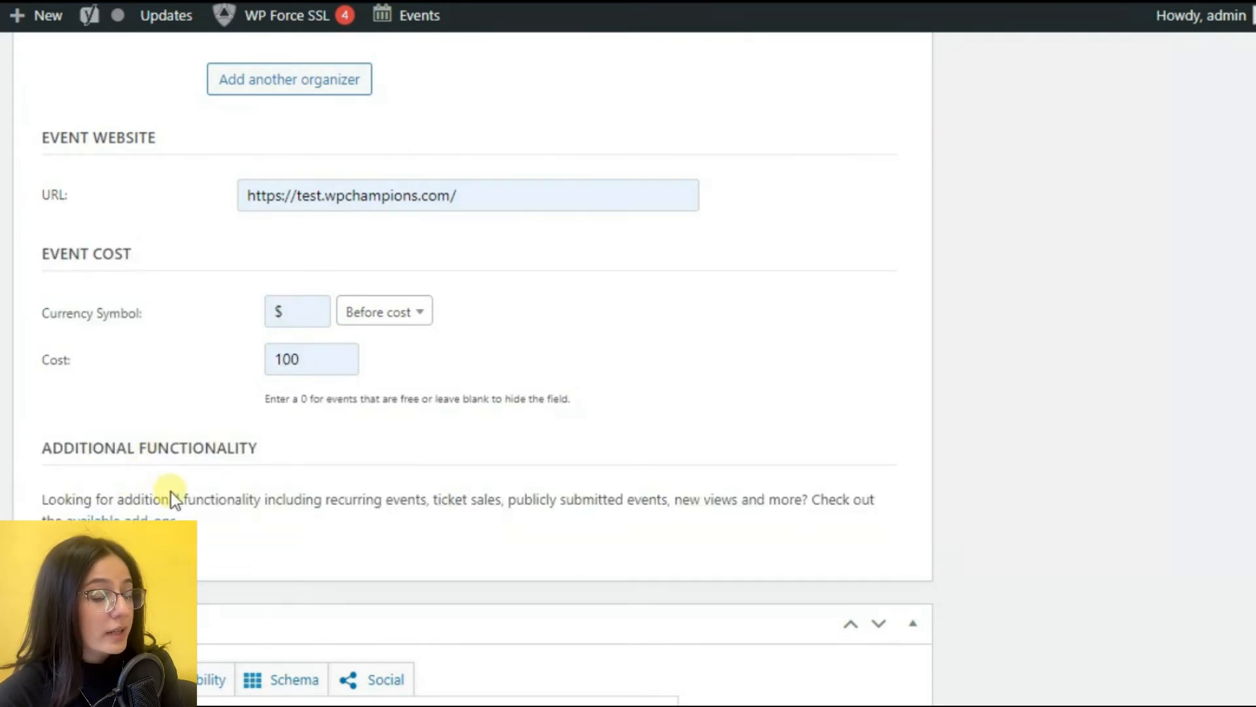
pyautogui.scroll(-3)
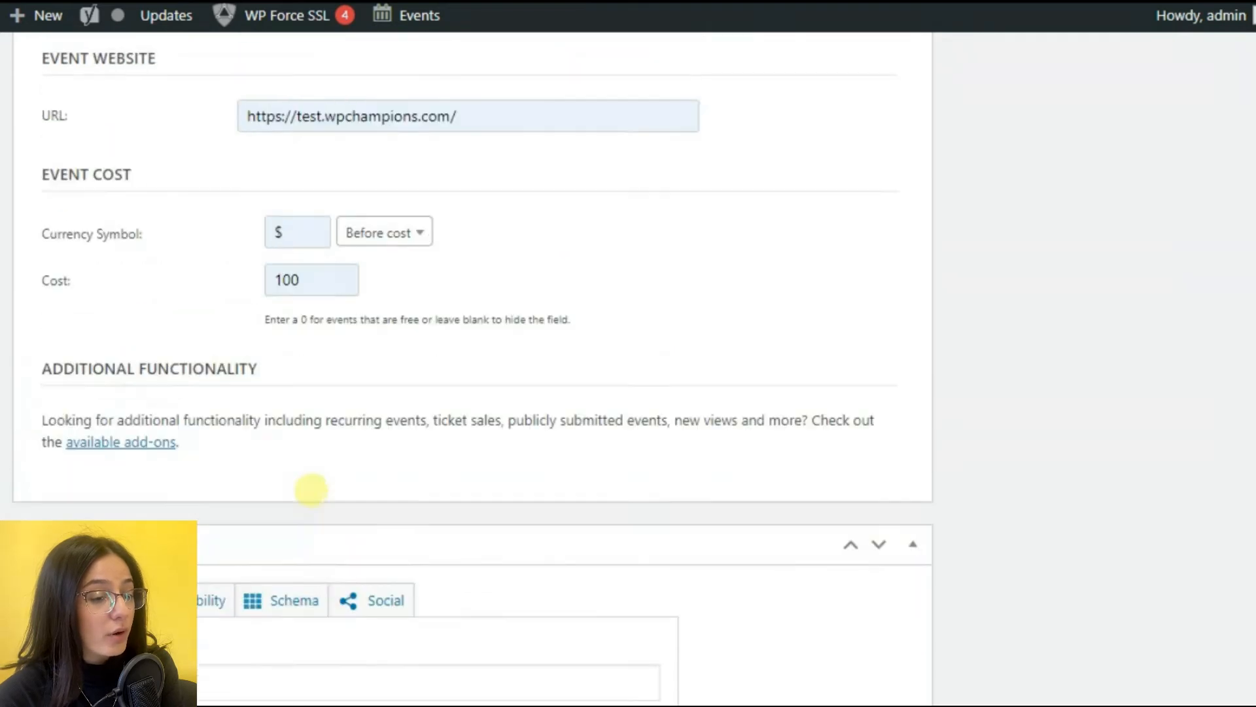
pyautogui.scroll(3)
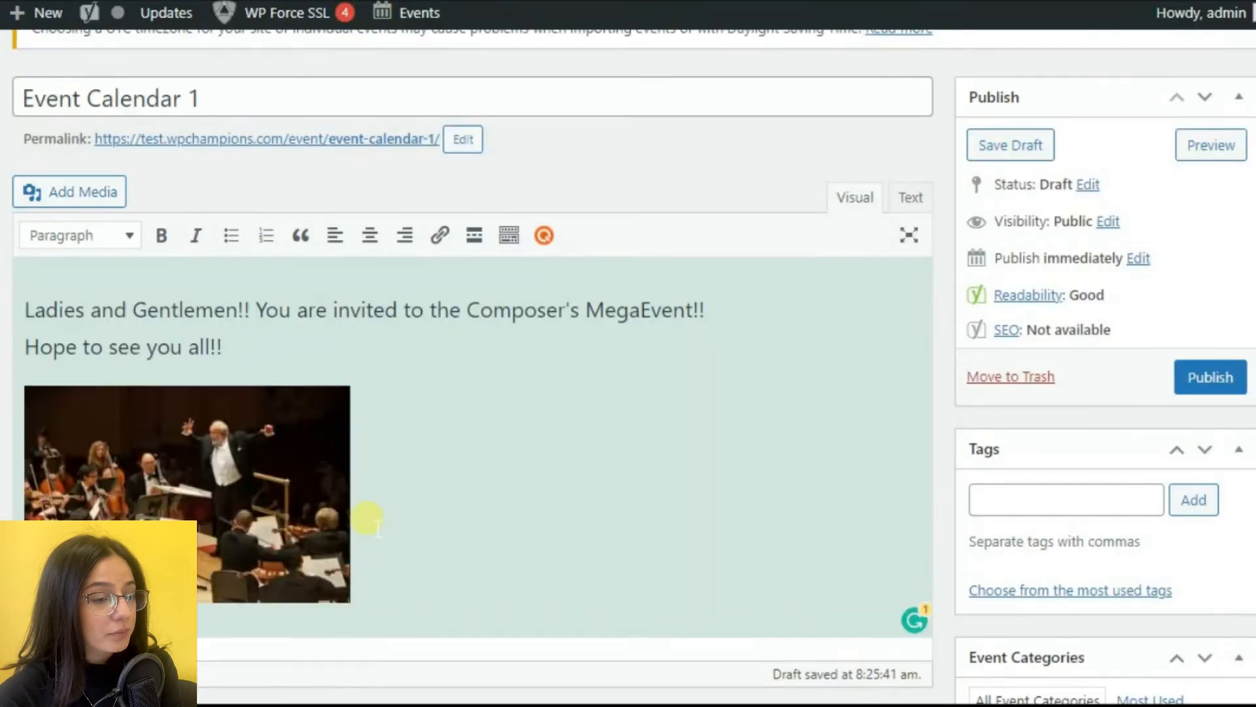
# Step: Add the tags 'megaevent' and 'composers' megaevent' to the event
pyautogui.scroll(-3)
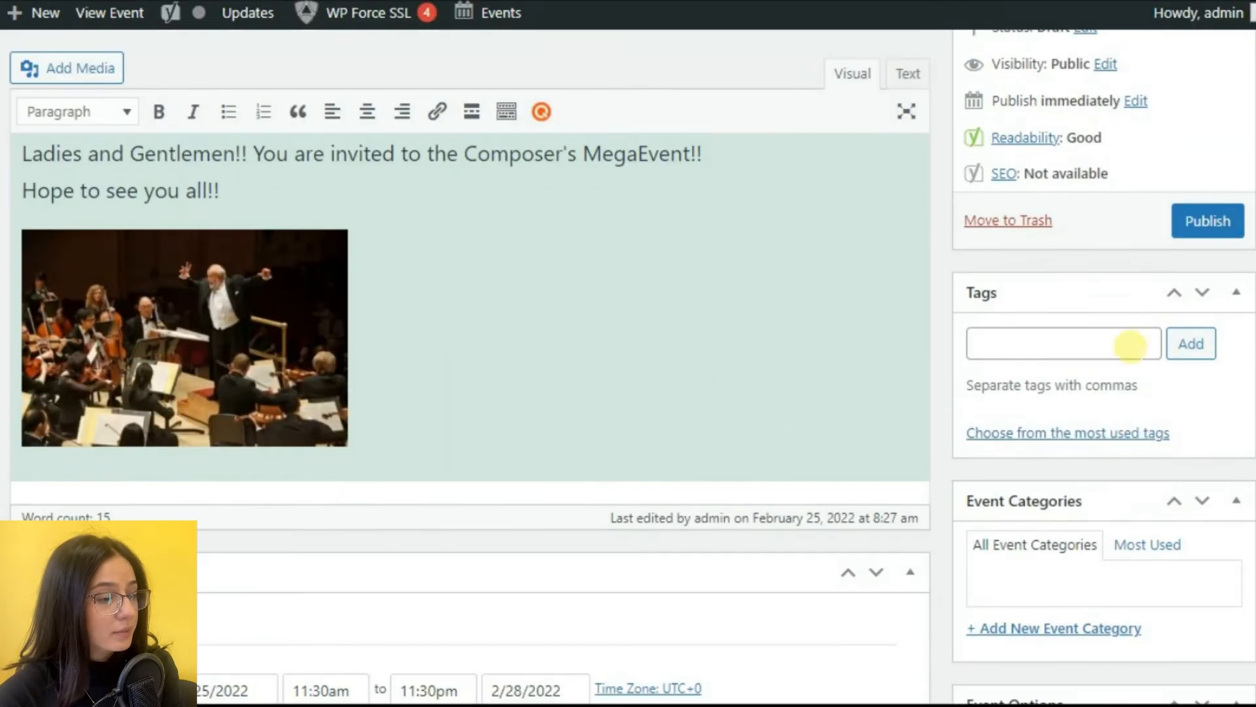
pyautogui.write('megaevent')
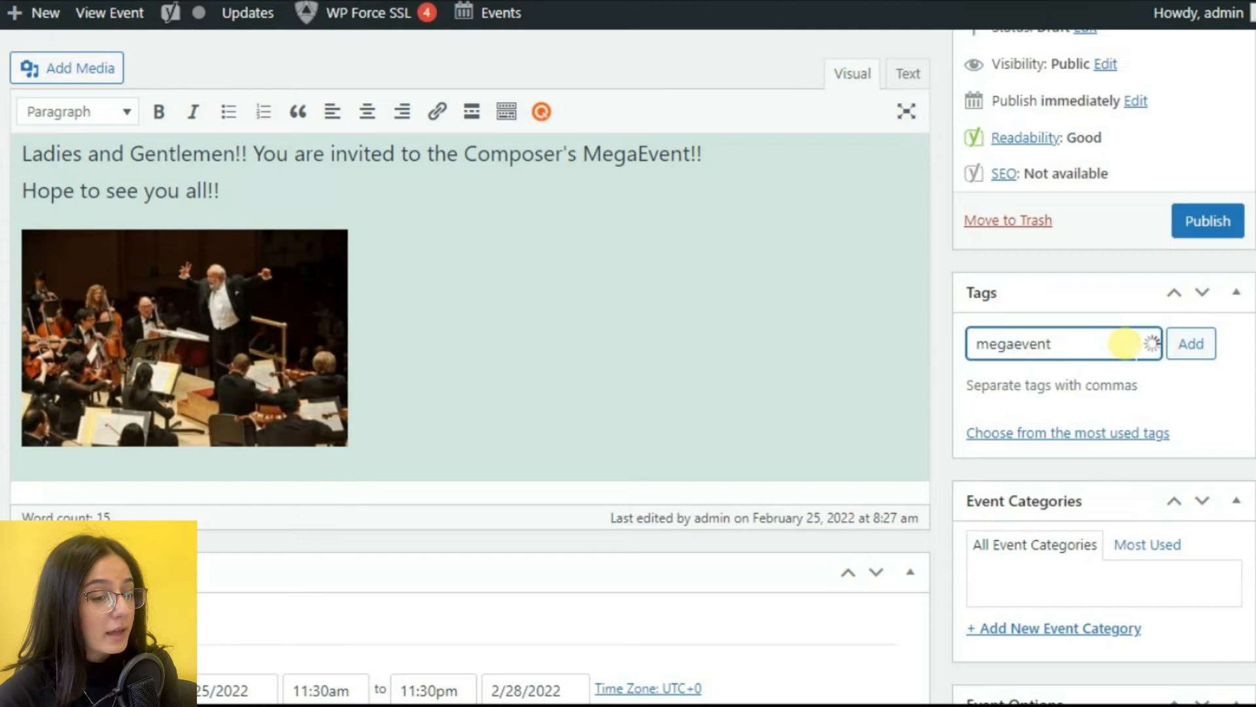
pyautogui.write(", composers'")
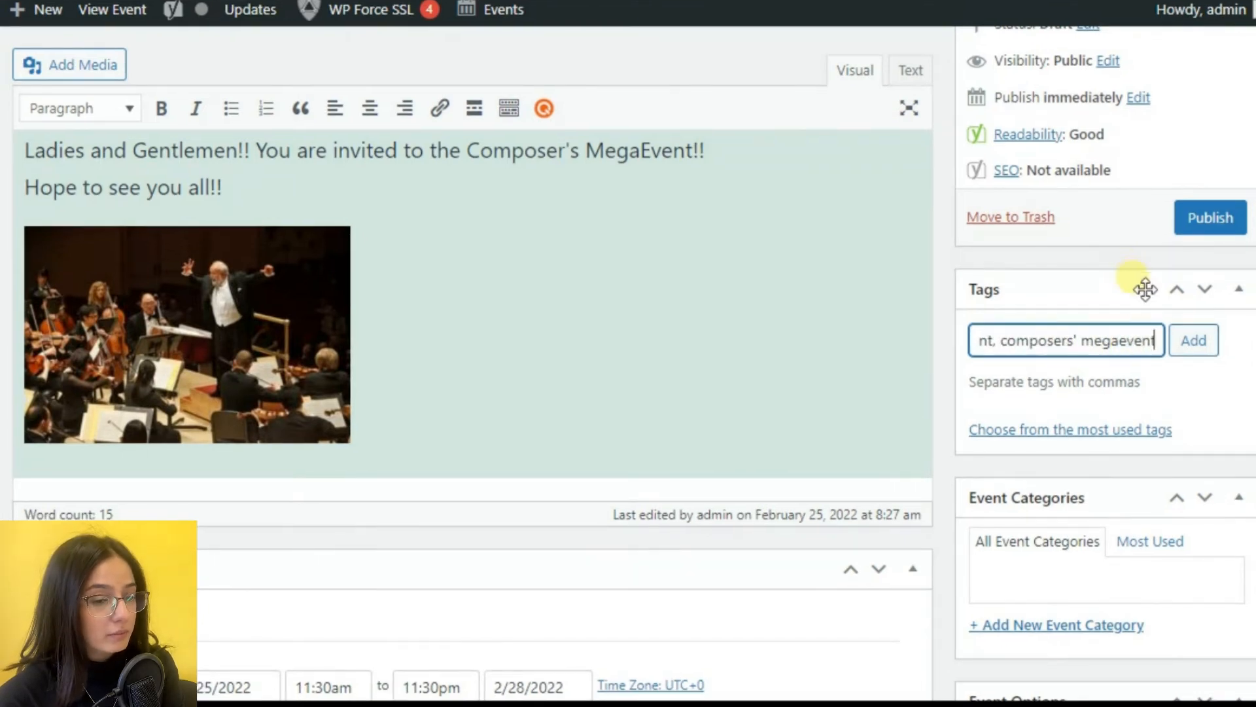
pyautogui.click(1194, 340)
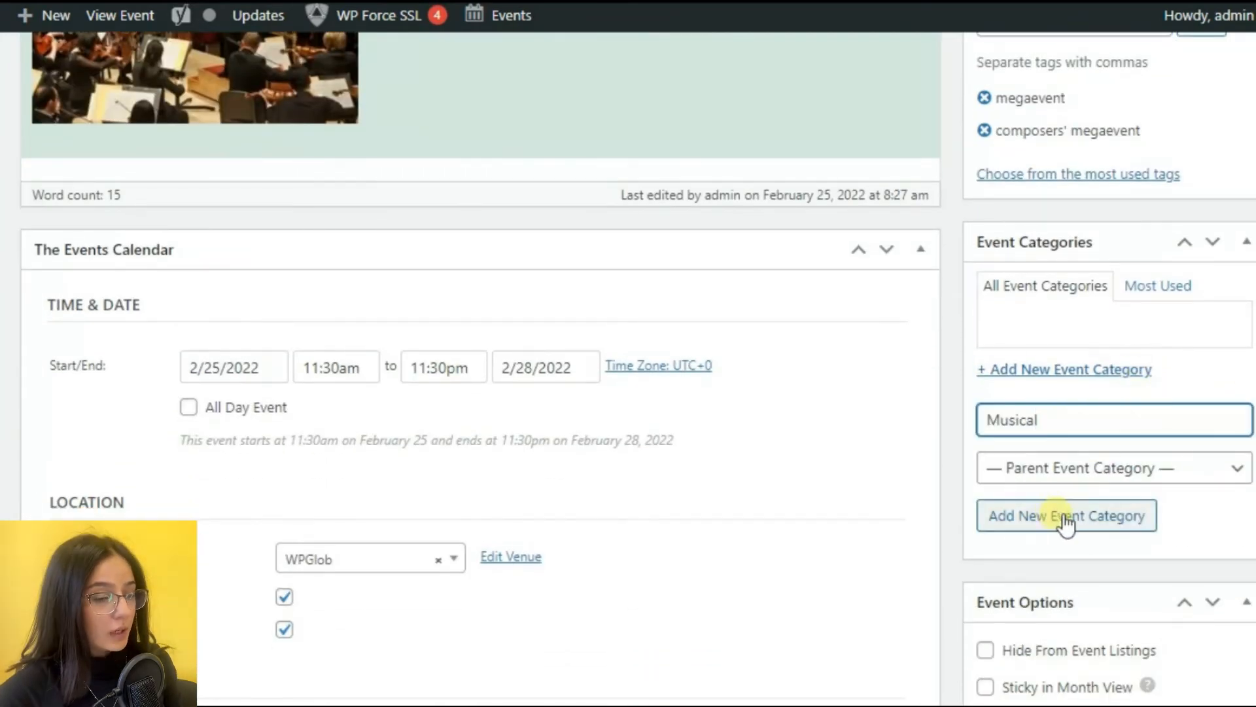
# Step: Create a Musical event category, publish the event and preview it on the site
pyautogui.click(1065, 516)
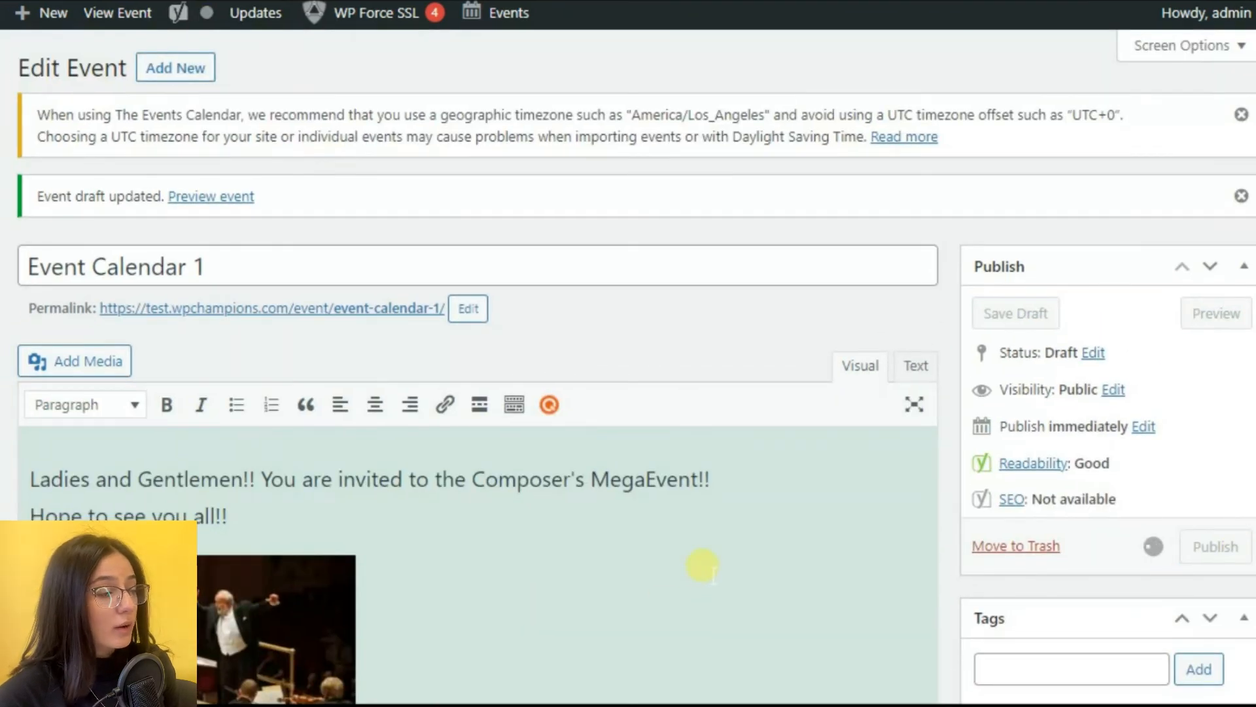
pyautogui.click(1214, 547)
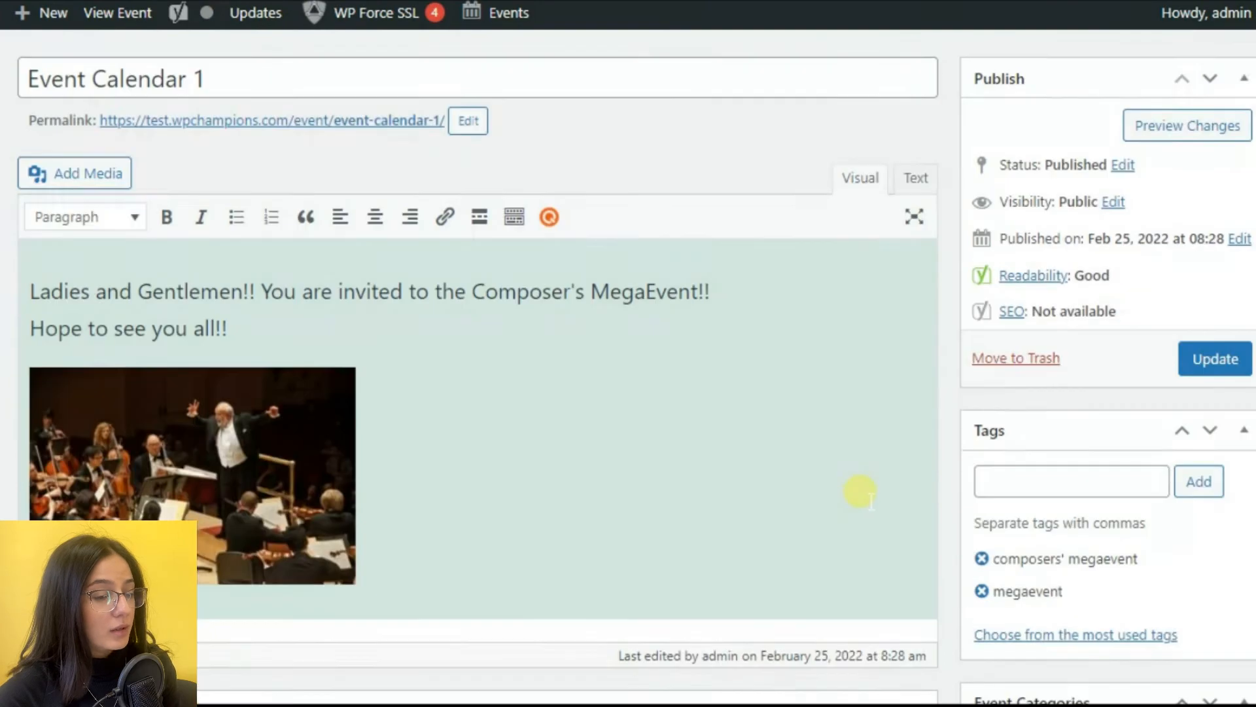
pyautogui.scroll(-3)
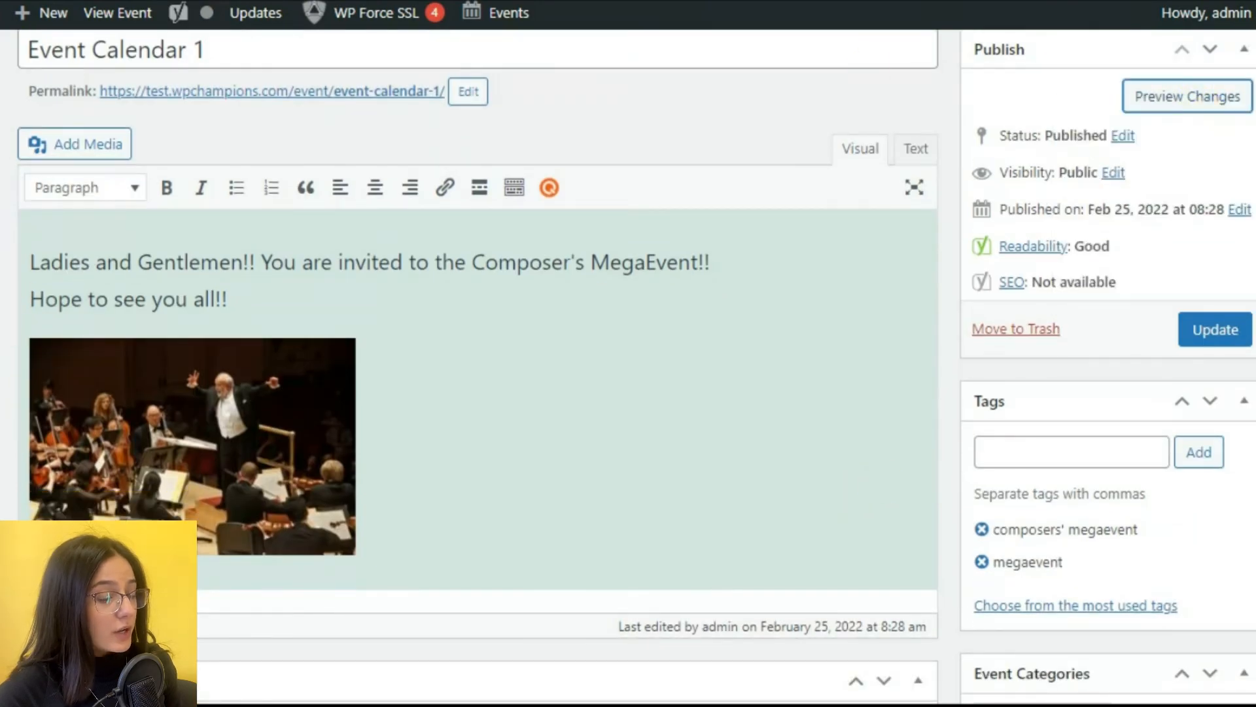
pyautogui.click(1185, 96)
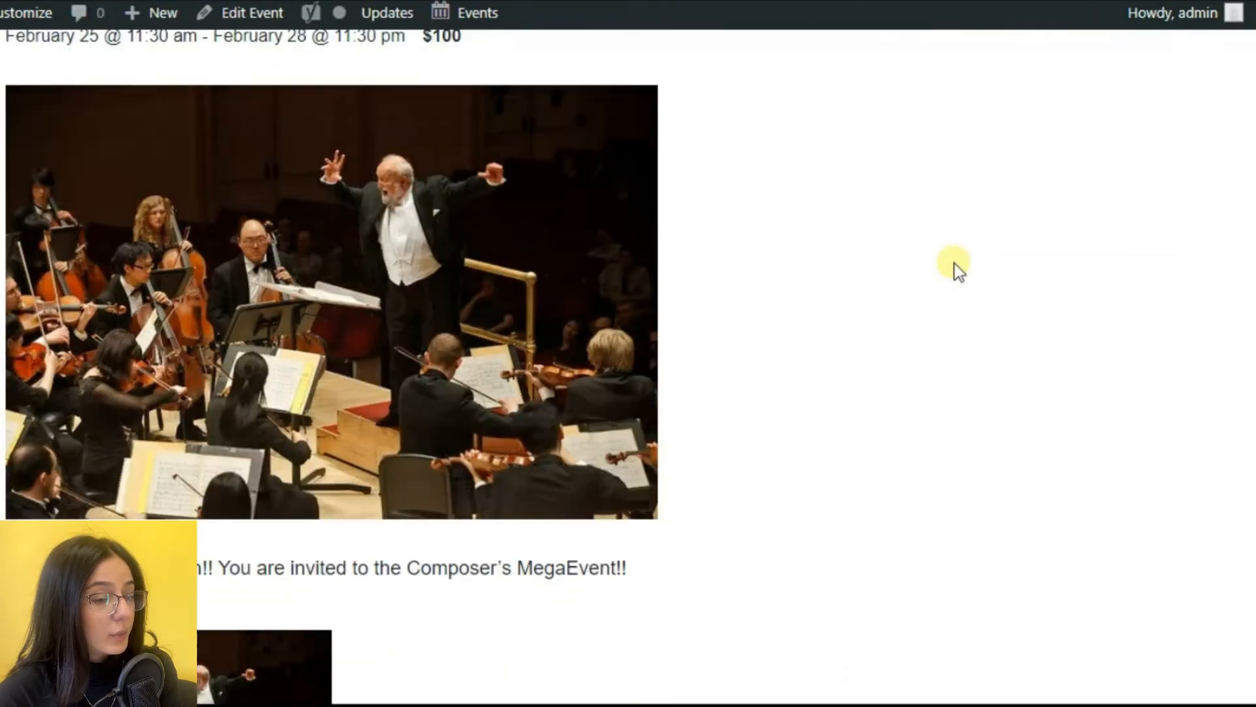
pyautogui.scroll(-3)
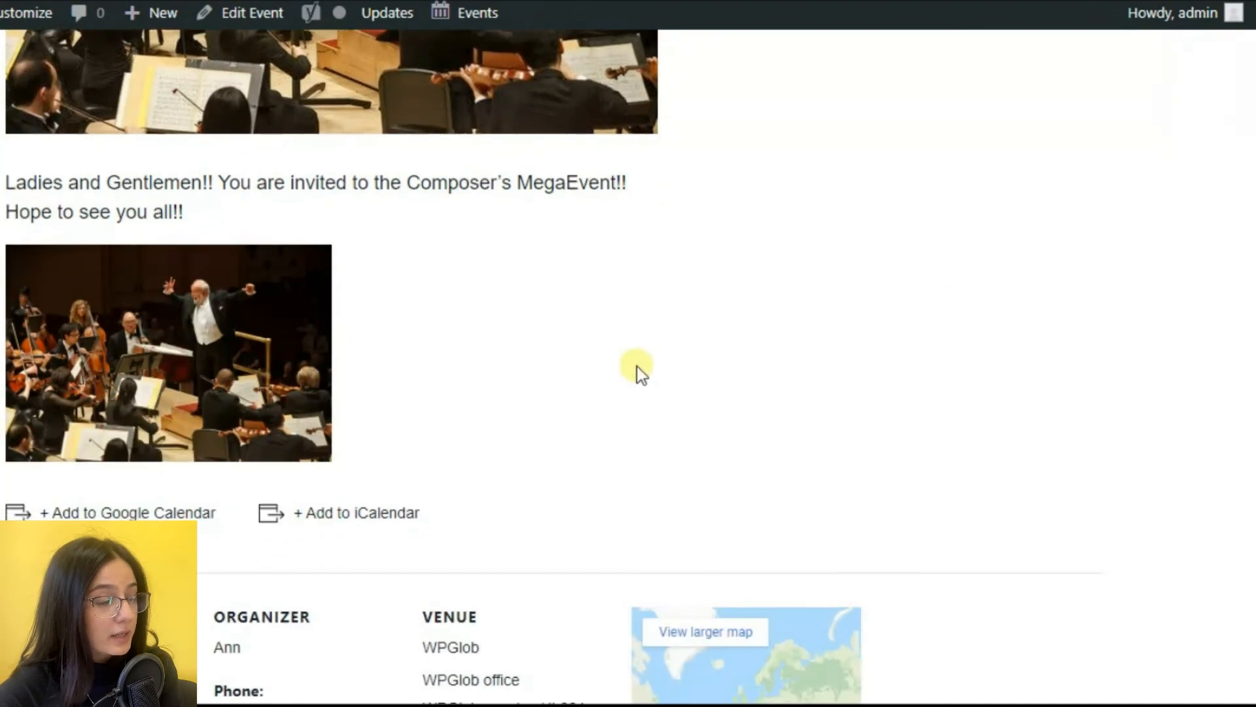
pyautogui.scroll(-3)
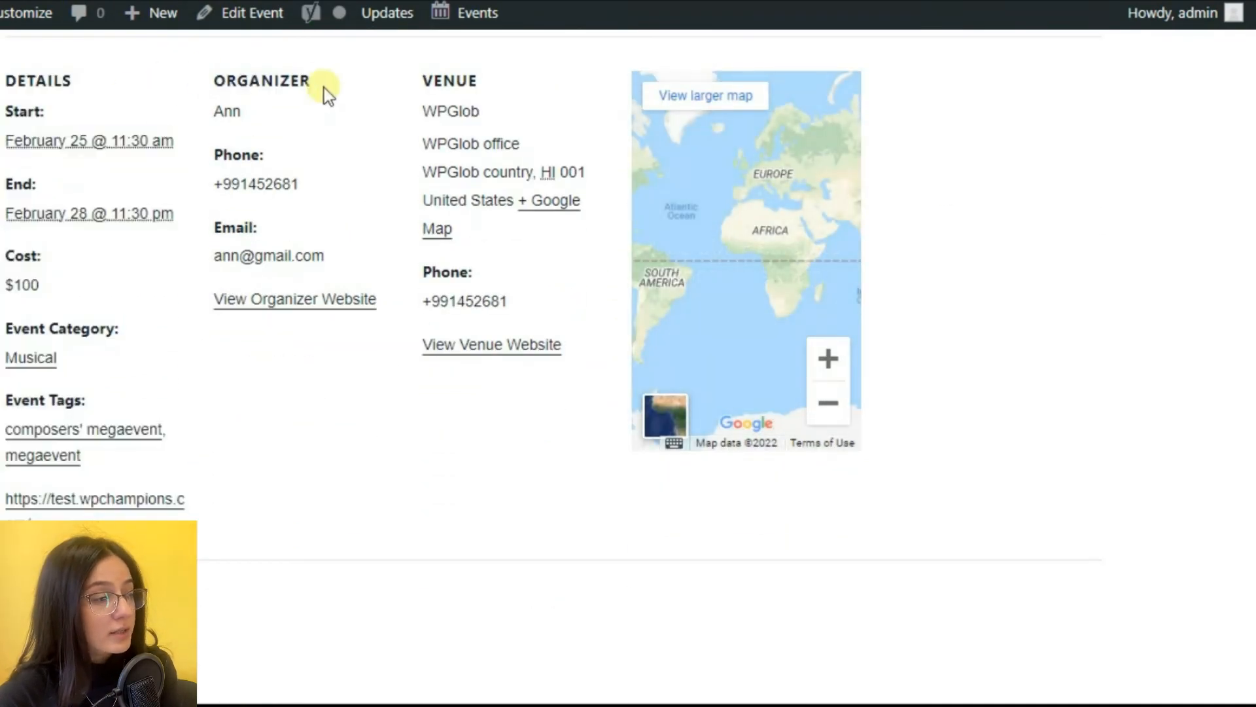
pyautogui.moveTo(830, 359)
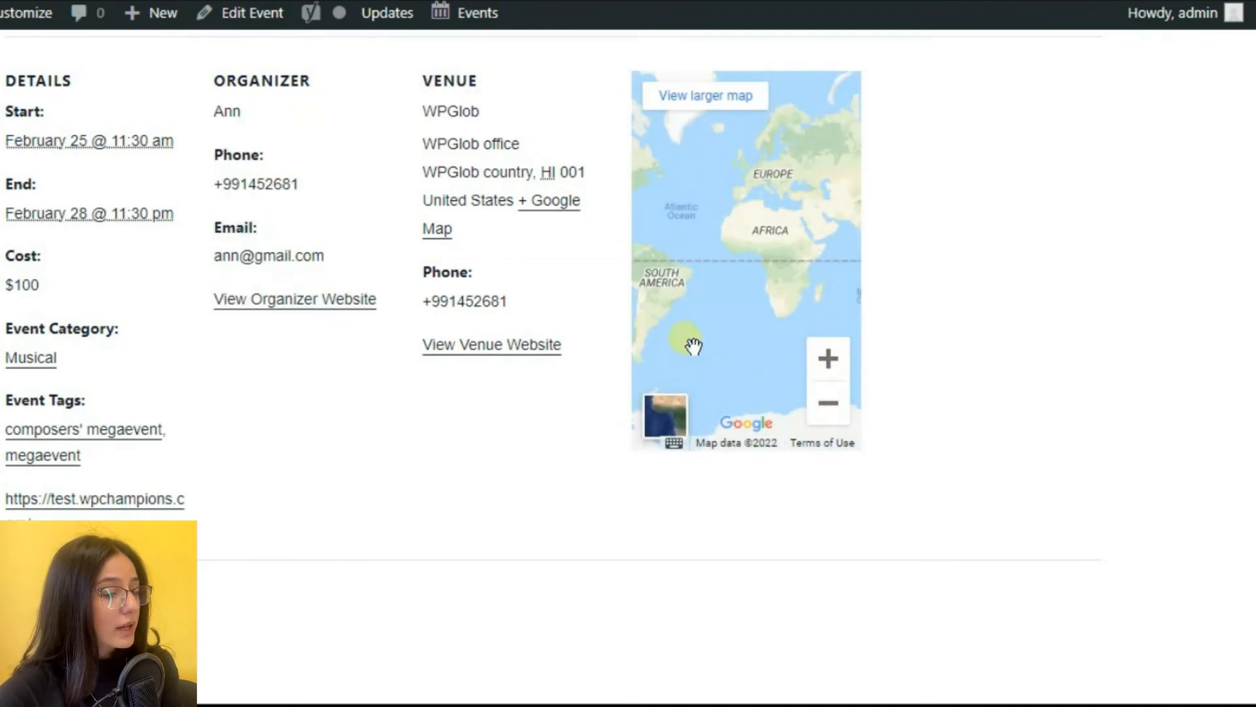
pyautogui.scroll(-3)
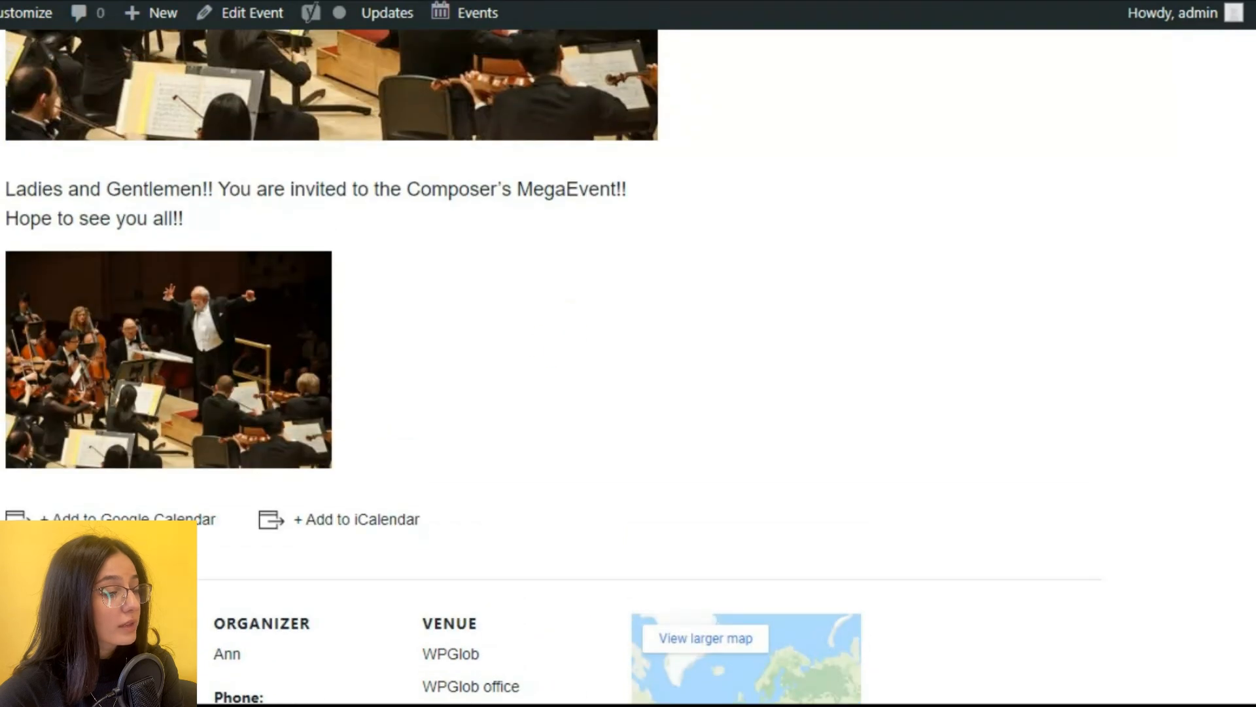